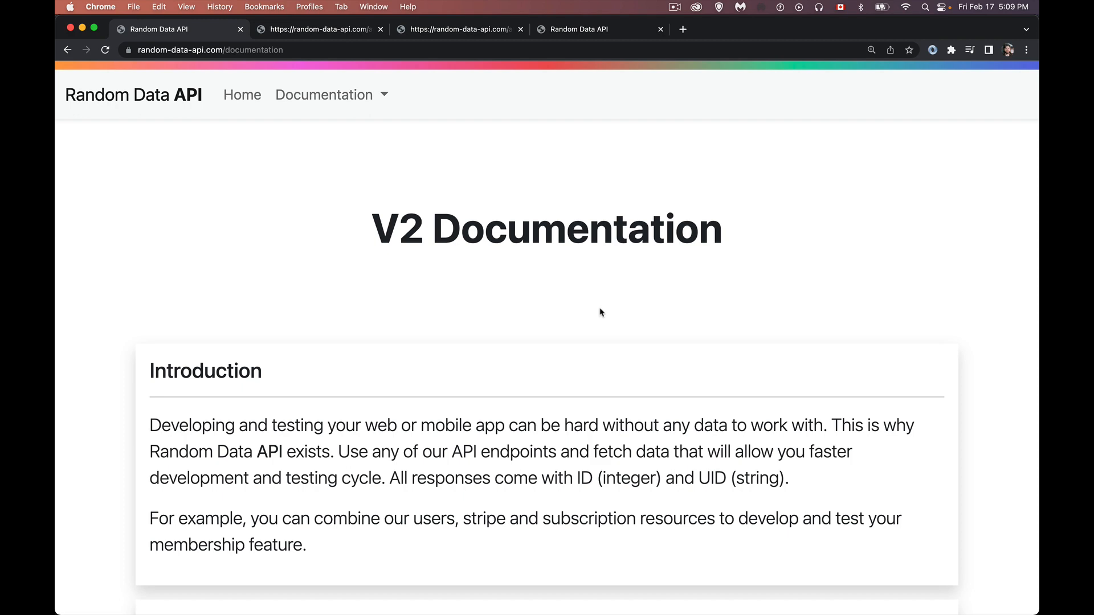
# View the users endpoint's sample JSON, then switch to the /api/v2/beers tab.
pyautogui.scroll(-3)
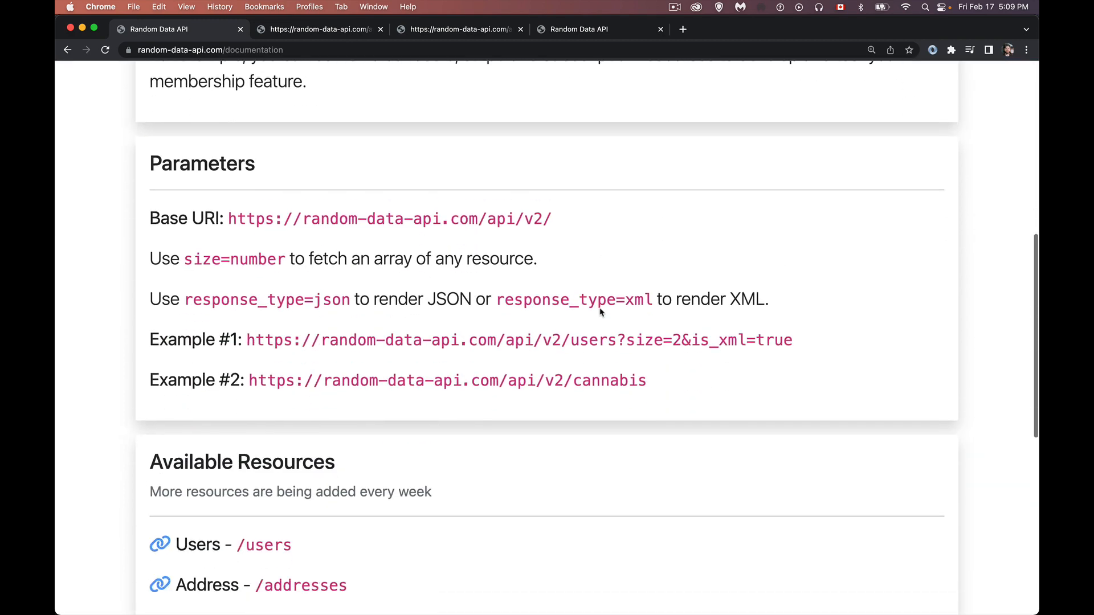
pyautogui.scroll(-3)
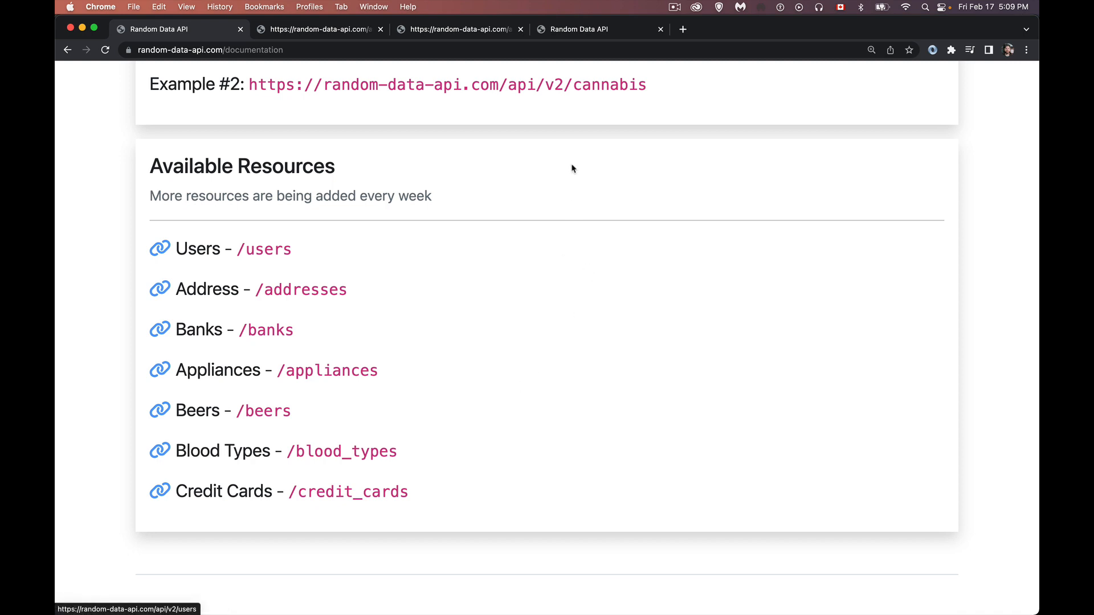
pyautogui.click(197, 249)
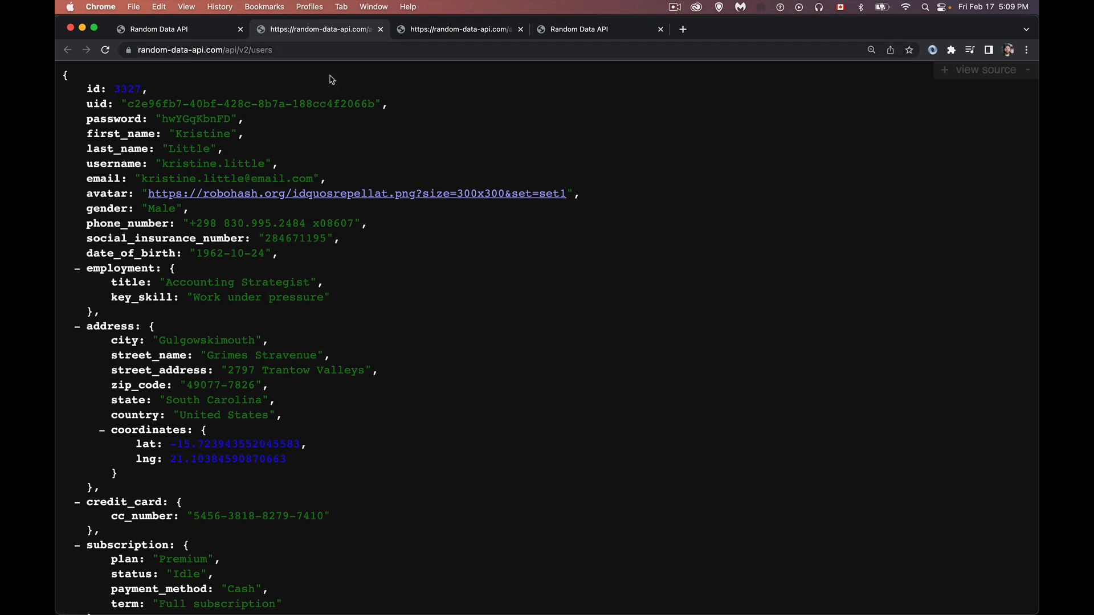
pyautogui.scroll(-3)
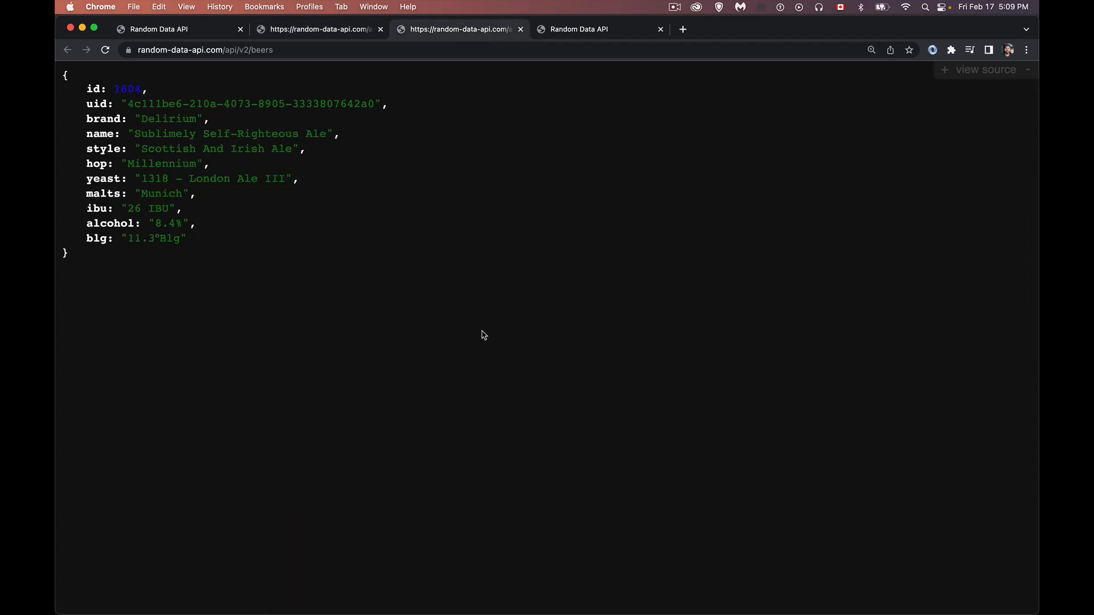
pyautogui.moveTo(264, 275)
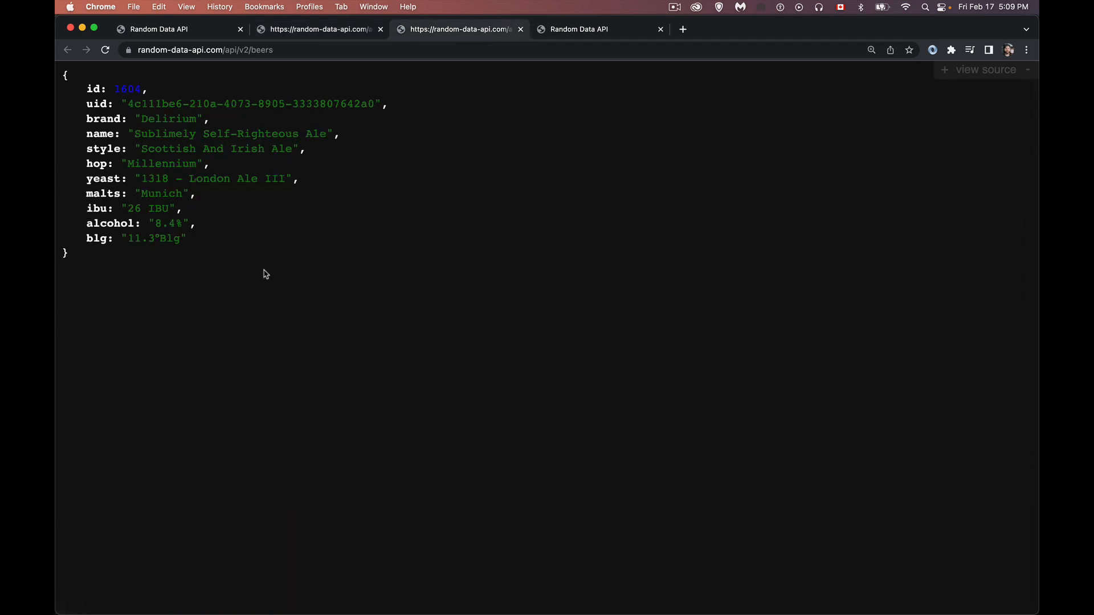
pyautogui.click(592, 28)
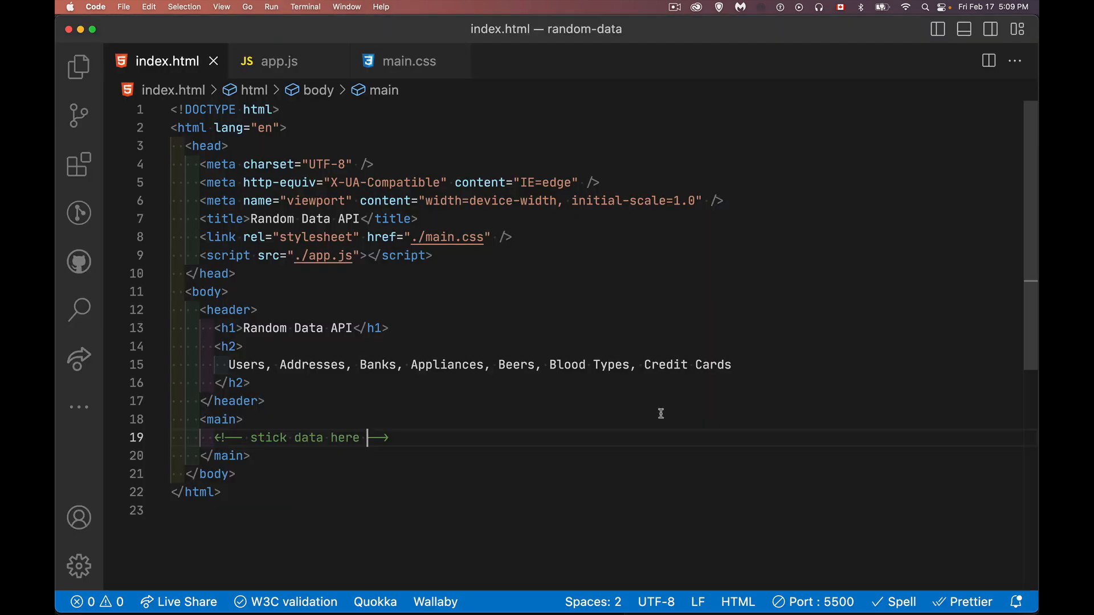
pyautogui.moveTo(296, 288)
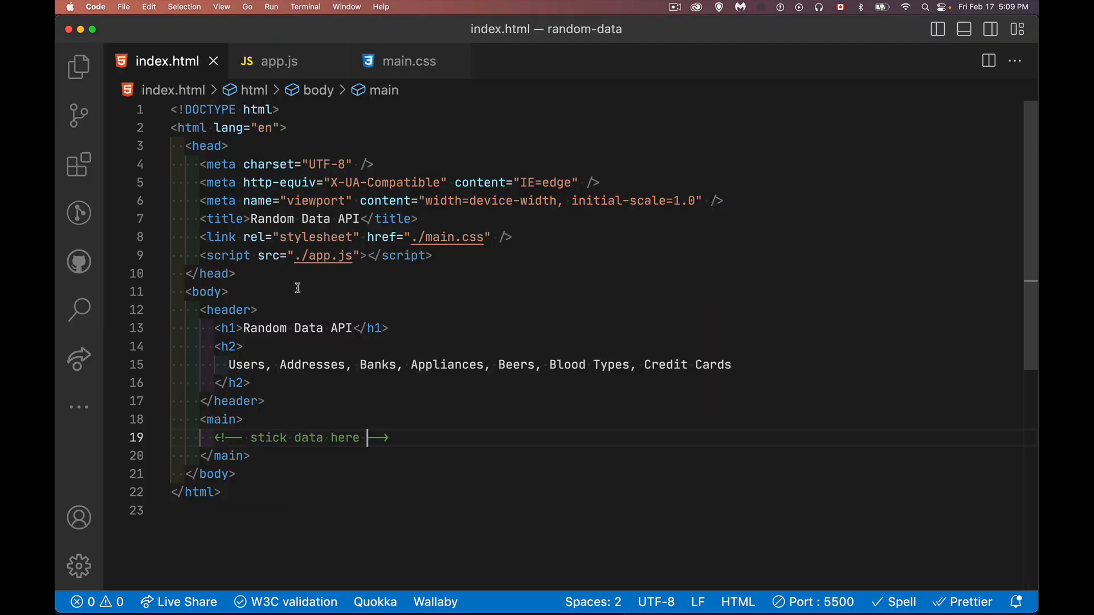
pyautogui.moveTo(348, 466)
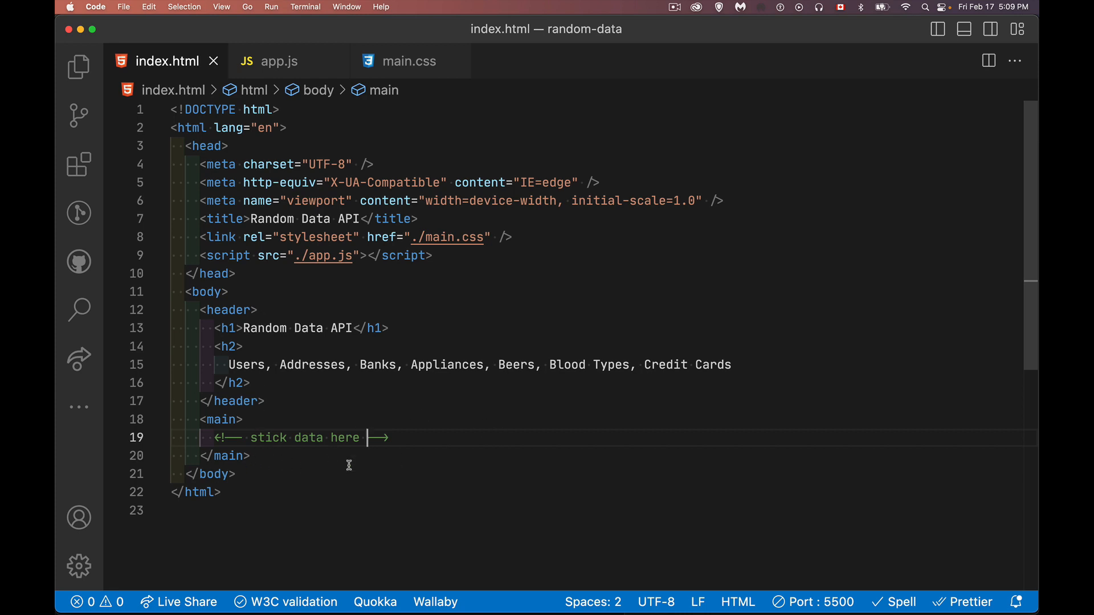
pyautogui.moveTo(415, 452)
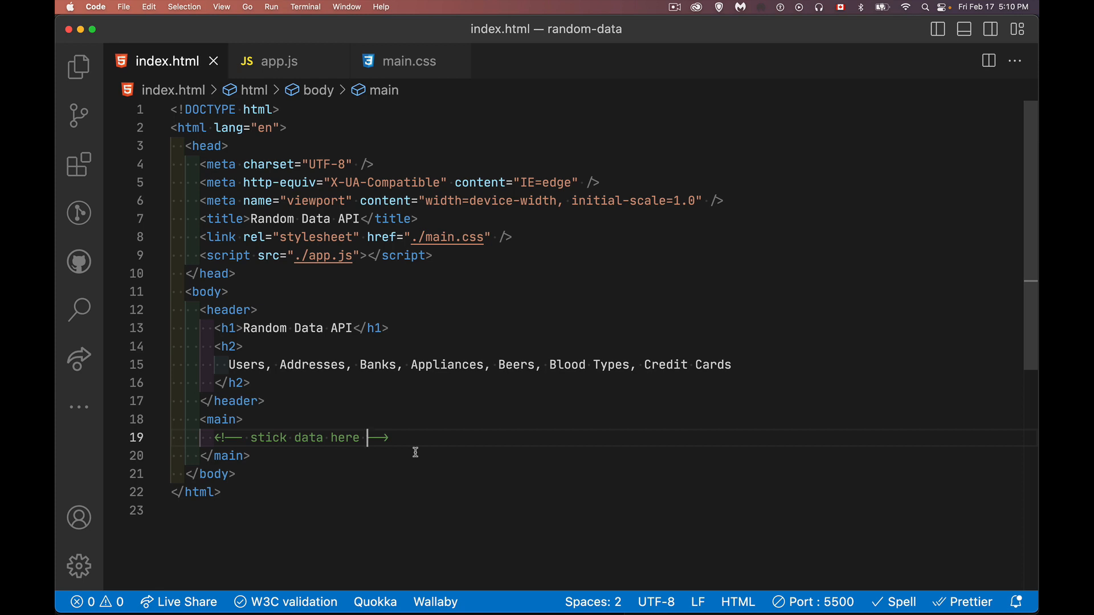
# Switch from index.html to the main.css stylesheet with the page, layout and card styles.
pyautogui.click(409, 61)
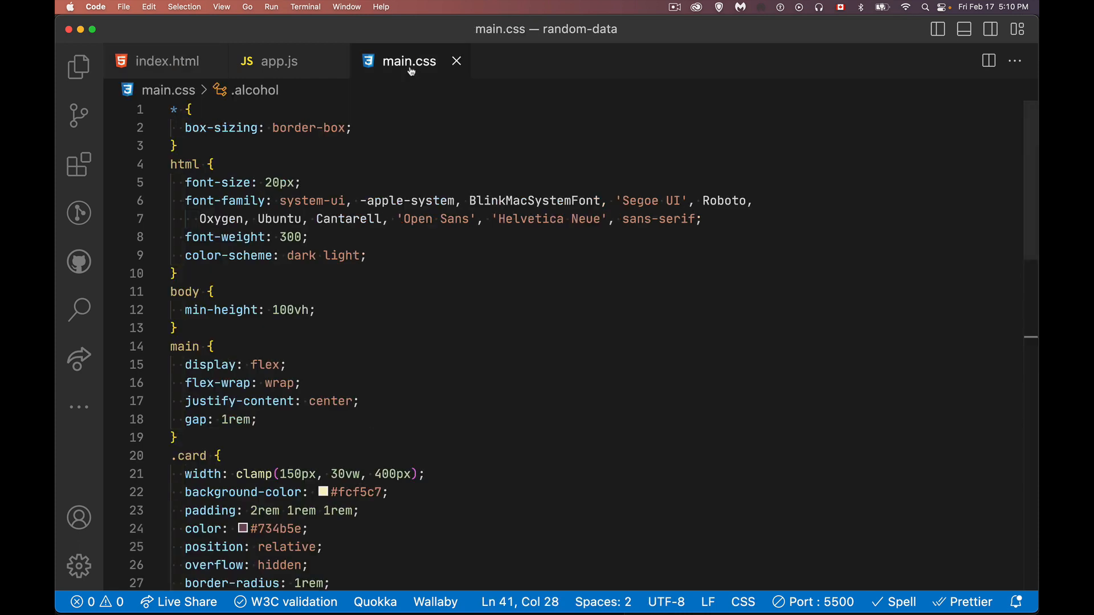
pyautogui.scroll(-3)
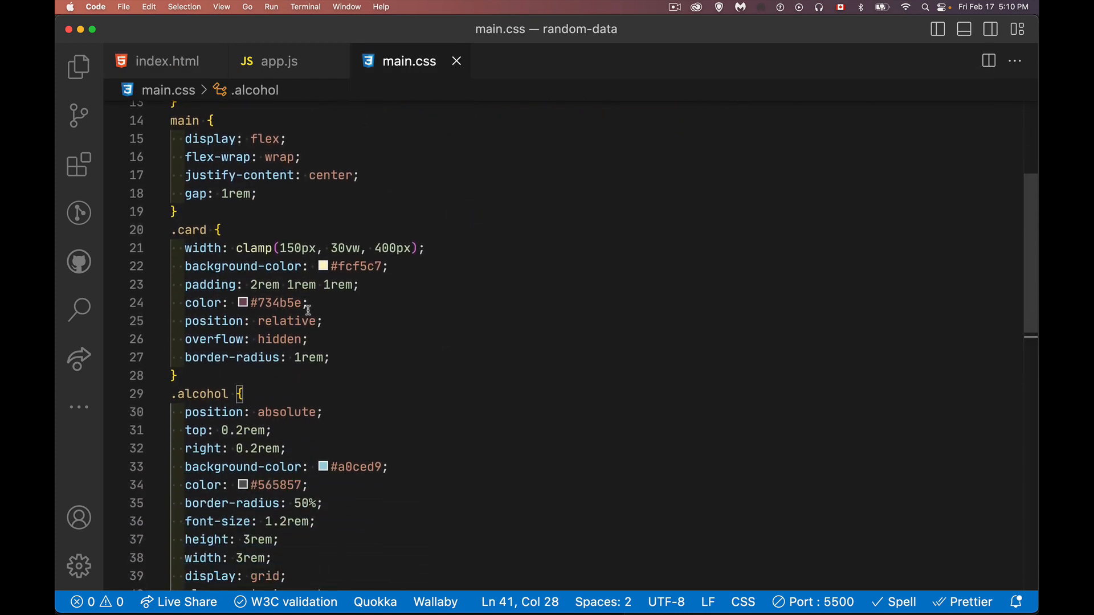
pyautogui.write('transform: rotate(15deg);')
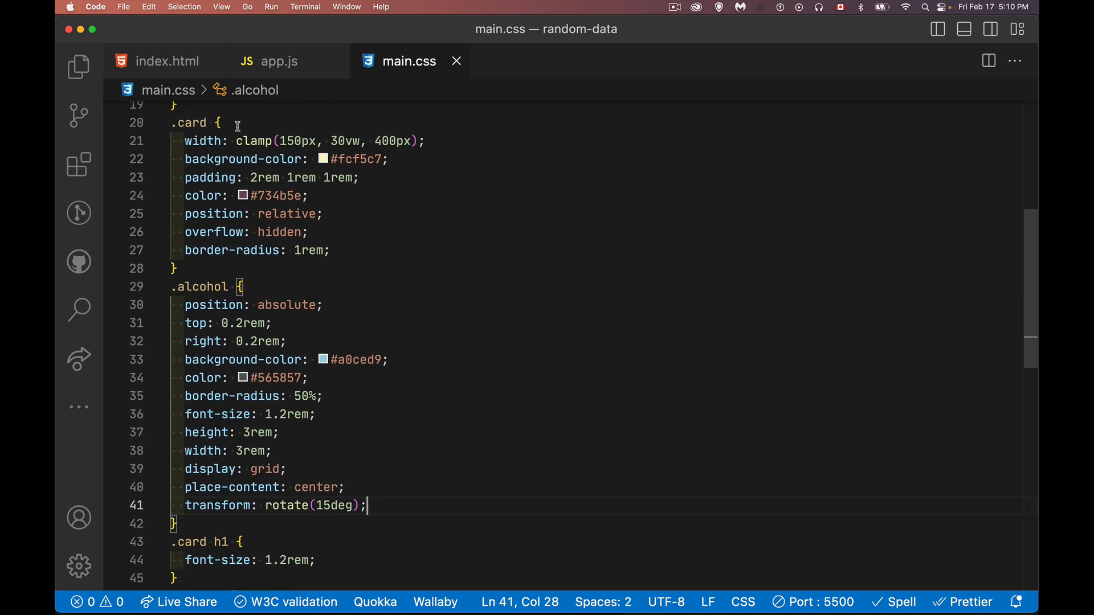
pyautogui.moveTo(419, 243)
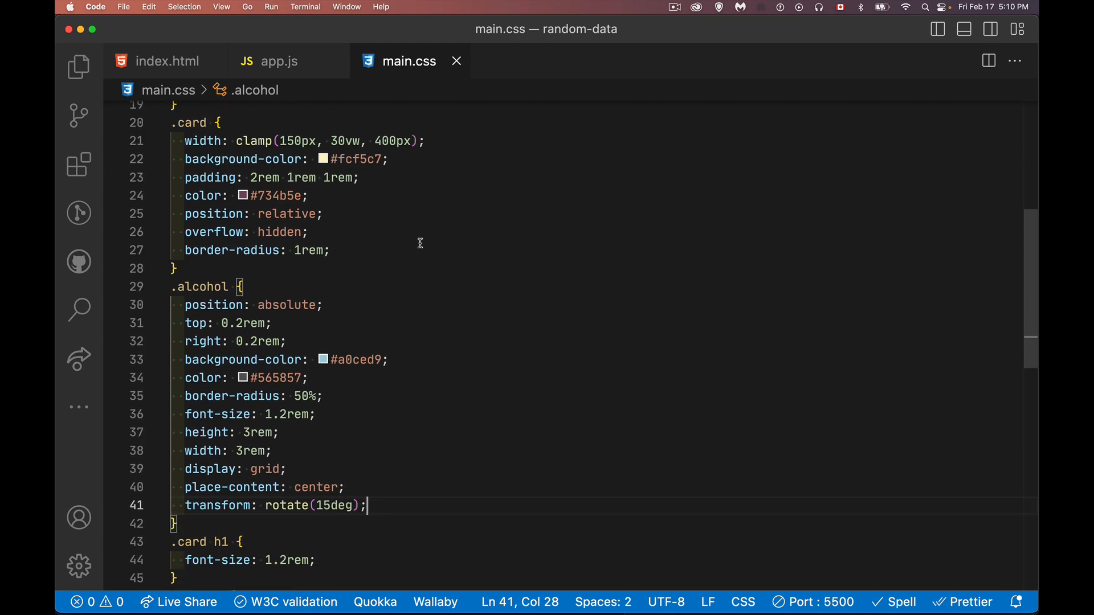
pyautogui.moveTo(186, 231)
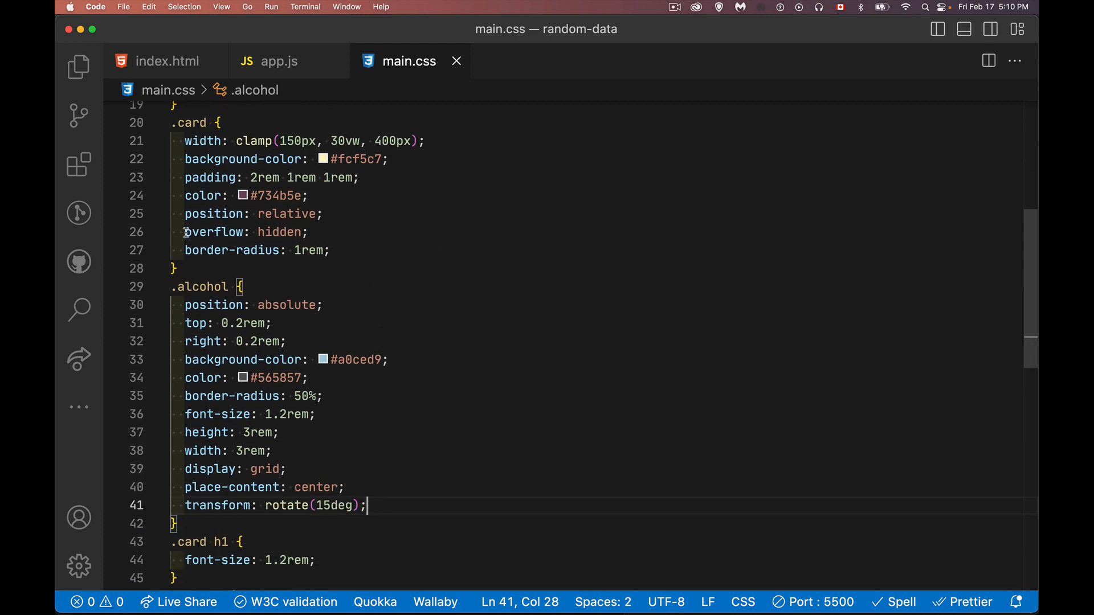
pyautogui.scroll(-3)
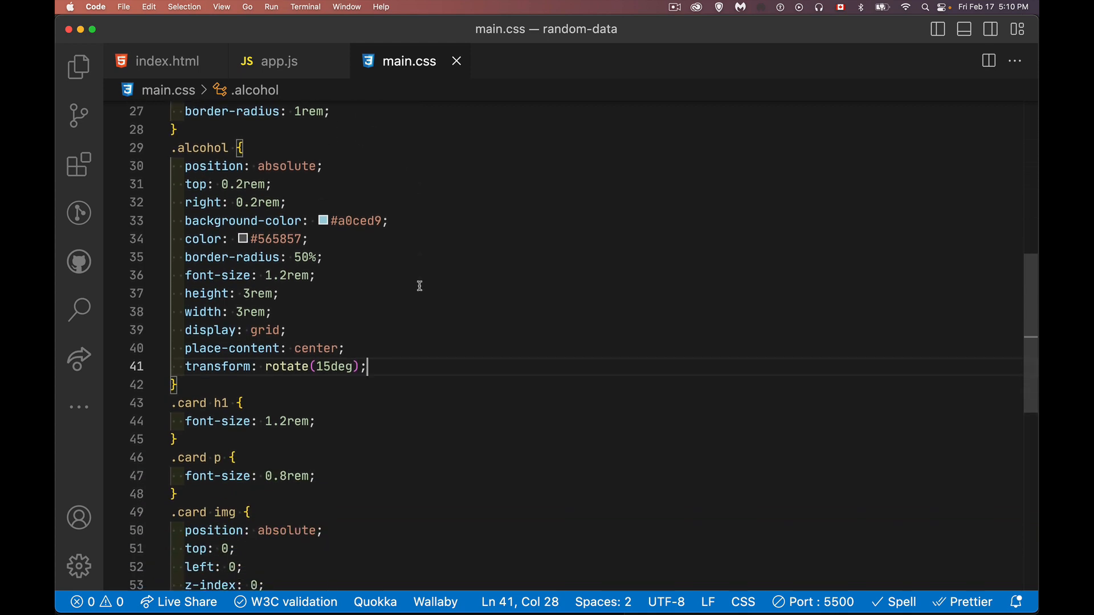
pyautogui.scroll(-3)
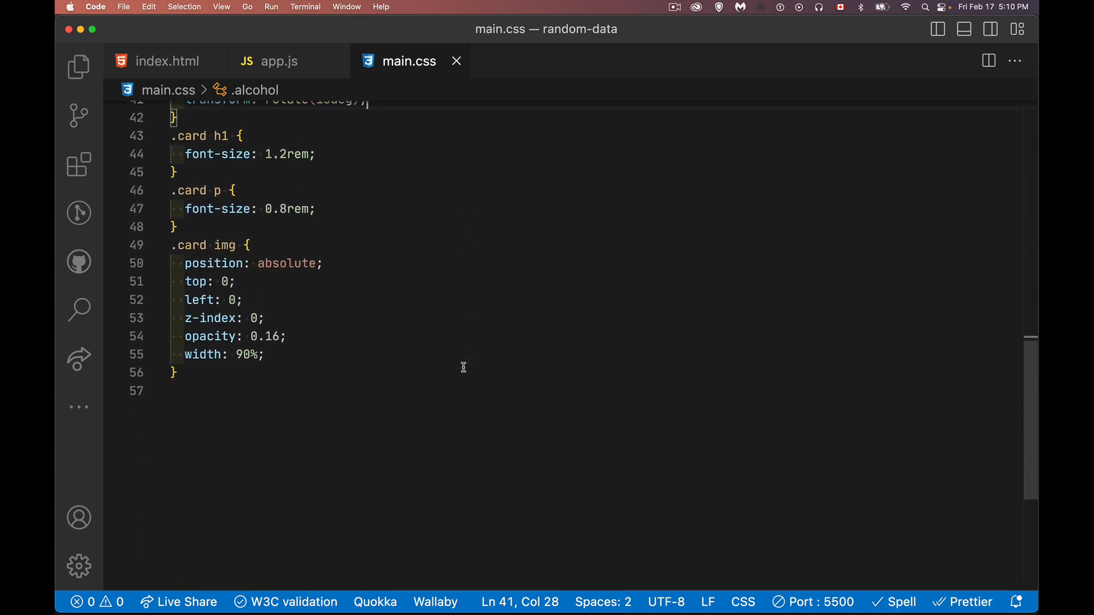
pyautogui.scroll(3)
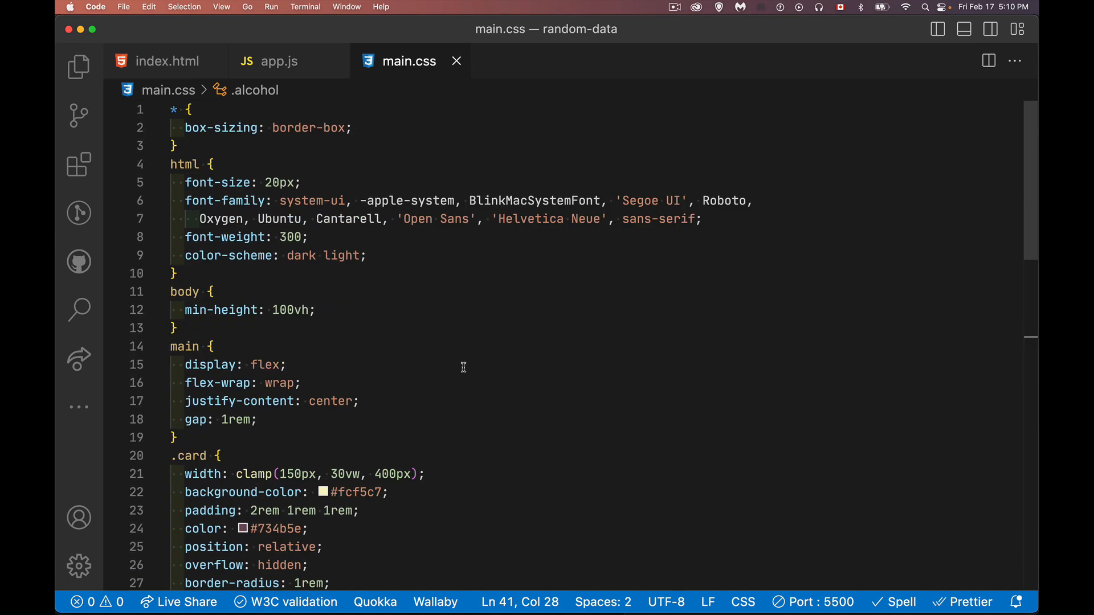
pyautogui.moveTo(275, 62)
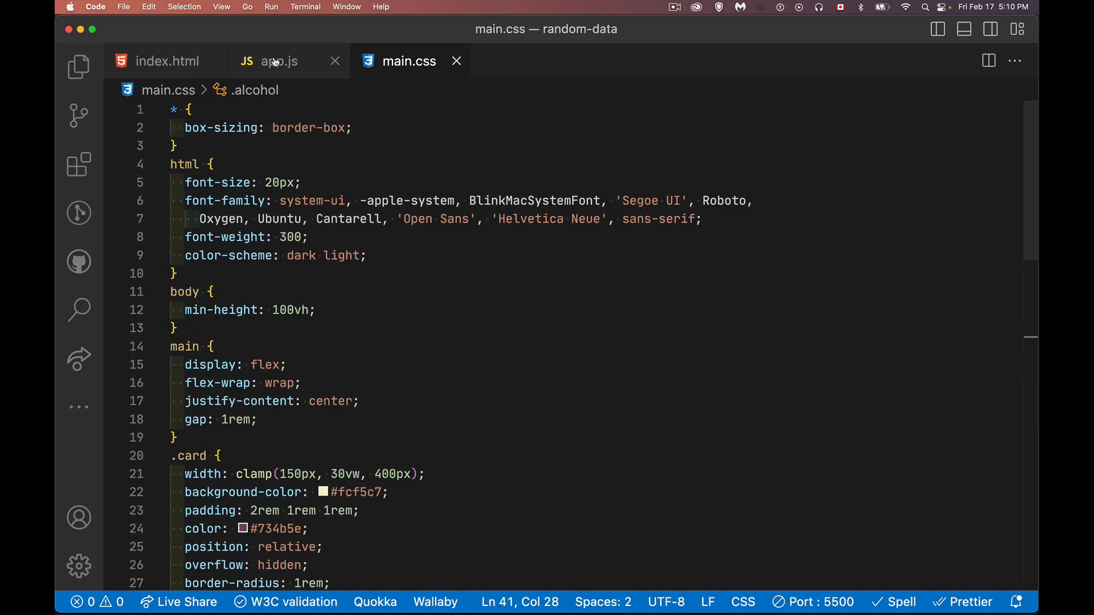
# Switch to app.js and select the word beers in getData's resource-type comment.
pyautogui.click(278, 62)
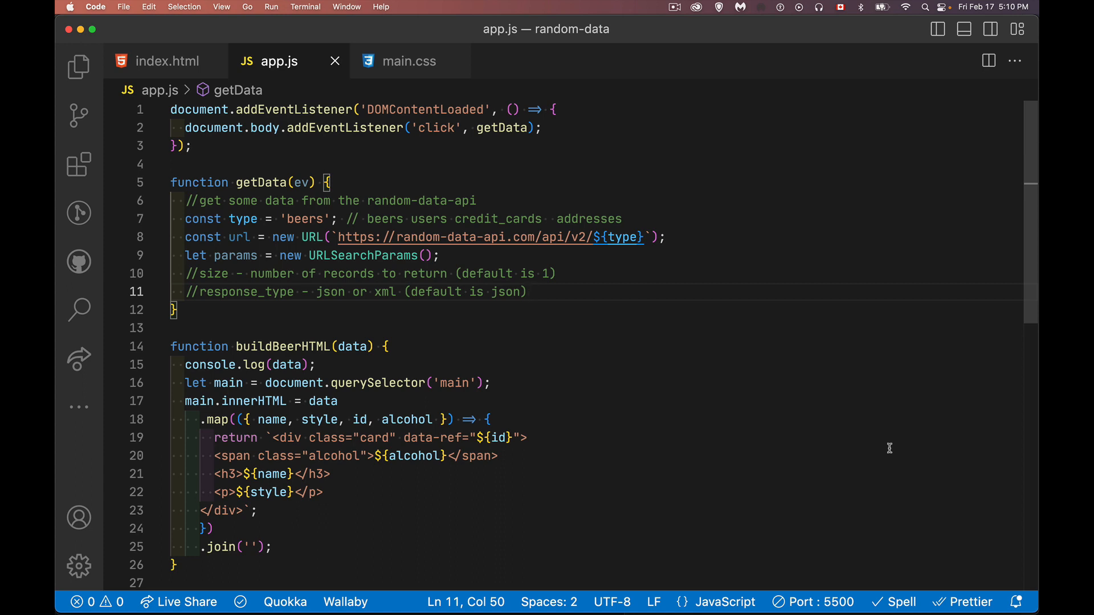
pyautogui.moveTo(925, 294)
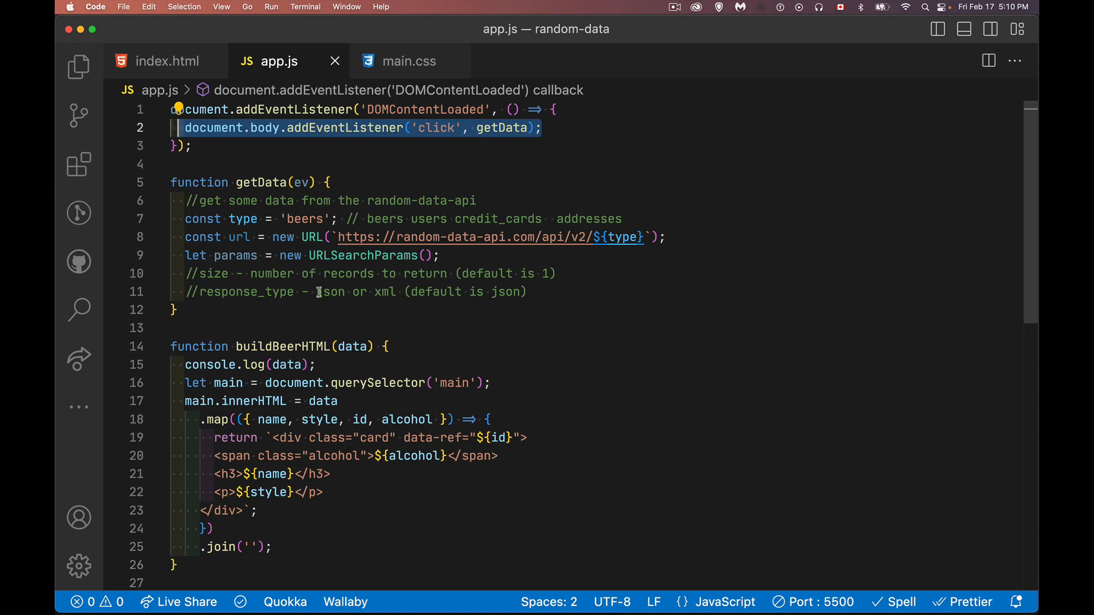
pyautogui.moveTo(554, 318)
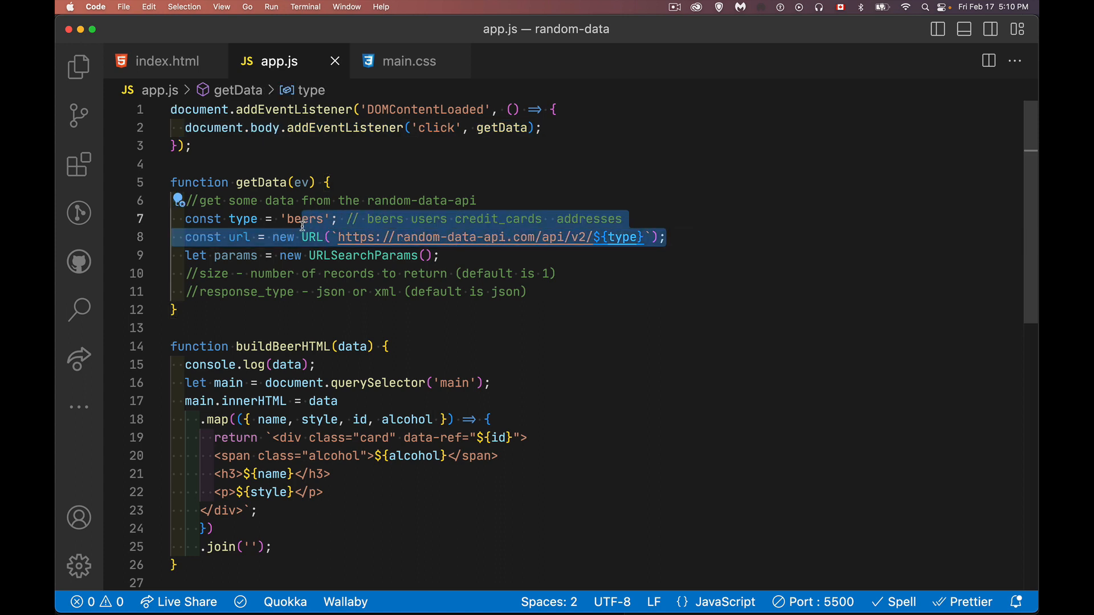
pyautogui.moveTo(409, 251)
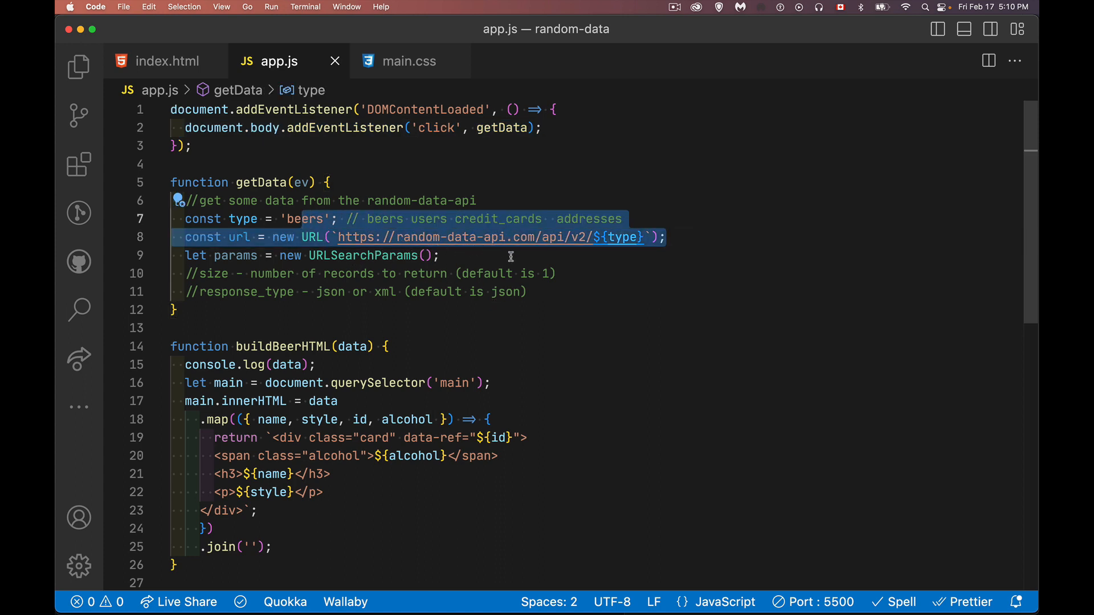
pyautogui.moveTo(570, 257)
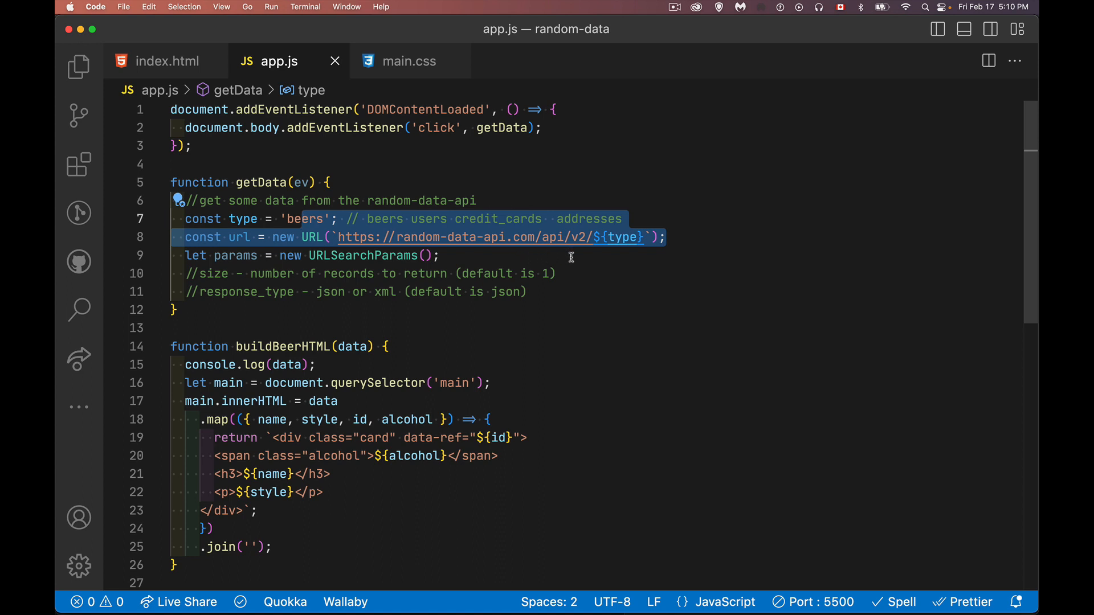
pyautogui.moveTo(630, 278)
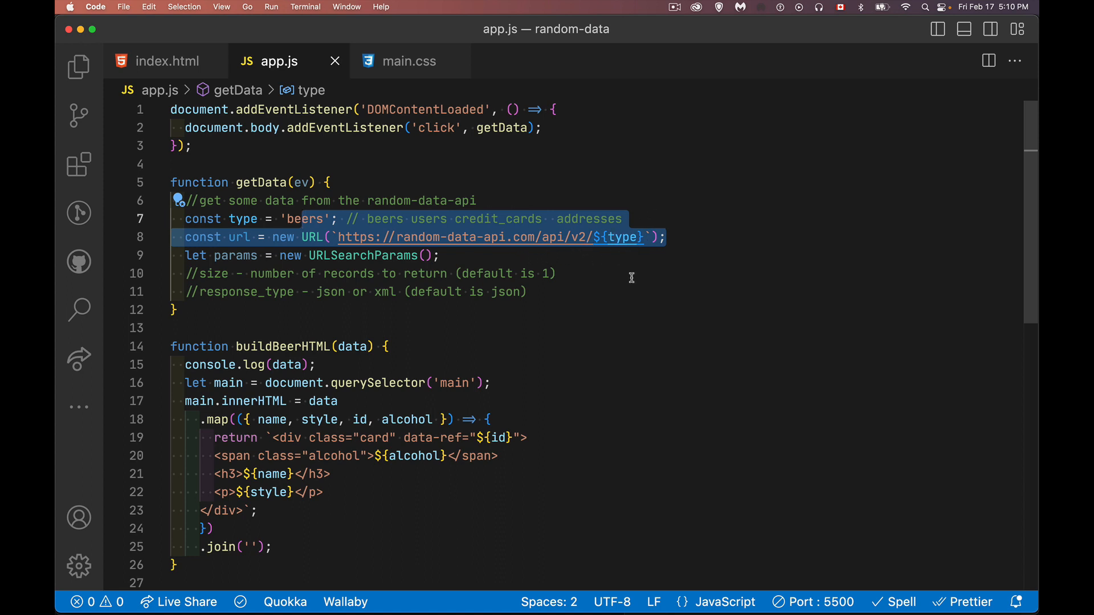
pyautogui.doubleClick(385, 219)
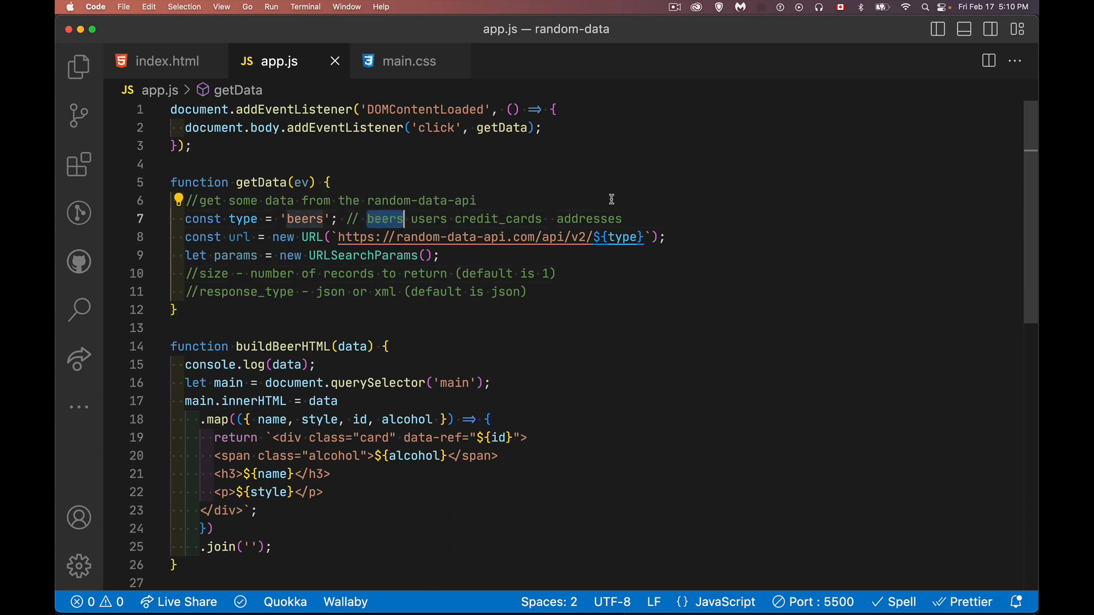
pyautogui.moveTo(617, 197)
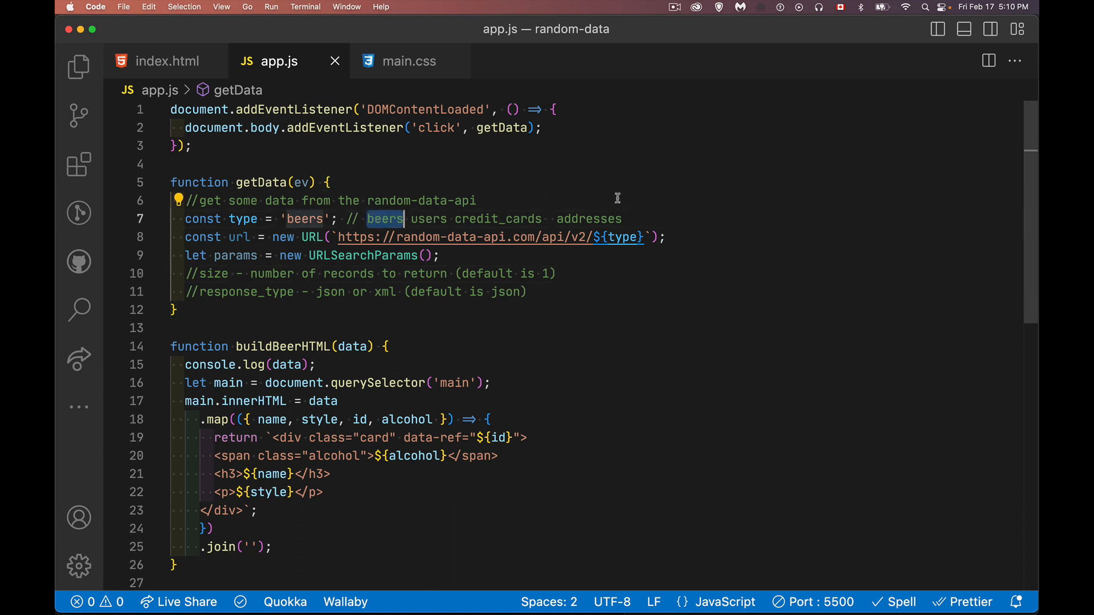
pyautogui.moveTo(369, 517)
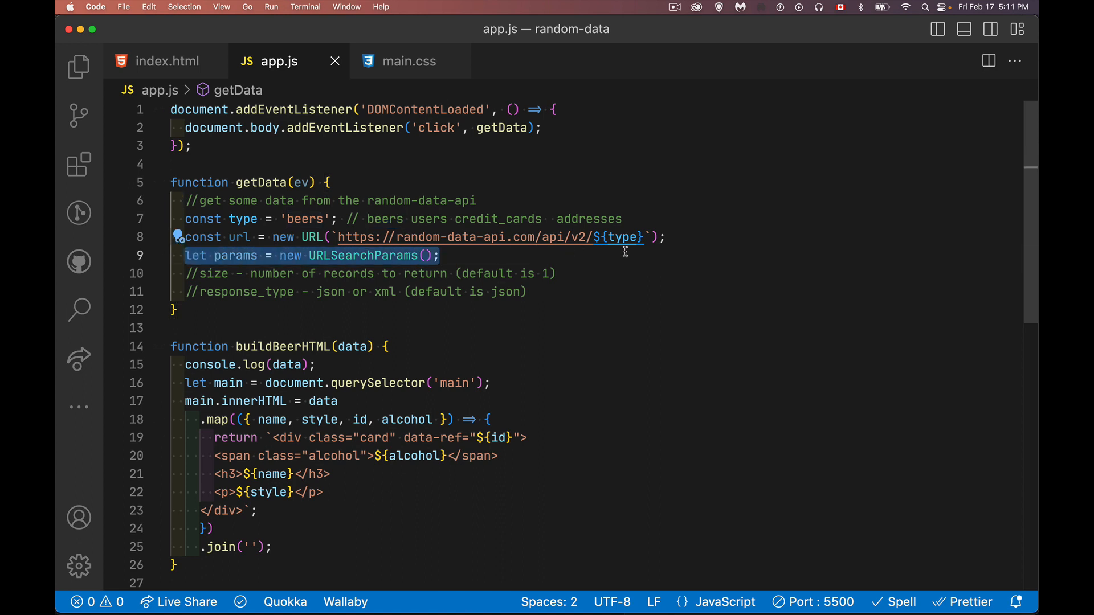
pyautogui.moveTo(728, 235)
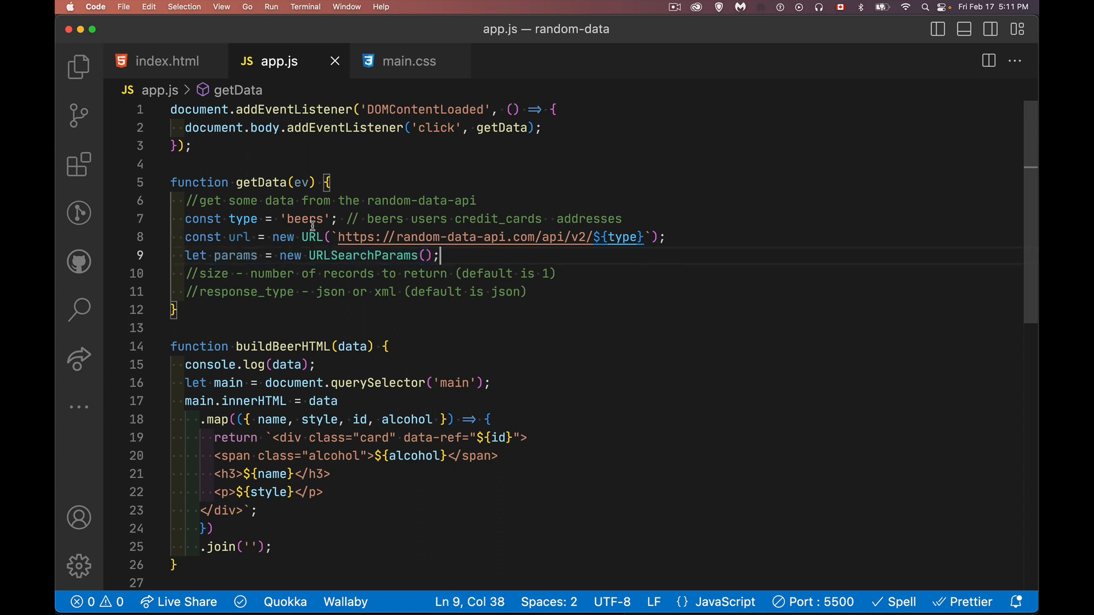
pyautogui.moveTo(693, 239)
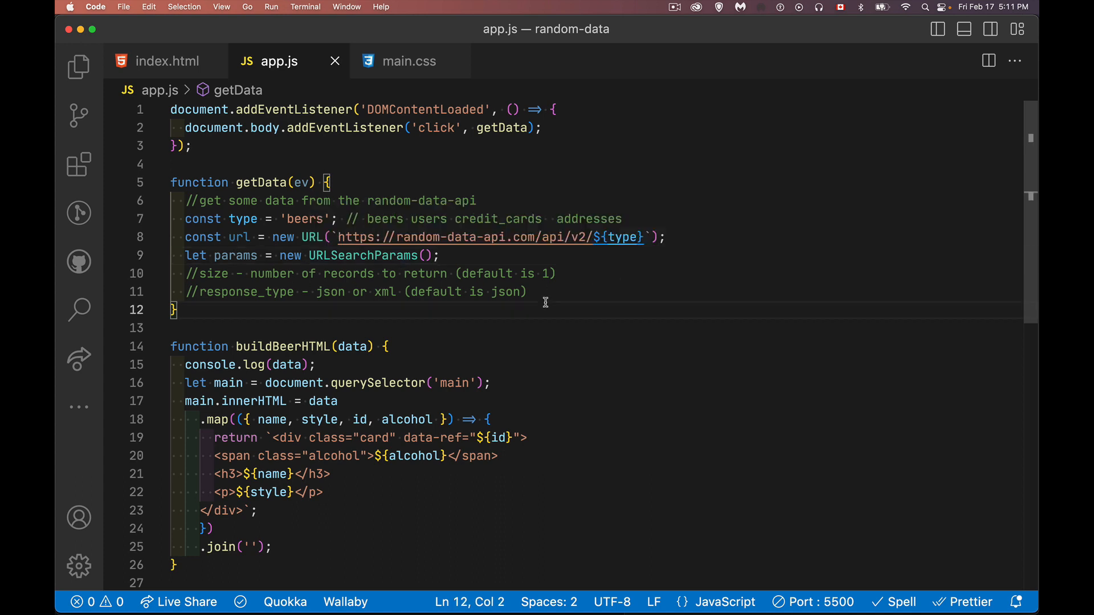
pyautogui.moveTo(468, 244)
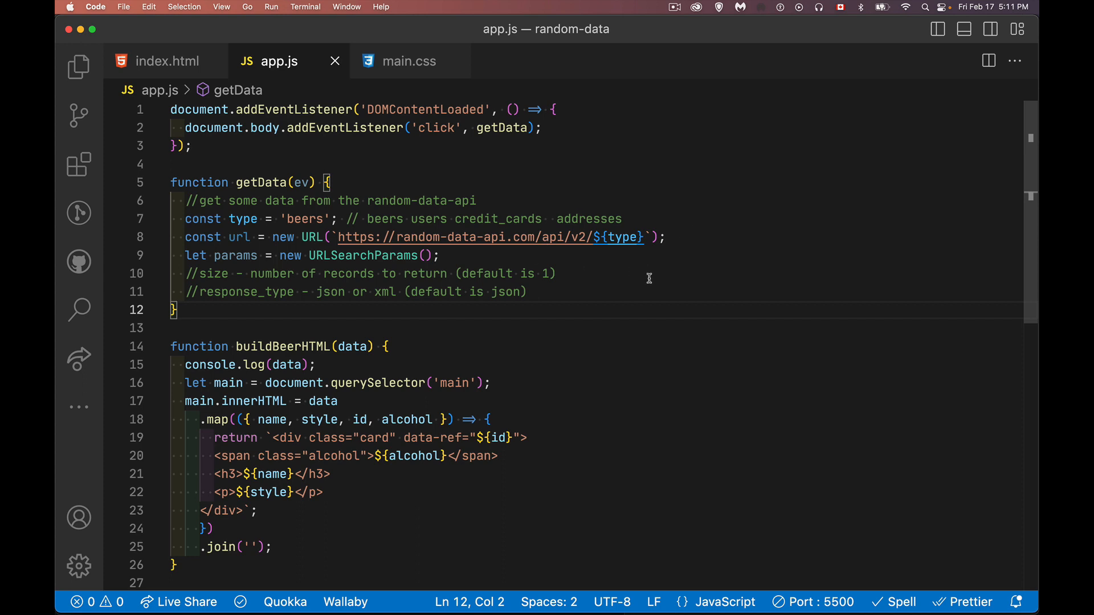
pyautogui.moveTo(703, 244)
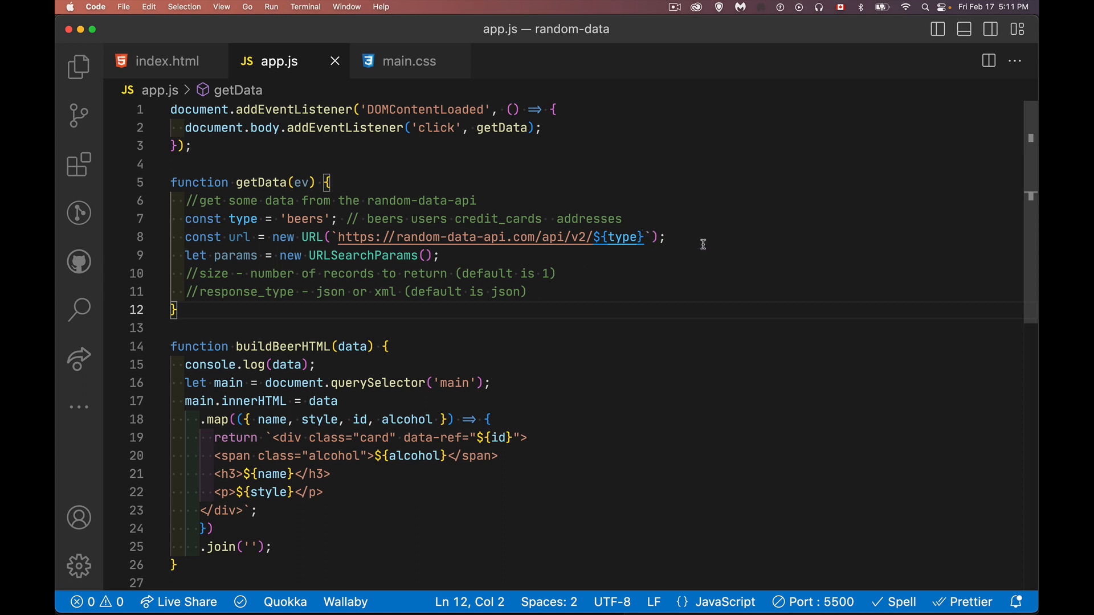
pyautogui.moveTo(235, 322)
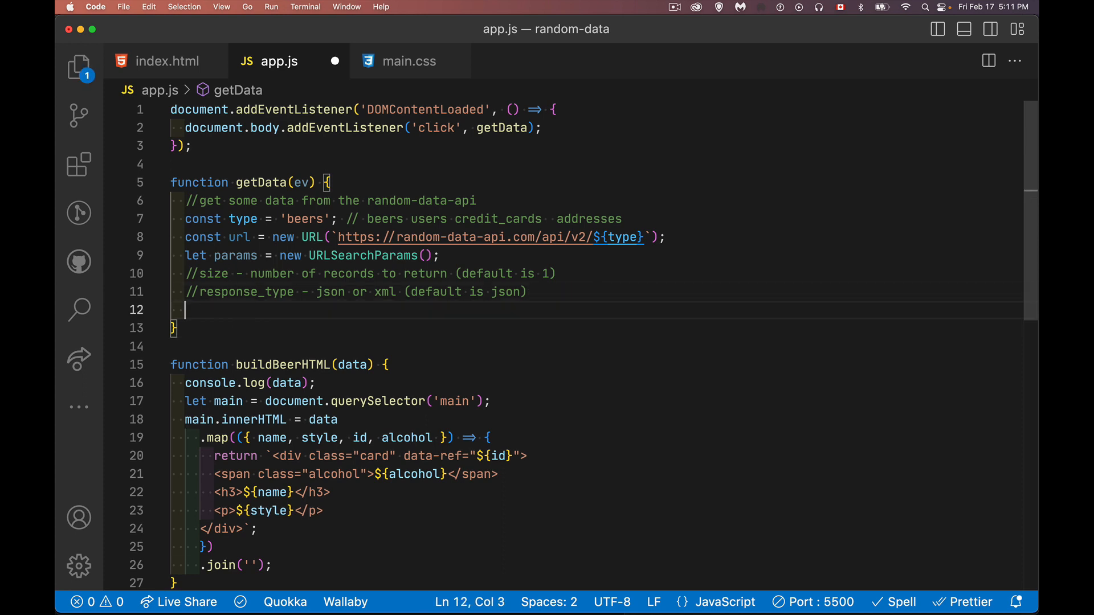
# Add params.set('size', 10) and params.set('response_type', 'json') inside getData.
pyautogui.write('para')
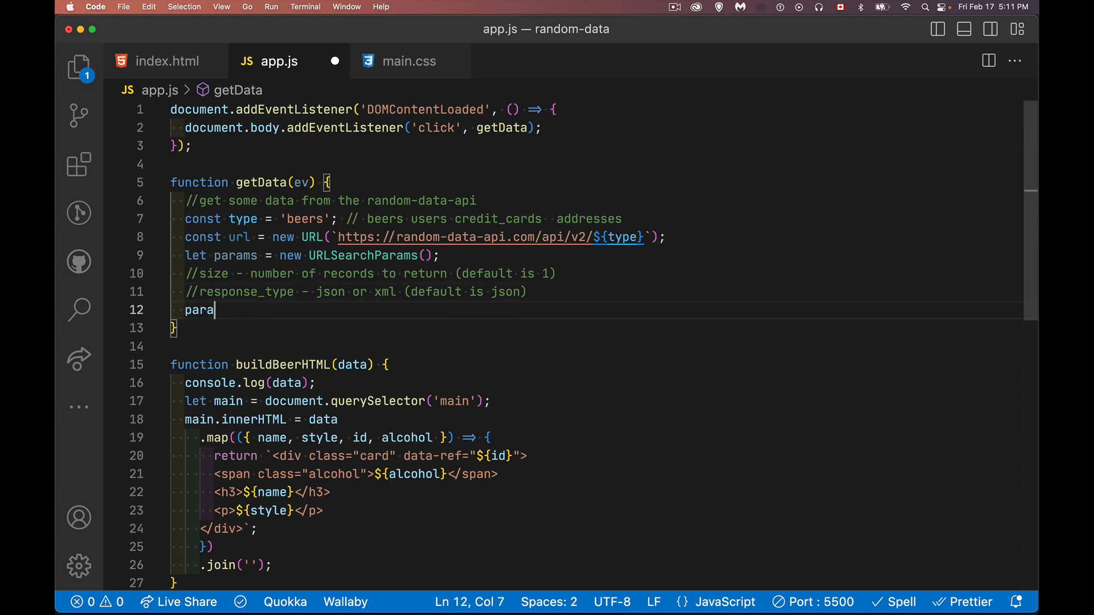
pyautogui.write('ms.')
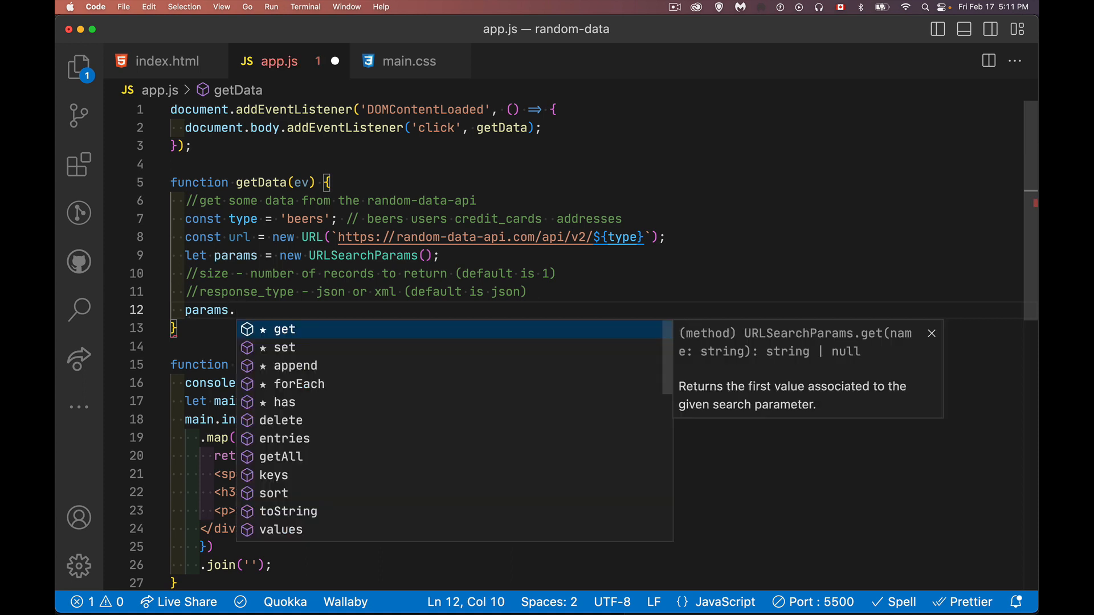
pyautogui.write('set')
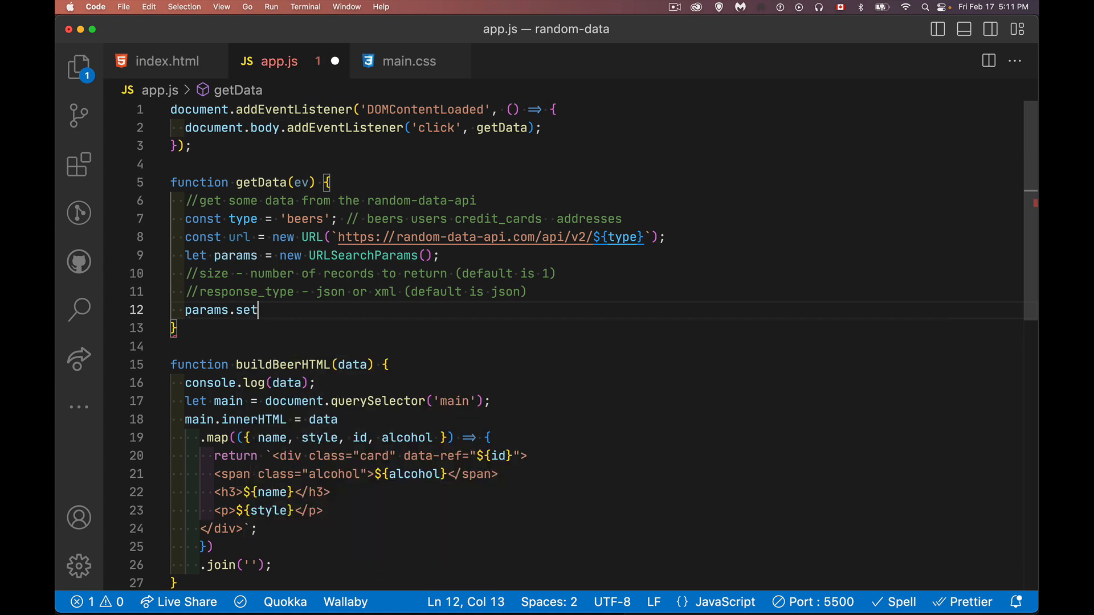
pyautogui.write('(')
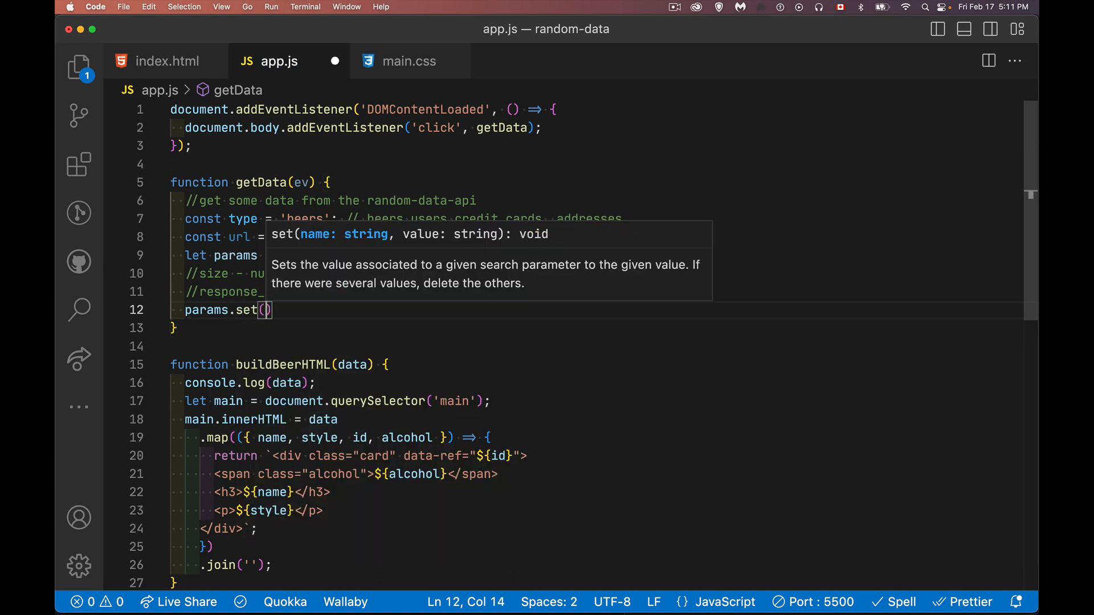
pyautogui.write("'size'")
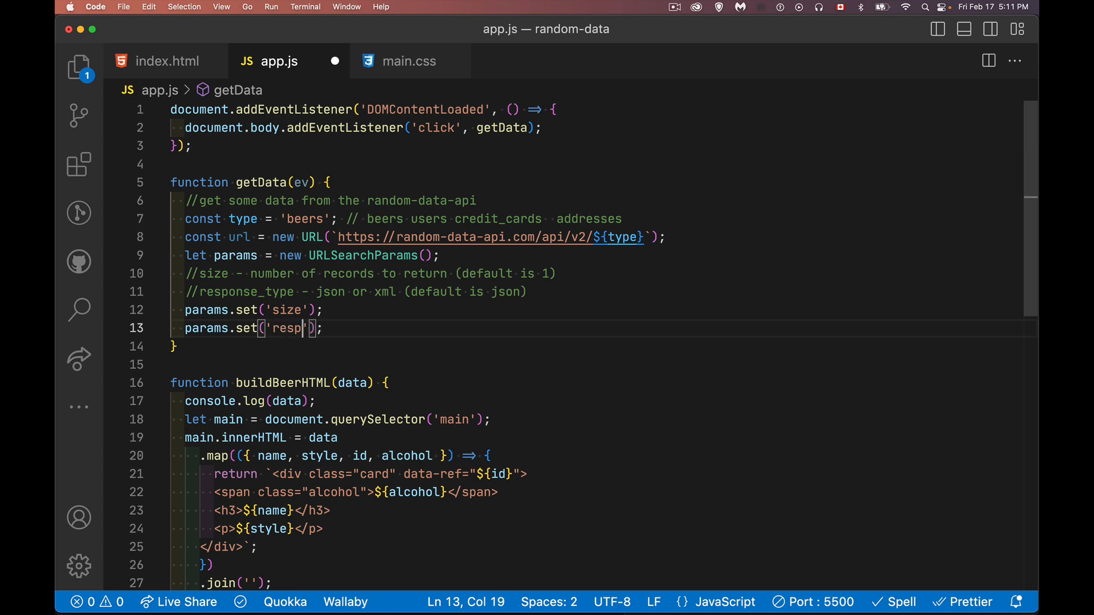
pyautogui.write('onse_type')
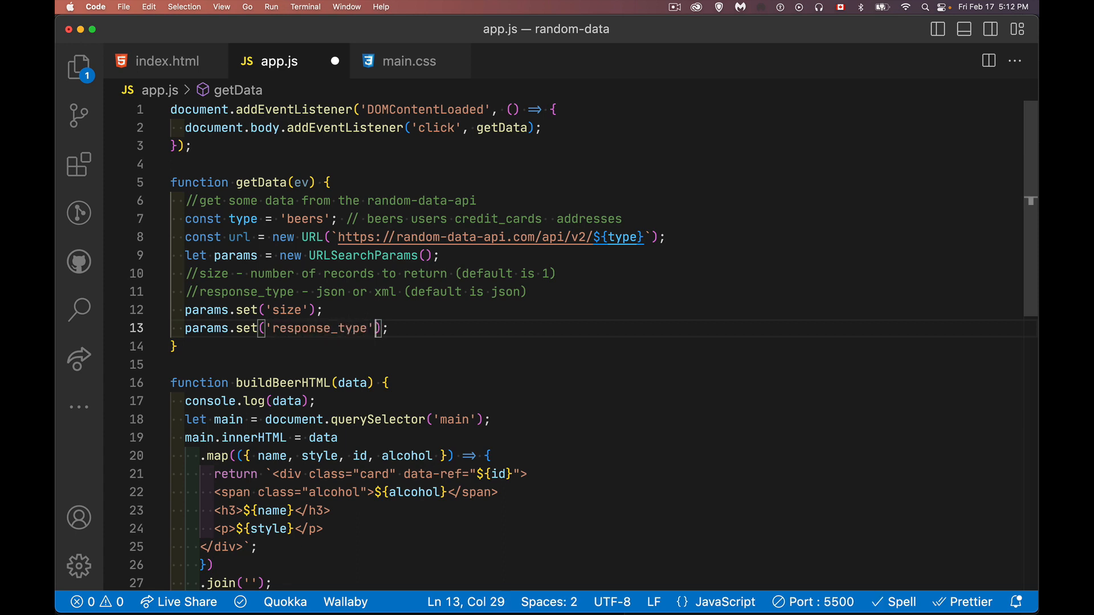
pyautogui.write(", 'json'")
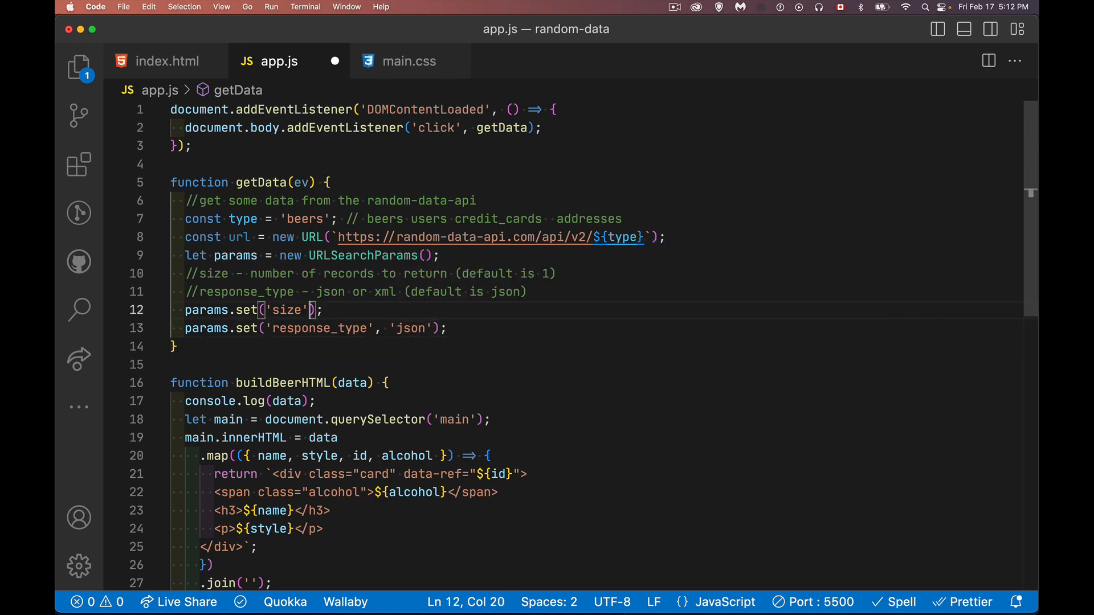
pyautogui.write(',')
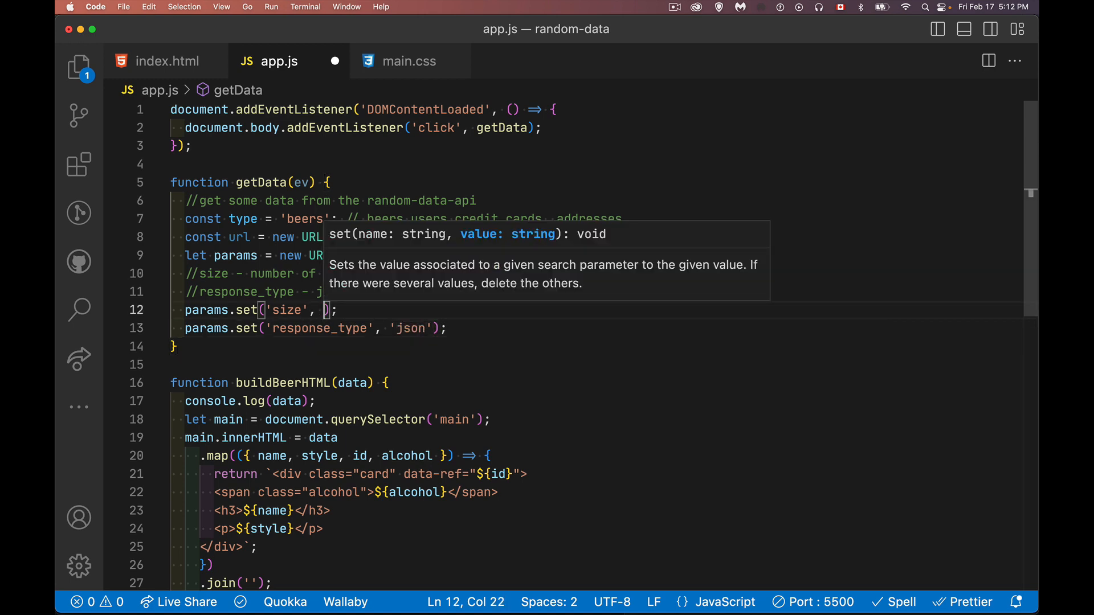
pyautogui.write('10')
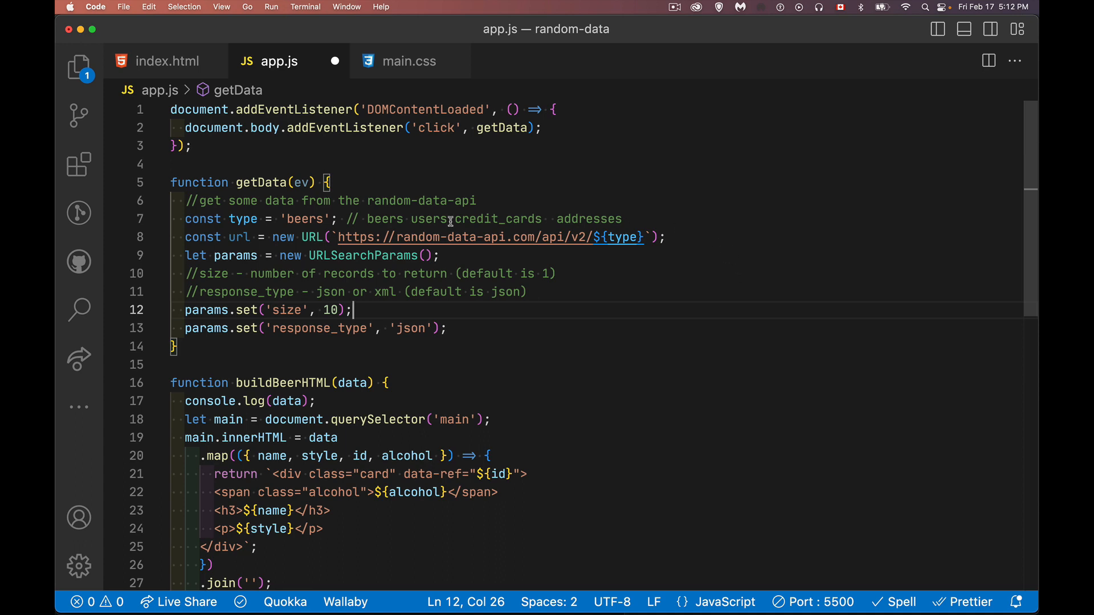
pyautogui.moveTo(443, 334)
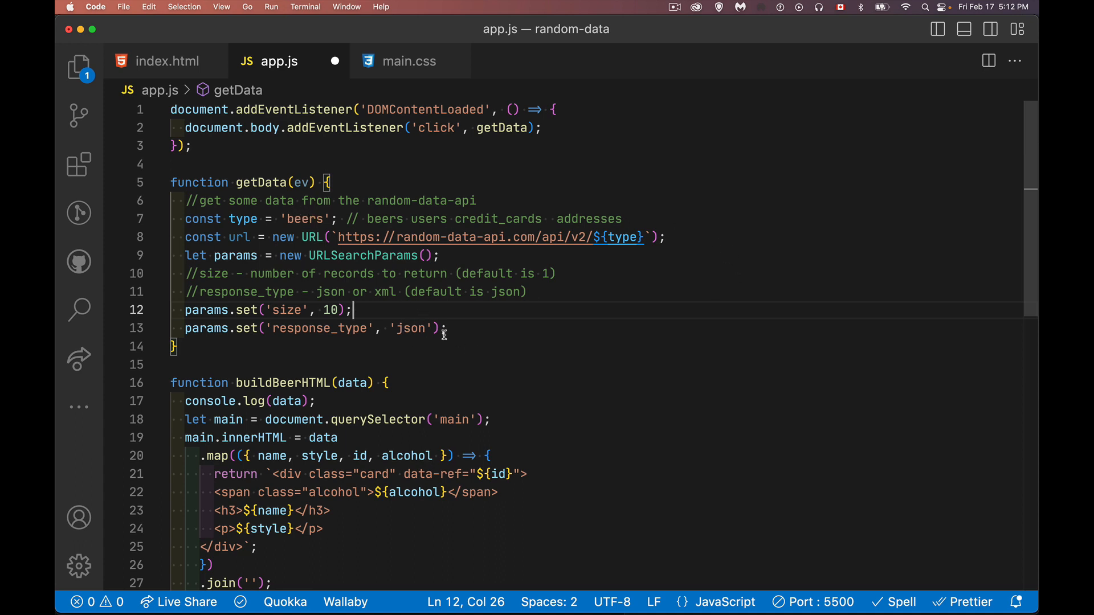
pyautogui.moveTo(467, 349)
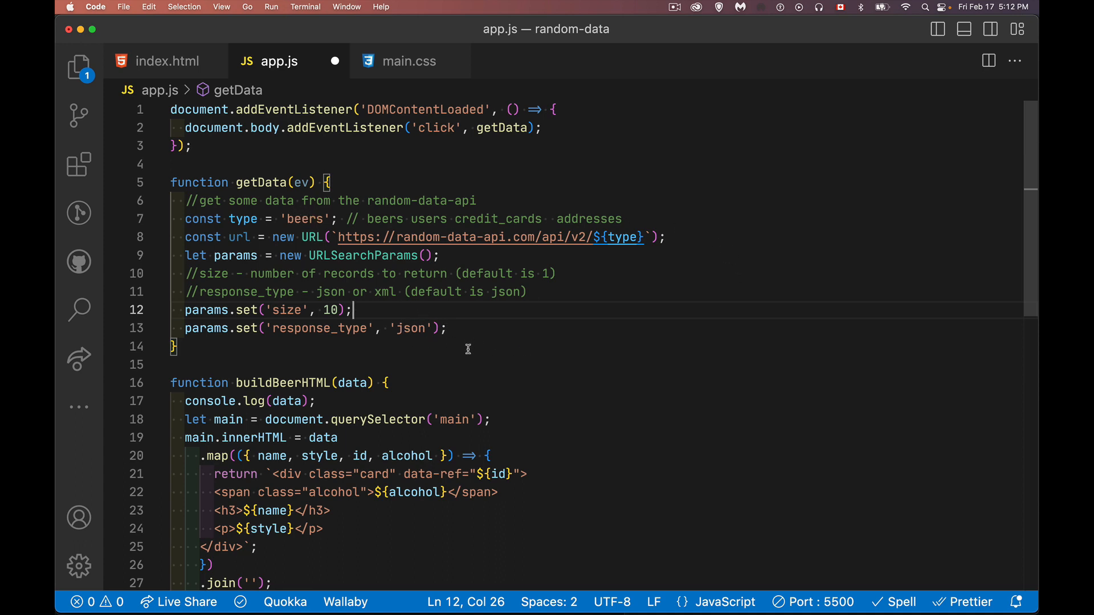
pyautogui.press('Enter')
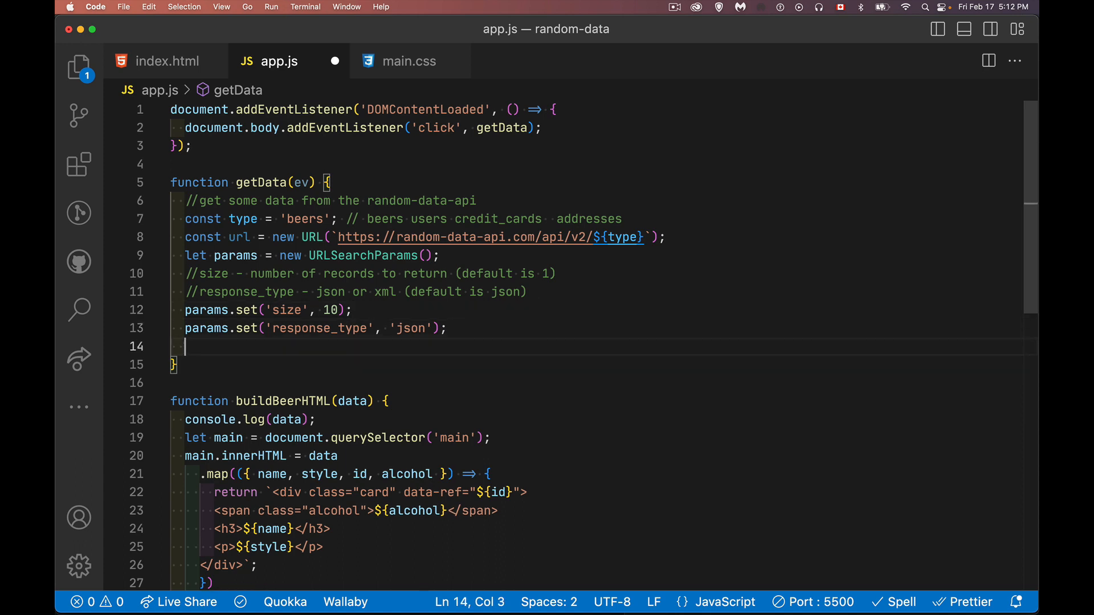
# Look over the beer card template markup in buildBeerHTML, selecting then deselecting it.
pyautogui.scroll(-3)
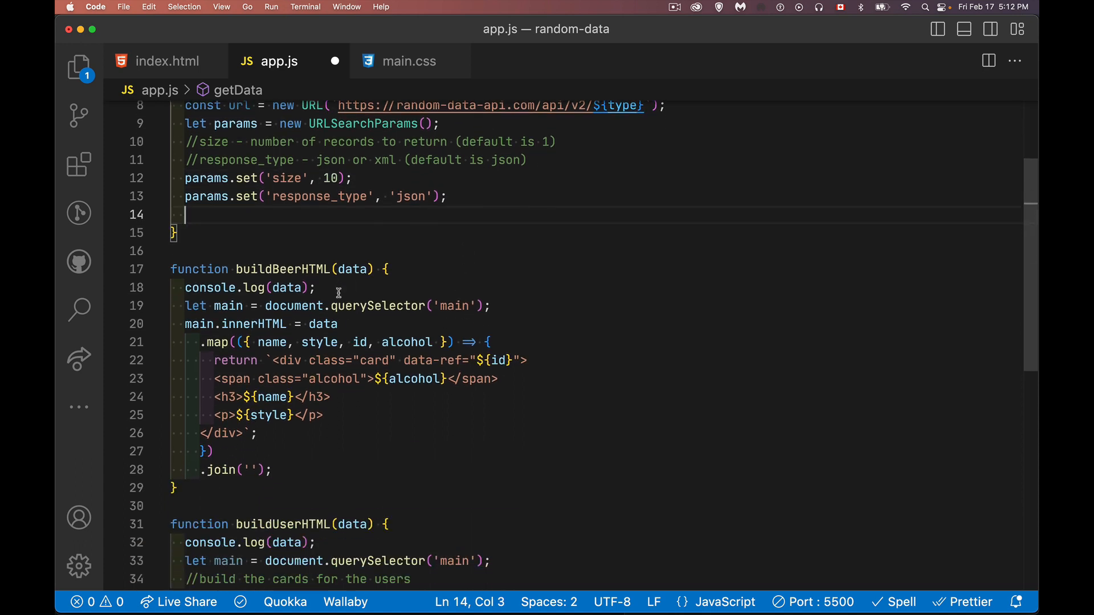
pyautogui.moveTo(274, 360)
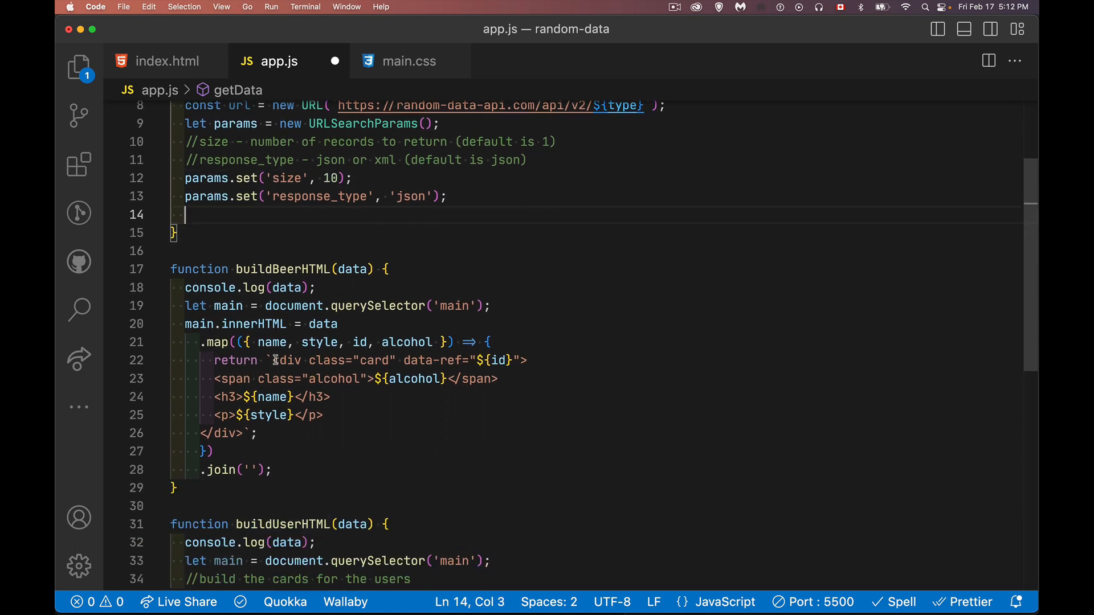
pyautogui.moveTo(273, 360); pyautogui.dragTo(256, 433)
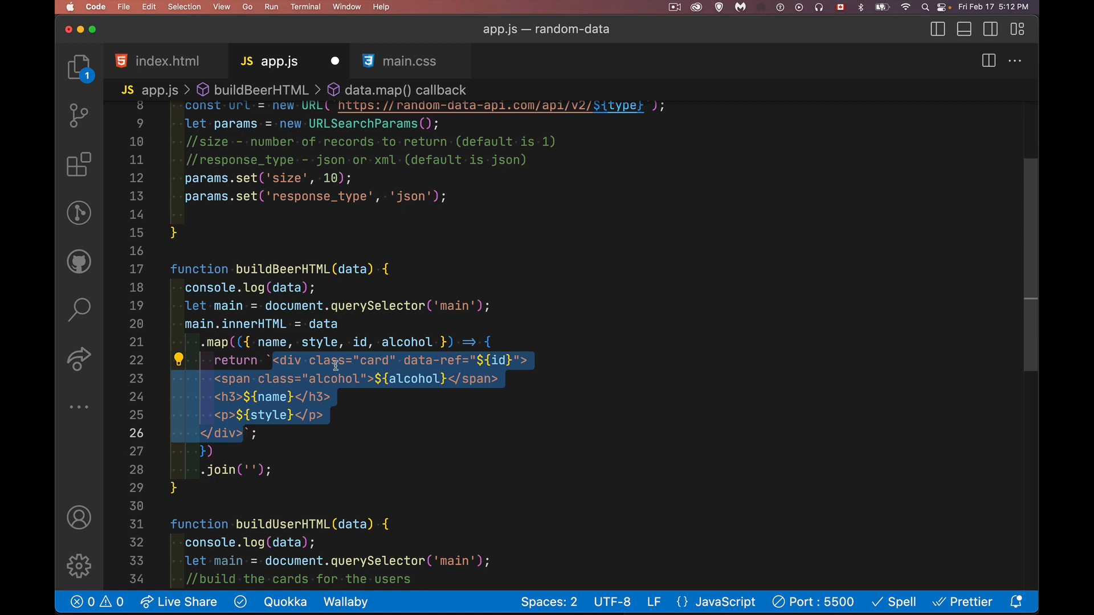
pyautogui.moveTo(496, 359)
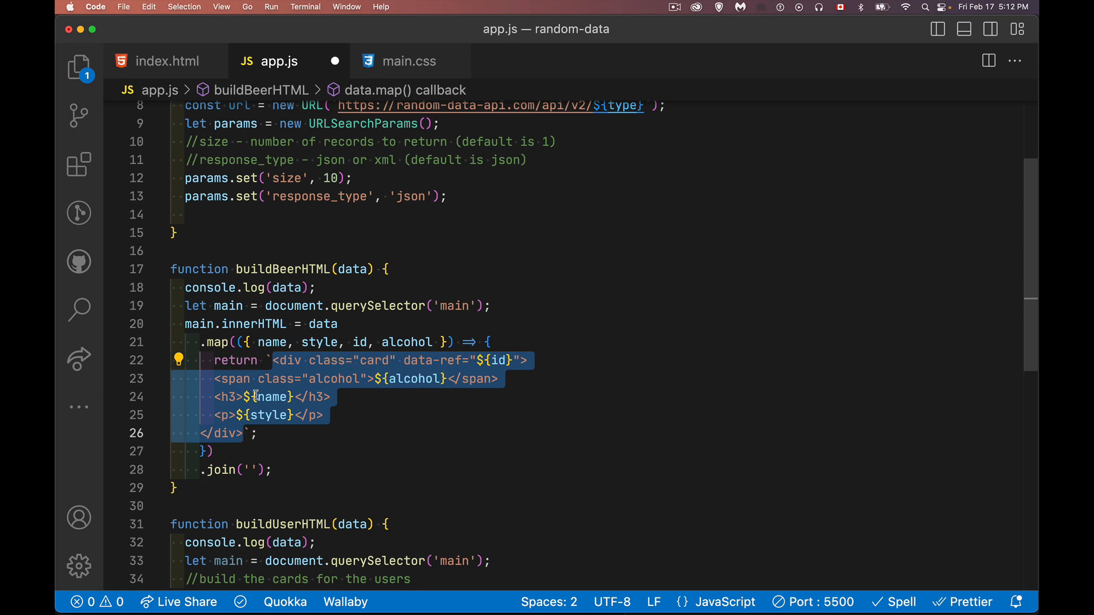
pyautogui.moveTo(241, 388)
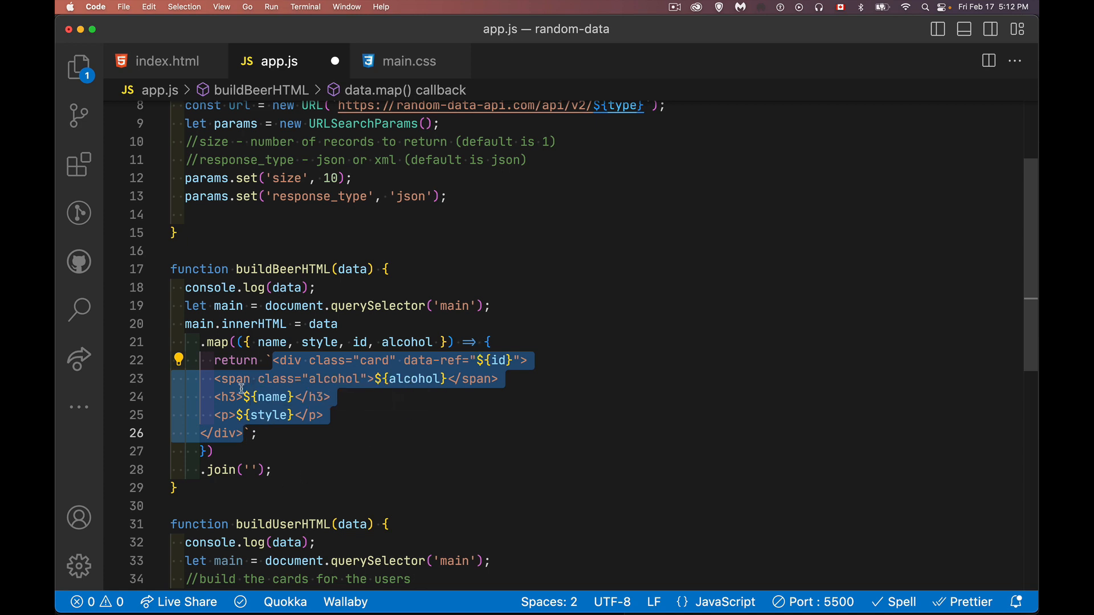
pyautogui.moveTo(412, 425)
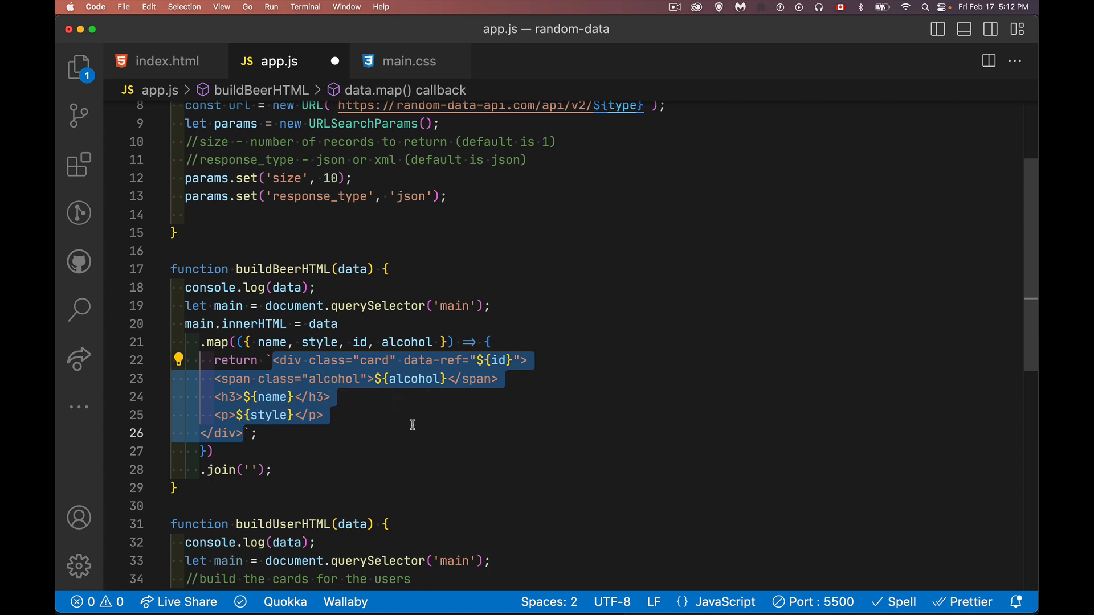
pyautogui.click(257, 433)
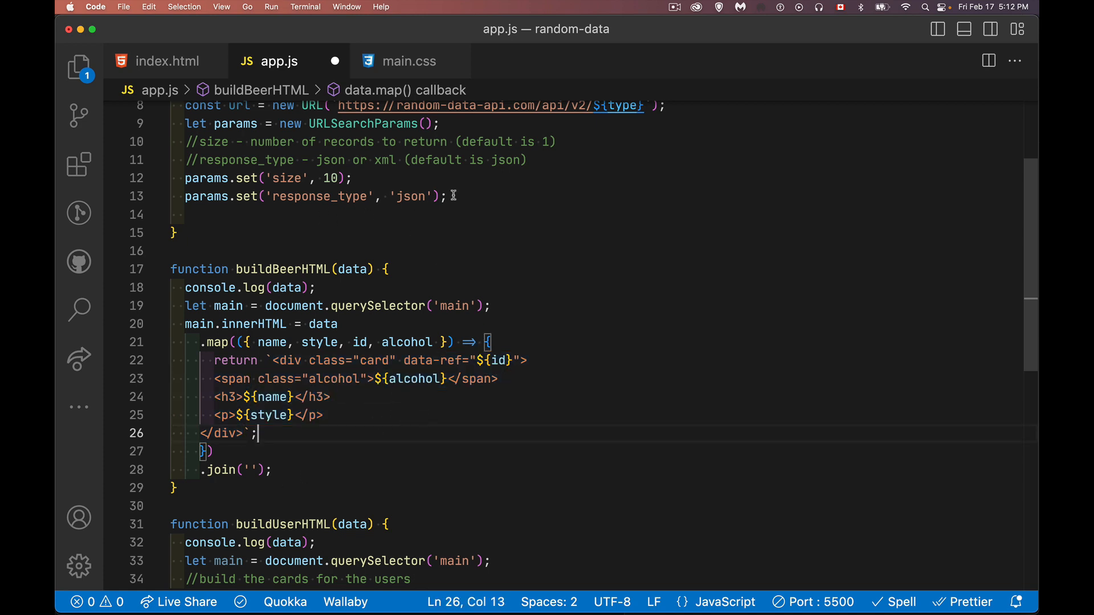
# Write fetch(url).then(response=>{ if(!response.ok) throw new Error('Bad things happened') }).
pyautogui.write('fetch(ru')
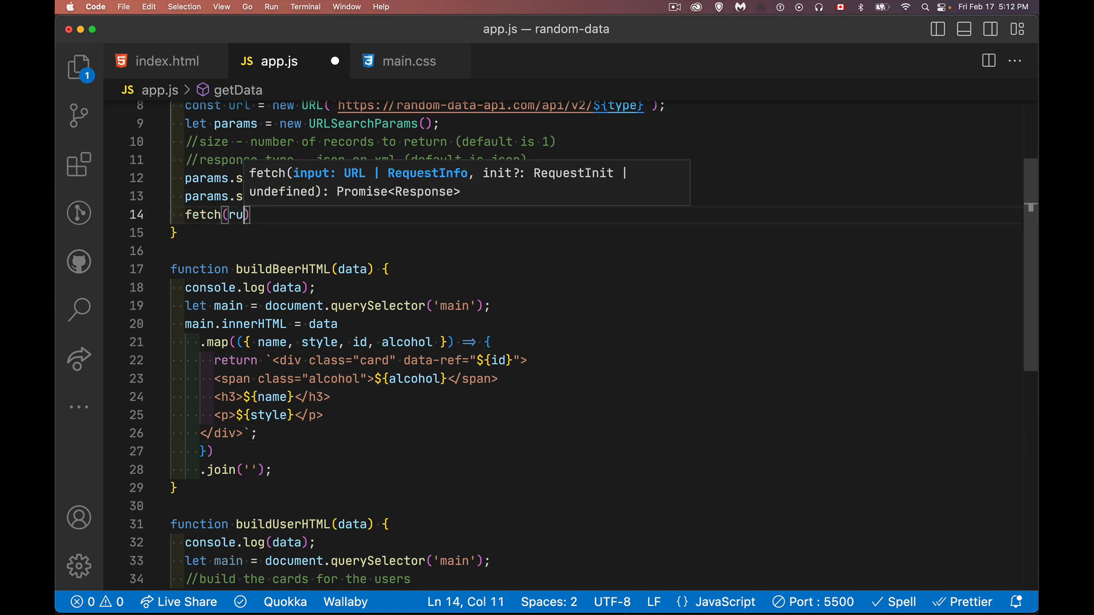
pyautogui.write('rl')
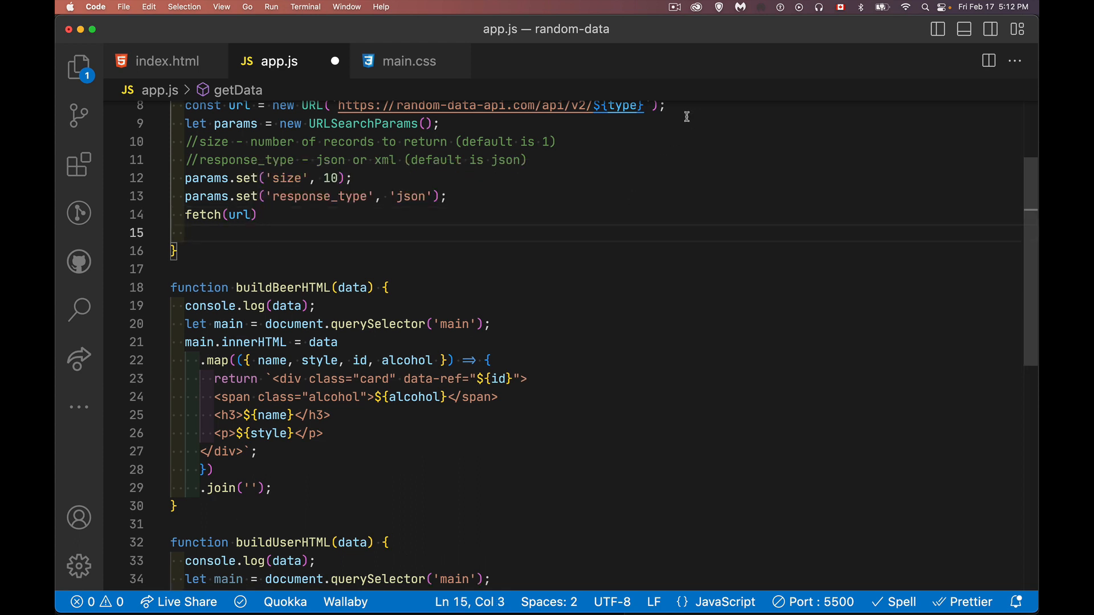
pyautogui.moveTo(579, 310)
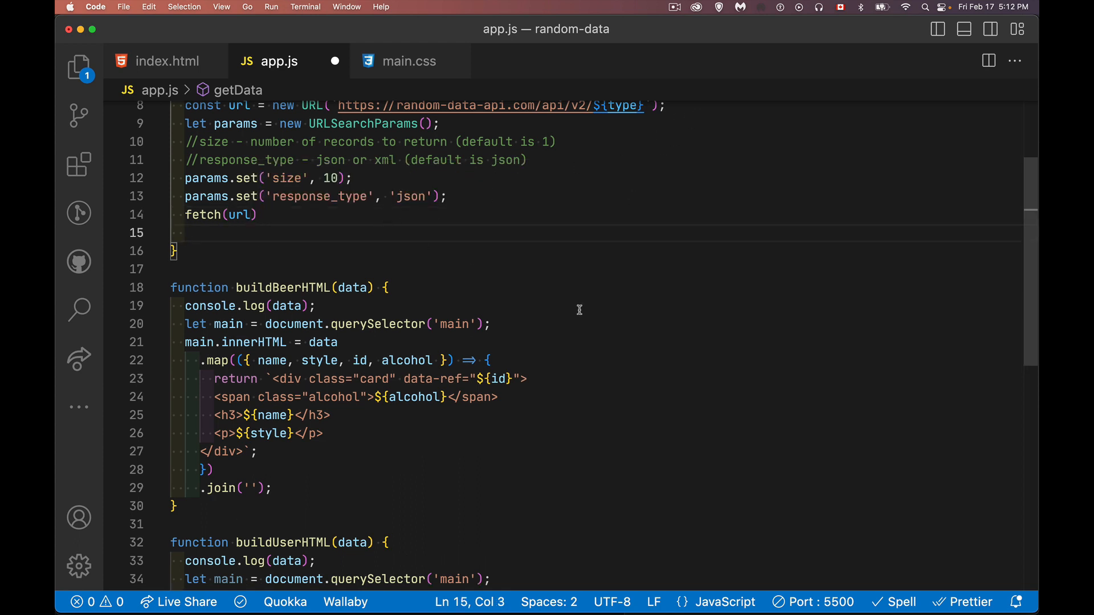
pyautogui.write('.then()')
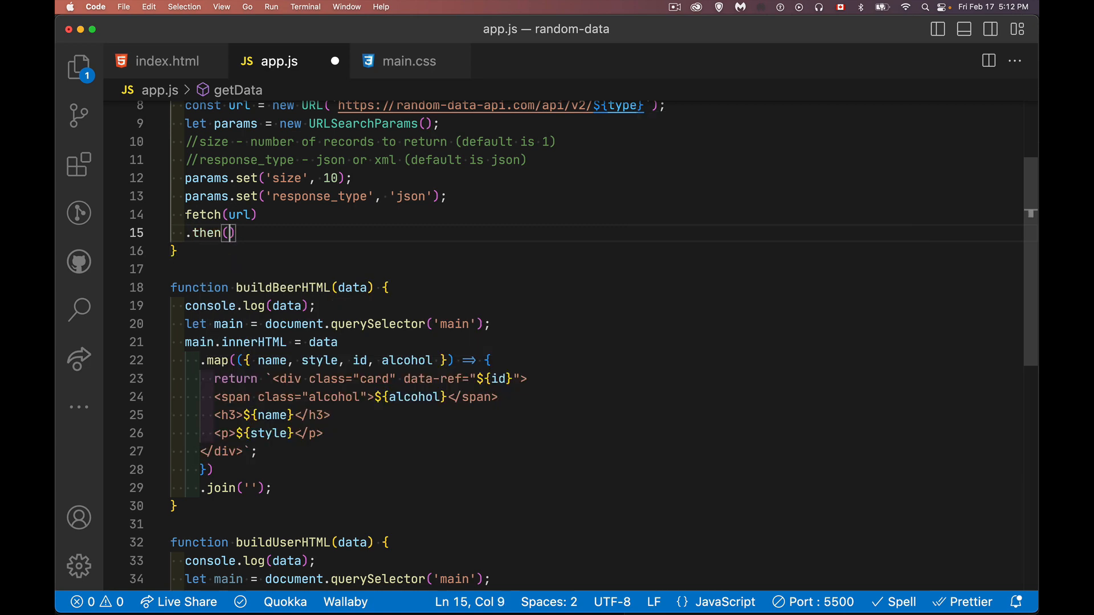
pyautogui.write('response=>{')
pyautogui.write('if(')
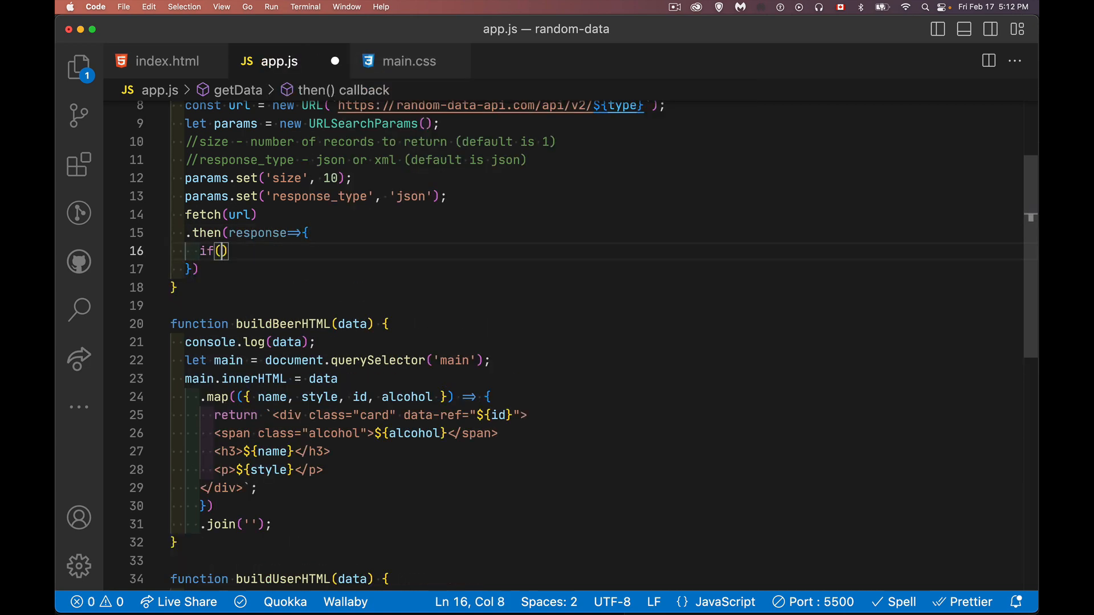
pyautogui.write('respons')
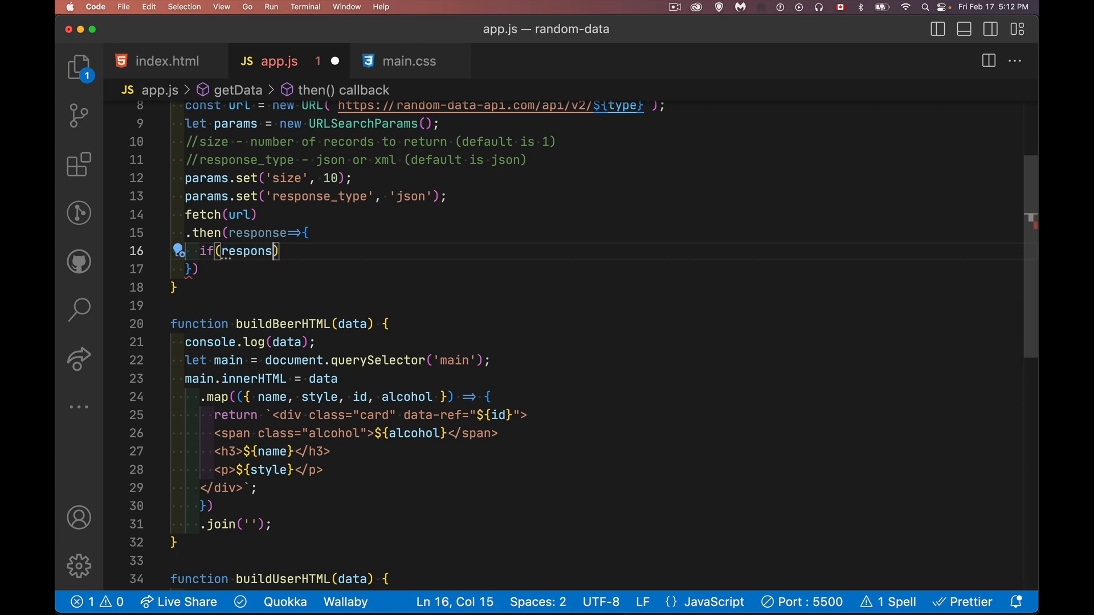
pyautogui.write('e.ok')
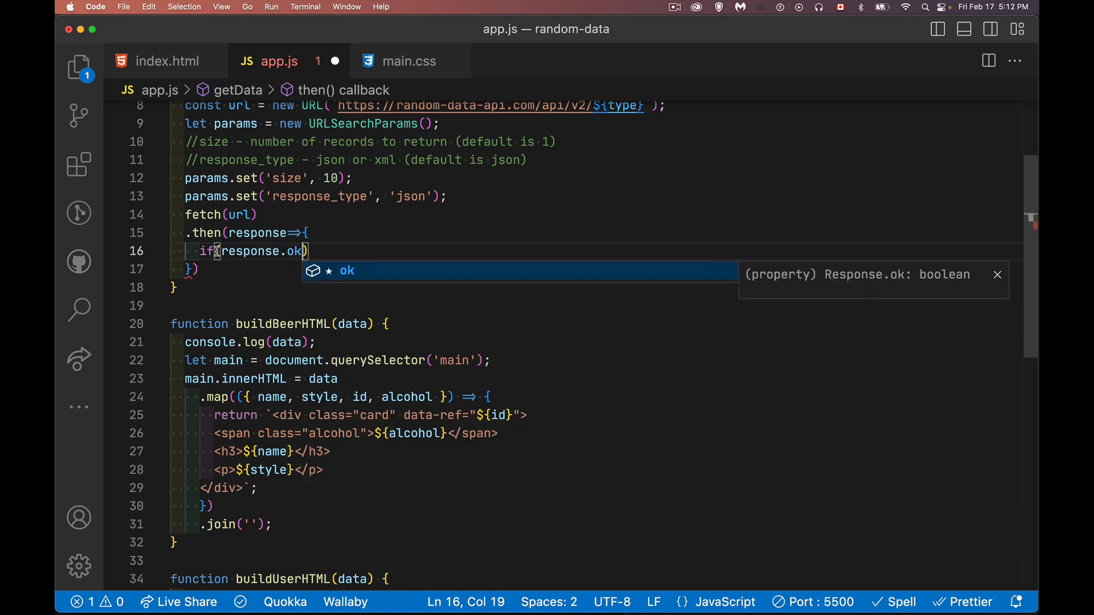
pyautogui.write('!')
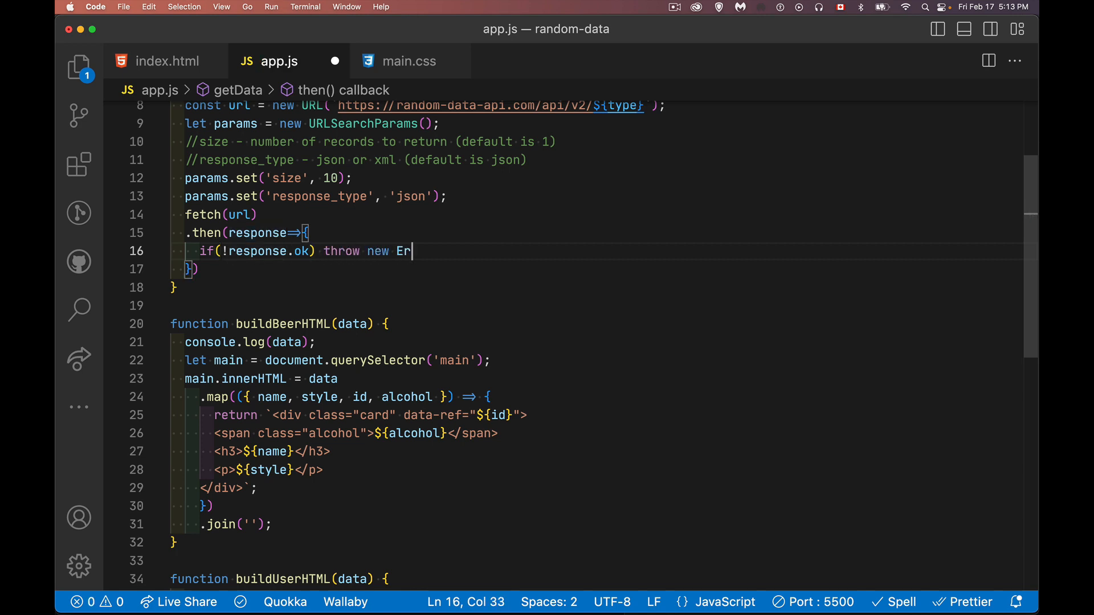
pyautogui.write("ror('B'")
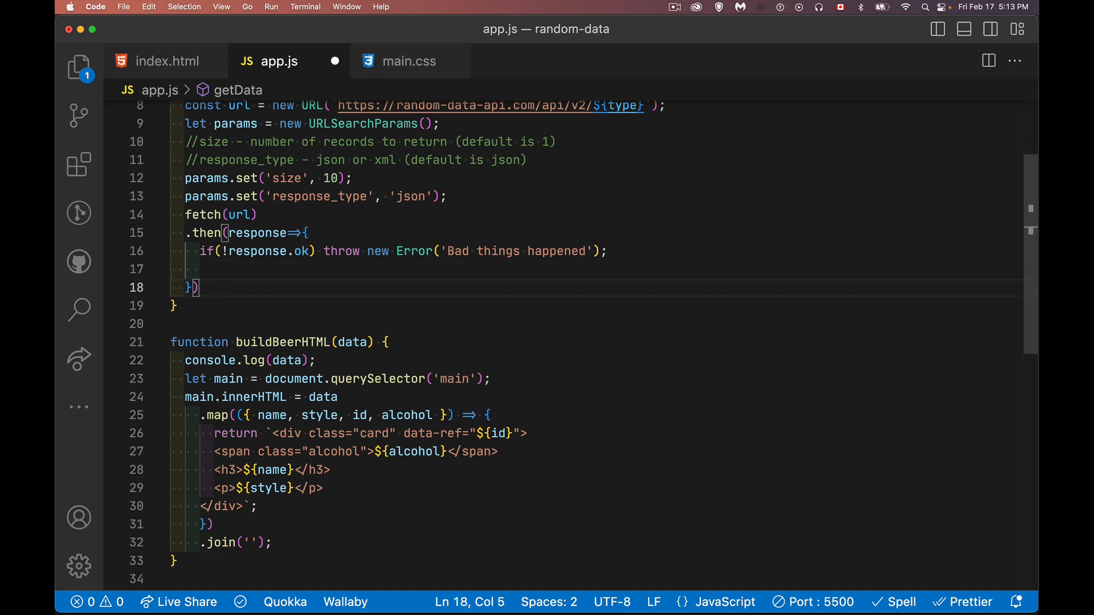
# Chain a second .then() and a .catch(console.warn) onto the fetch.
pyautogui.write('.then()')
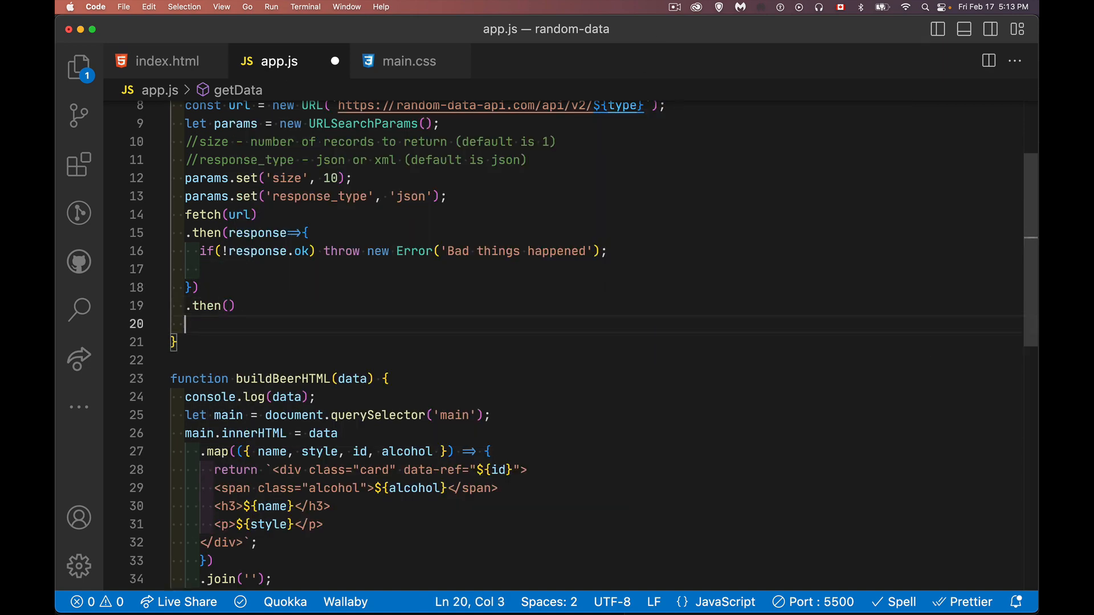
pyautogui.write('.catch(er')
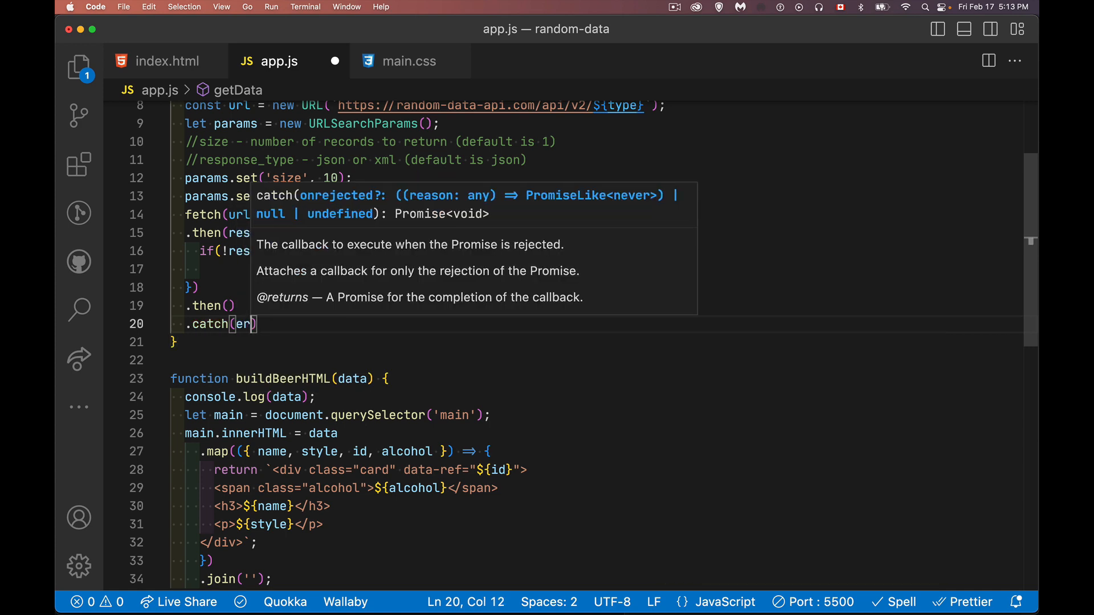
pyautogui.write('consol')
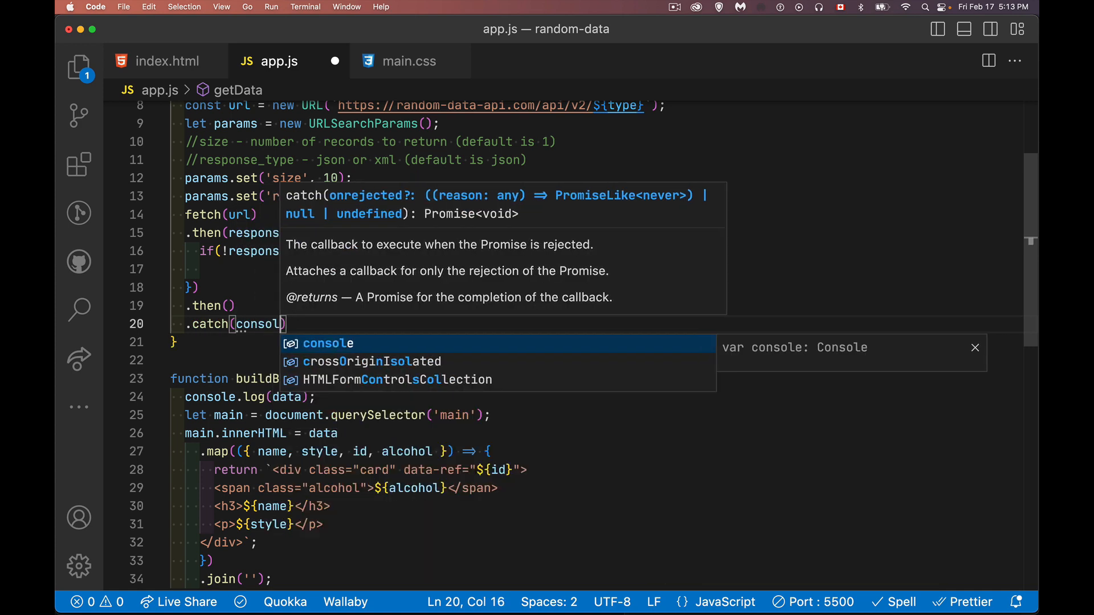
pyautogui.write('.warn);')
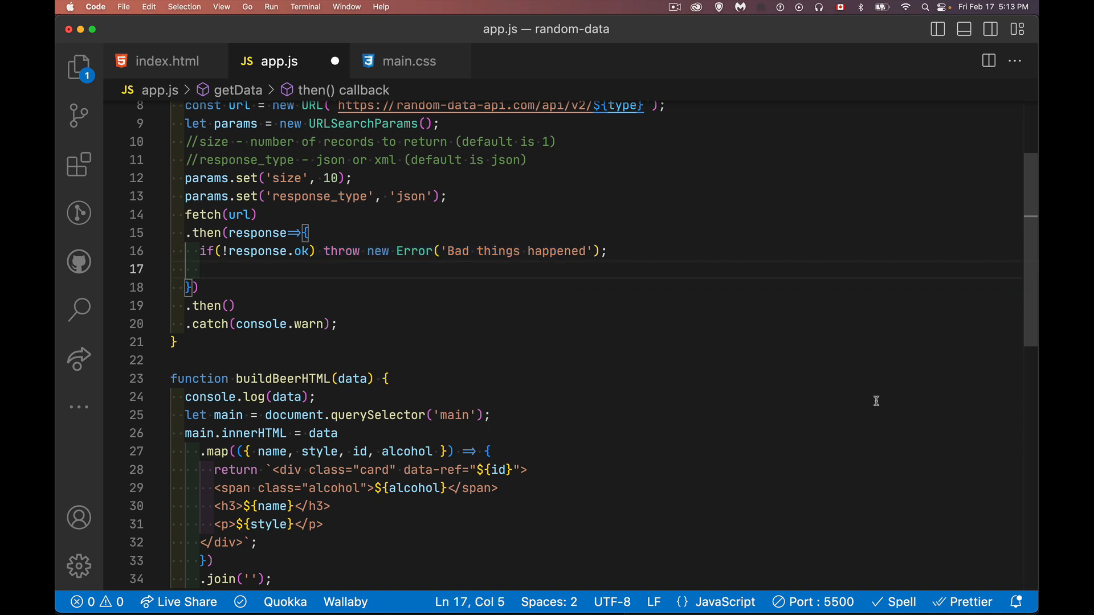
pyautogui.moveTo(312, 273)
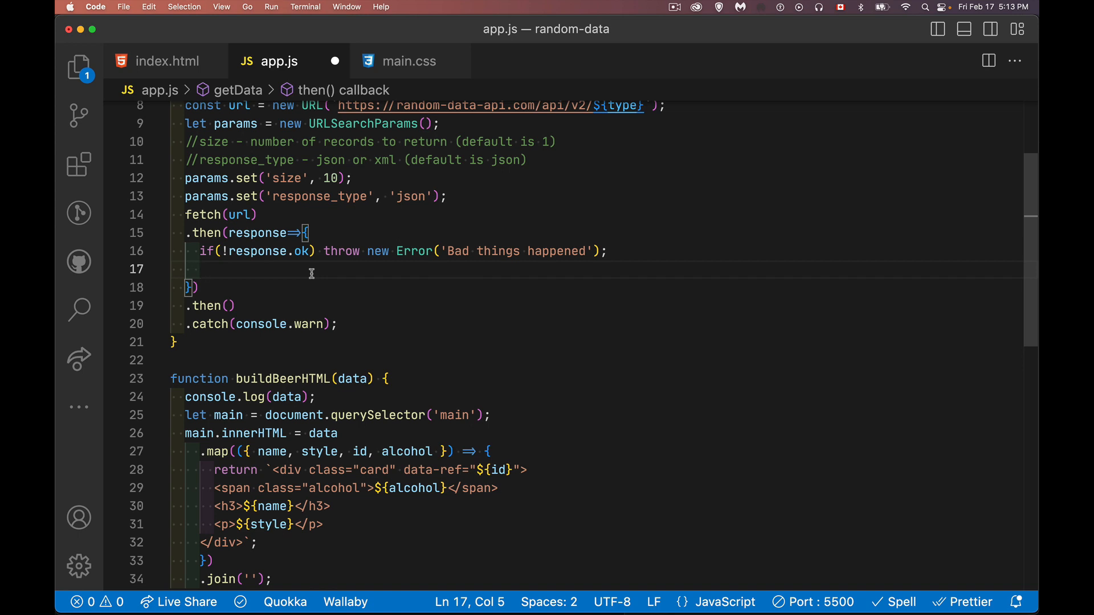
# Return response.json() from the first callback and pass buildBeerHTML to the second .then, then save.
pyautogui.write('return')
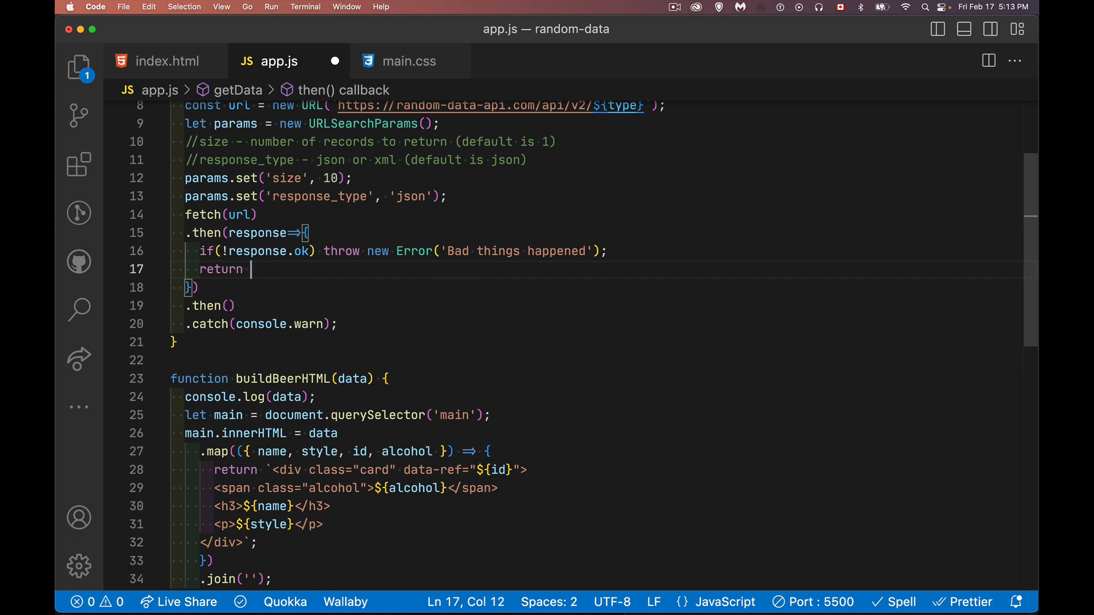
pyautogui.write('response.json();')
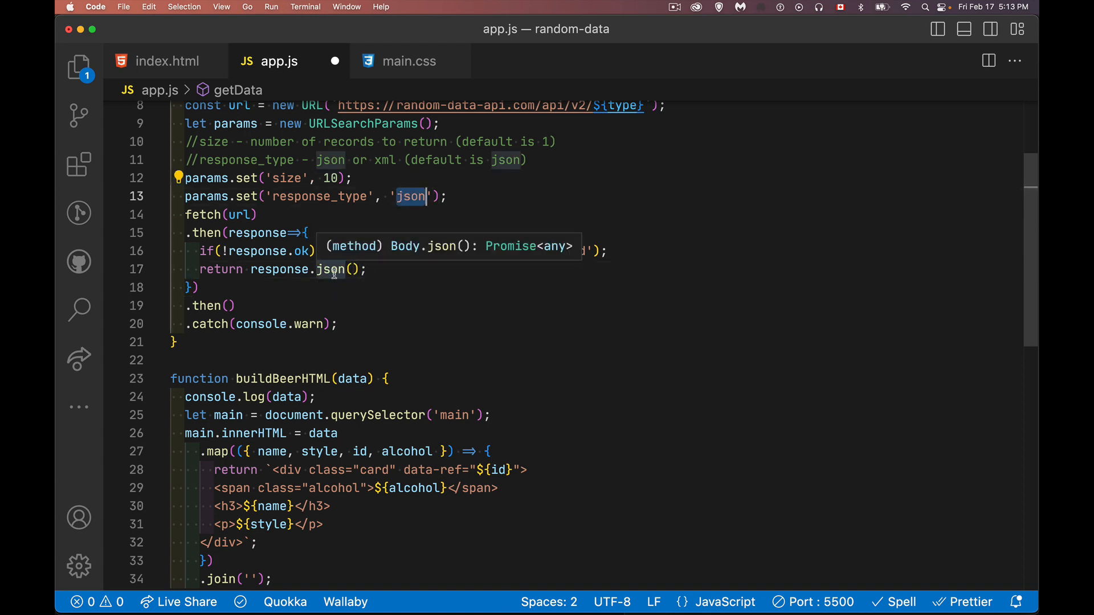
pyautogui.click(224, 305)
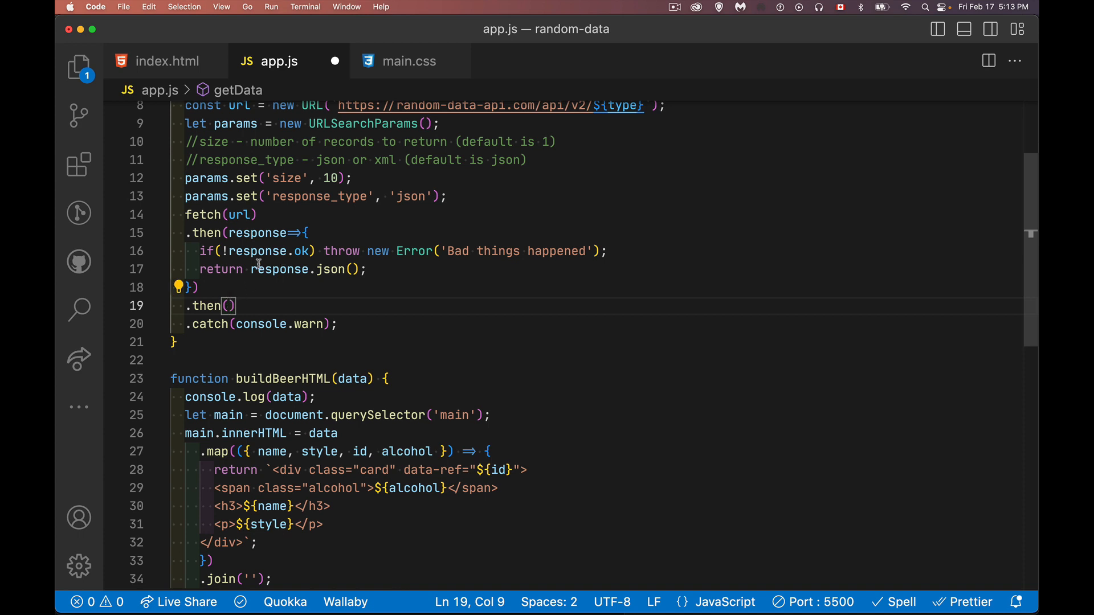
pyautogui.moveTo(310, 274)
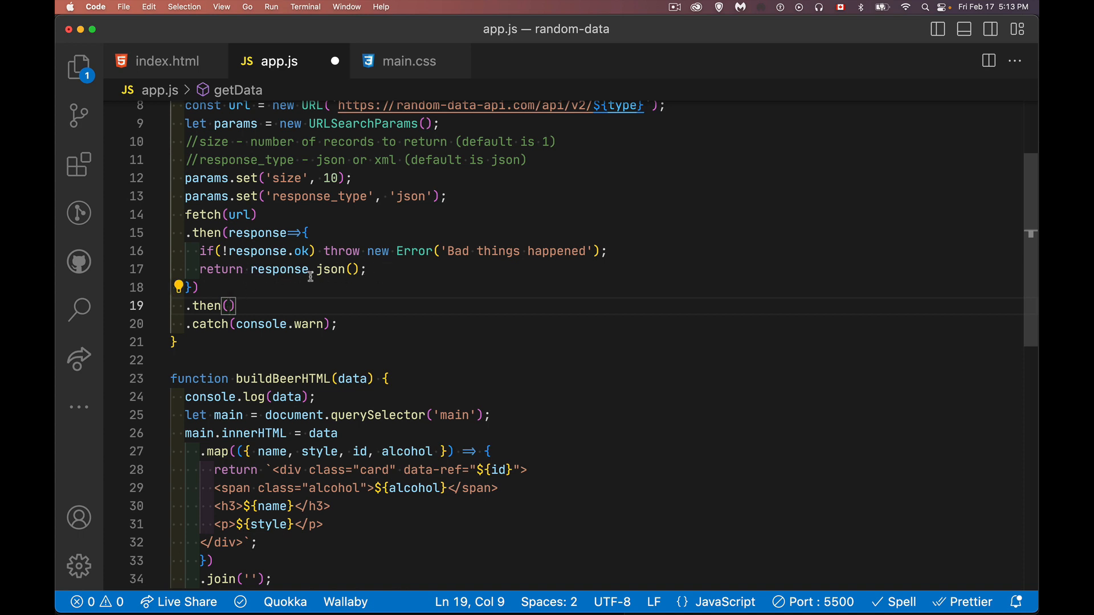
pyautogui.moveTo(330, 290)
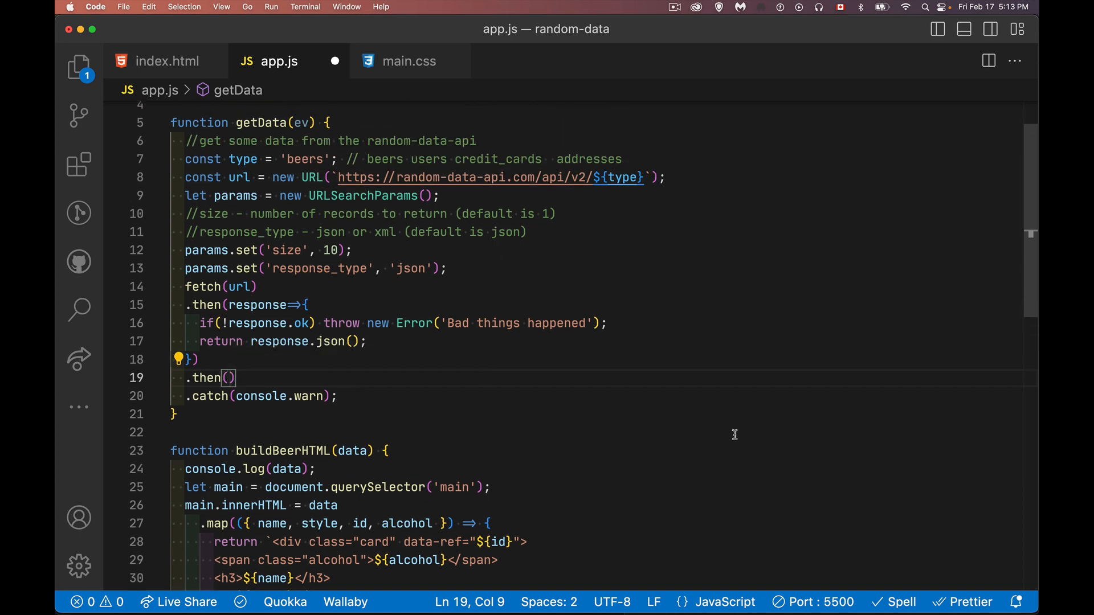
pyautogui.write('b')
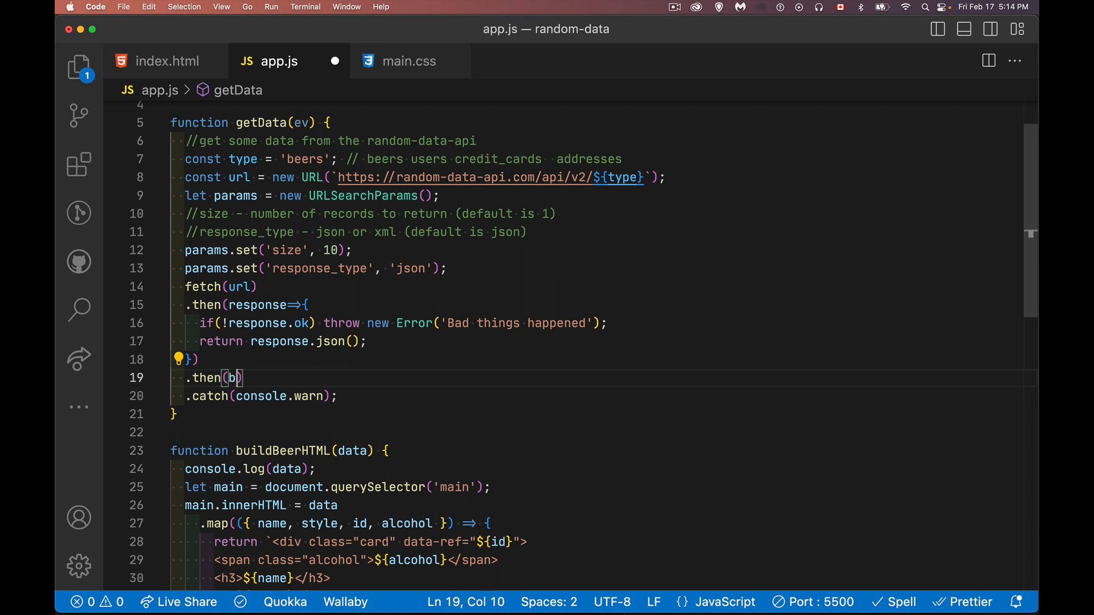
pyautogui.write('uildBeerHTML')
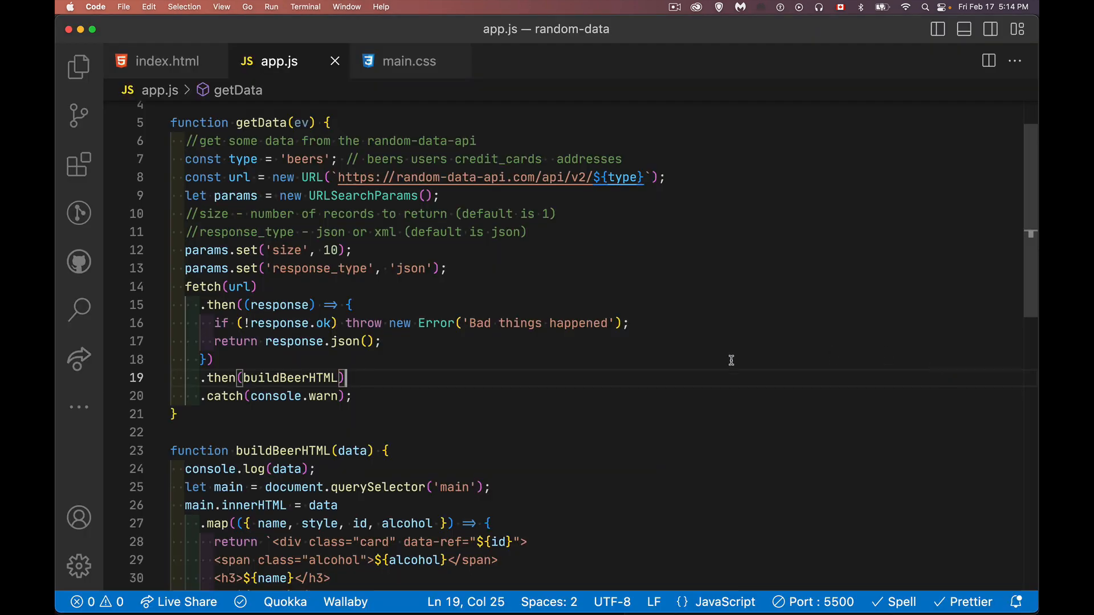
pyautogui.moveTo(755, 369)
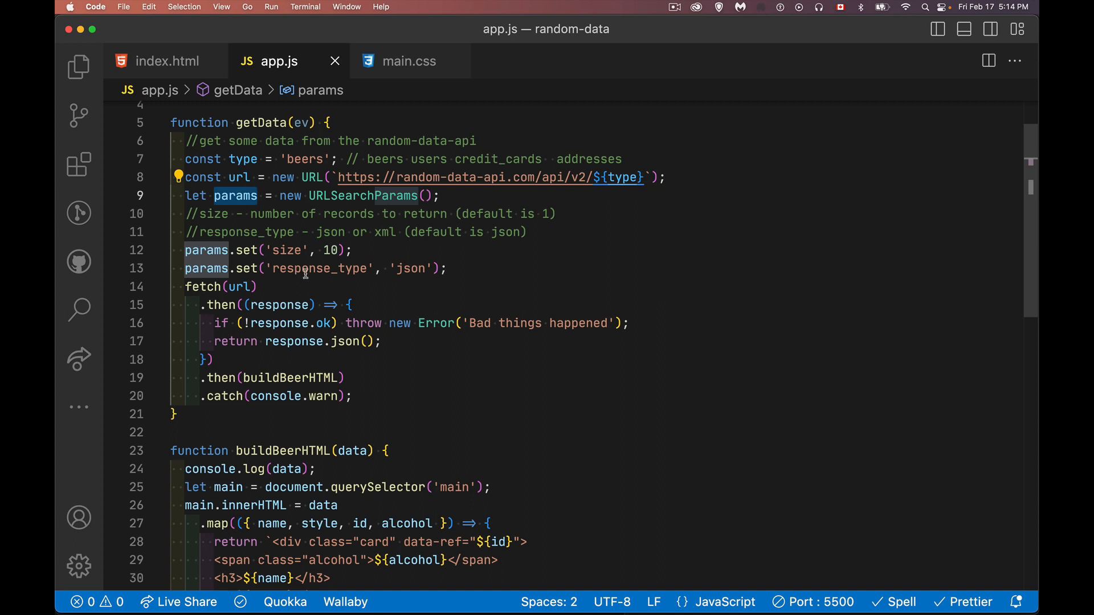
# Leave blank lines above fetch, check the data.map TypeError and the raw beers response in Chrome, then return to the editor.
pyautogui.click(335, 269)
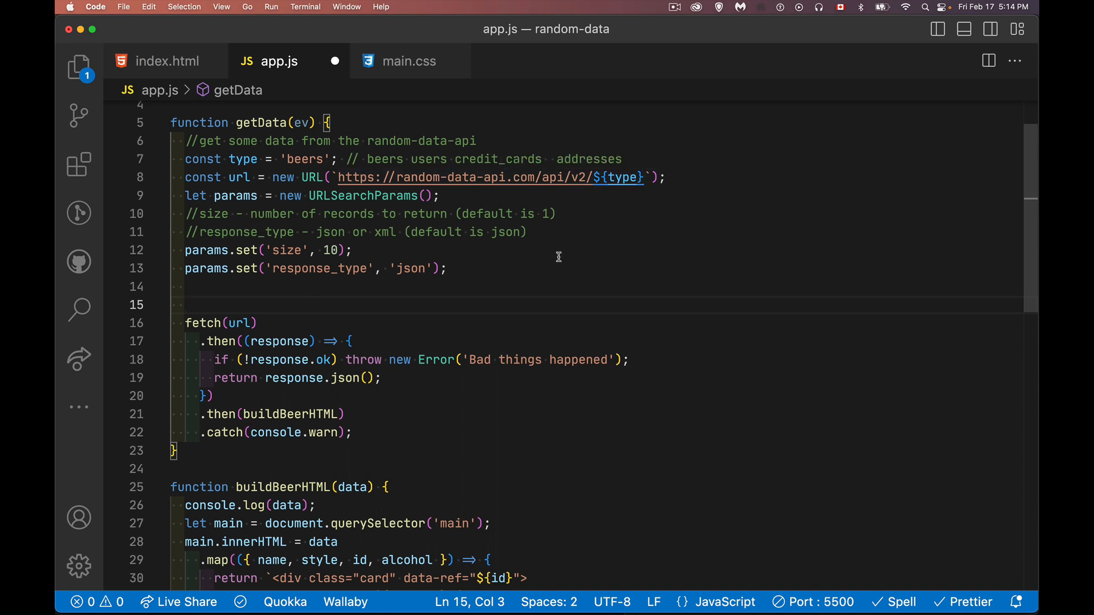
pyautogui.moveTo(530, 280)
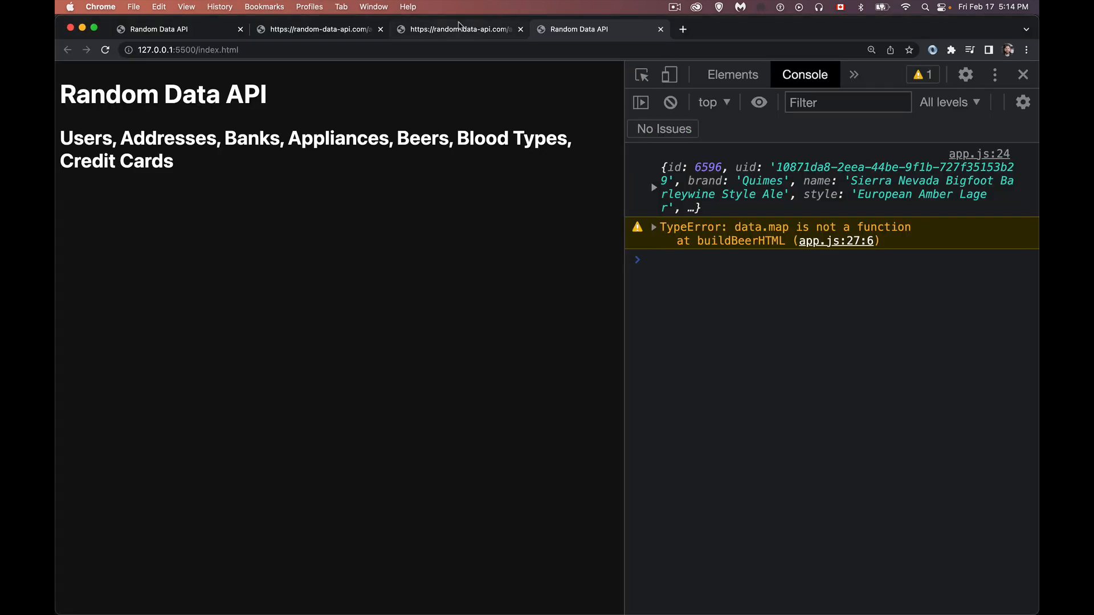
pyautogui.click(460, 28)
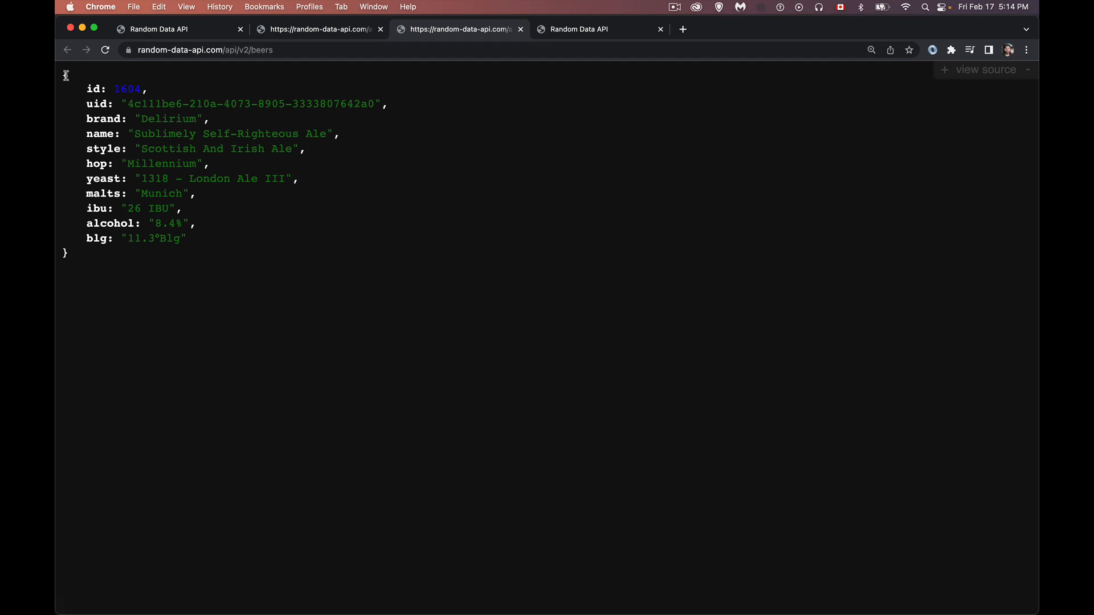
pyautogui.click(578, 29)
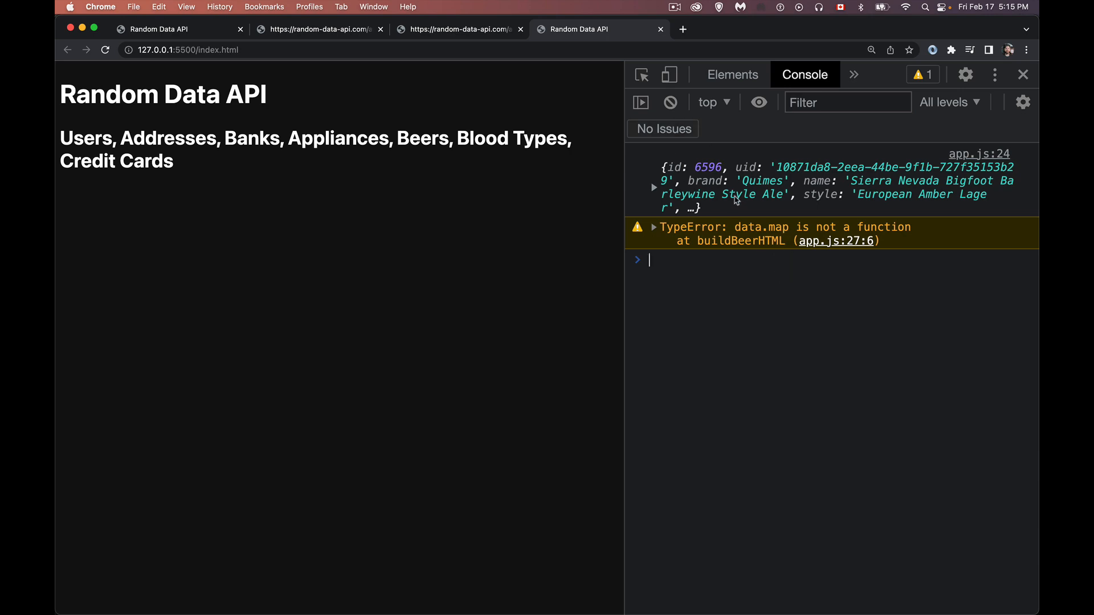
pyautogui.press('cmd+tab')
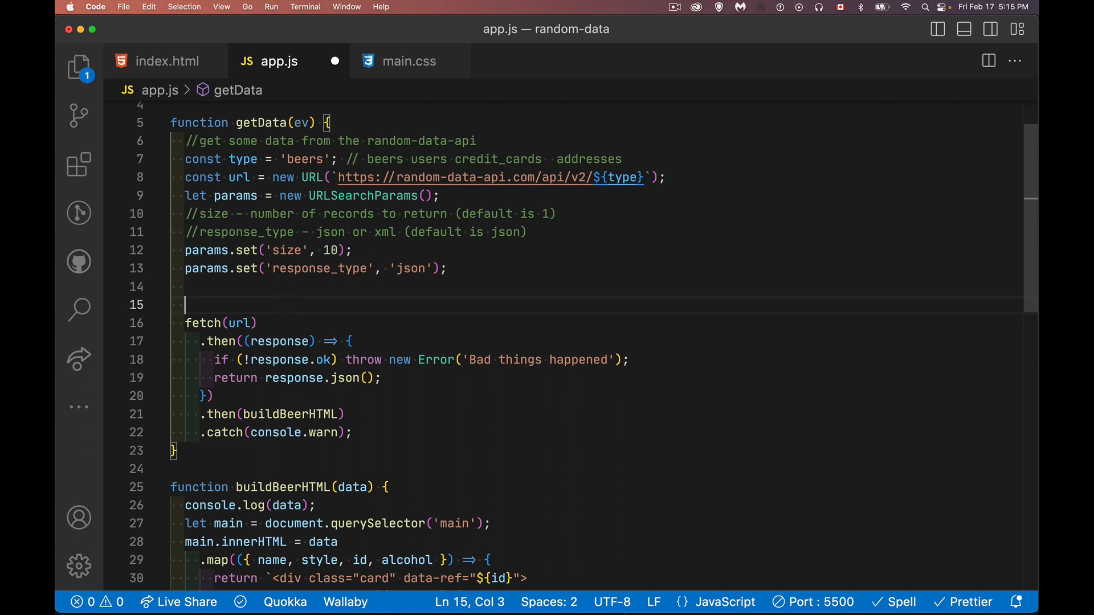
# Assign url.search = params before the fetch call and save app.js.
pyautogui.write('url.search = pa')
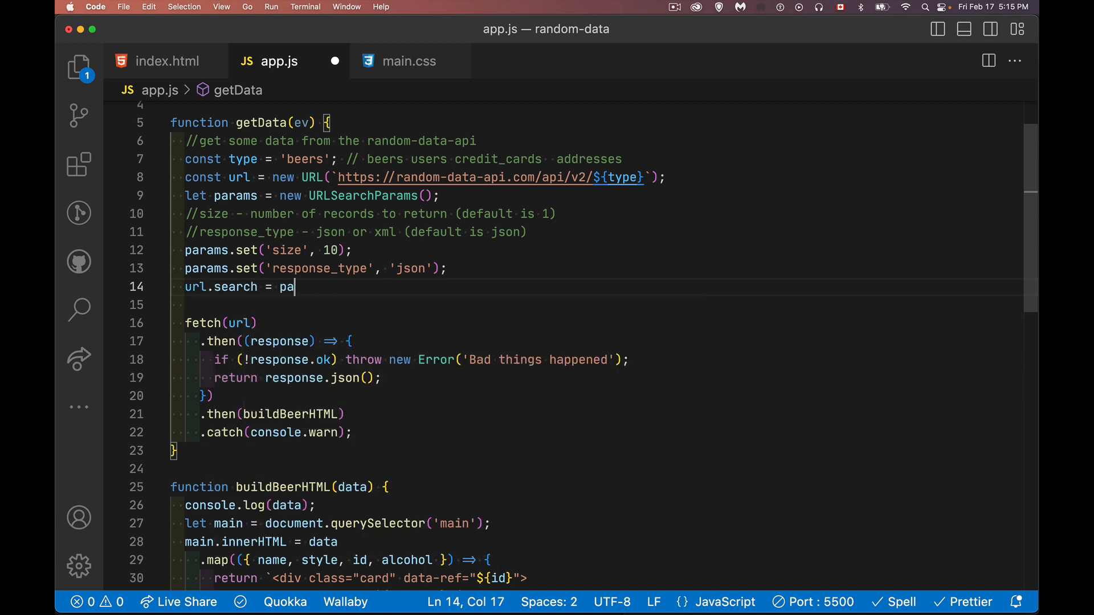
pyautogui.write('rams;')
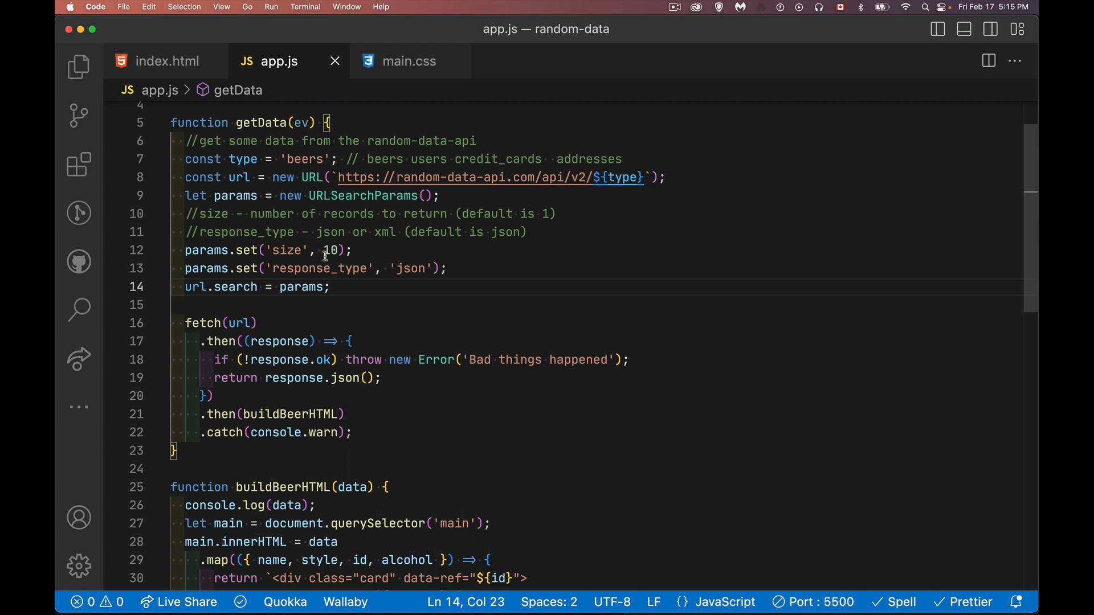
pyautogui.moveTo(269, 333)
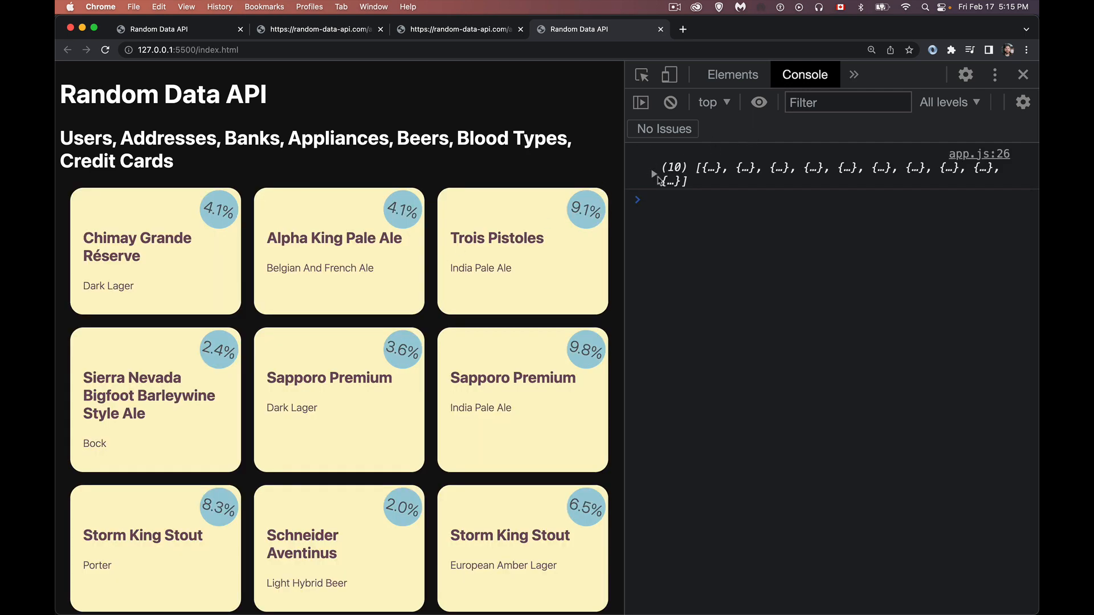
# Expand the console's logged array of 10 beer objects to see the first beer's properties.
pyautogui.click(653, 173)
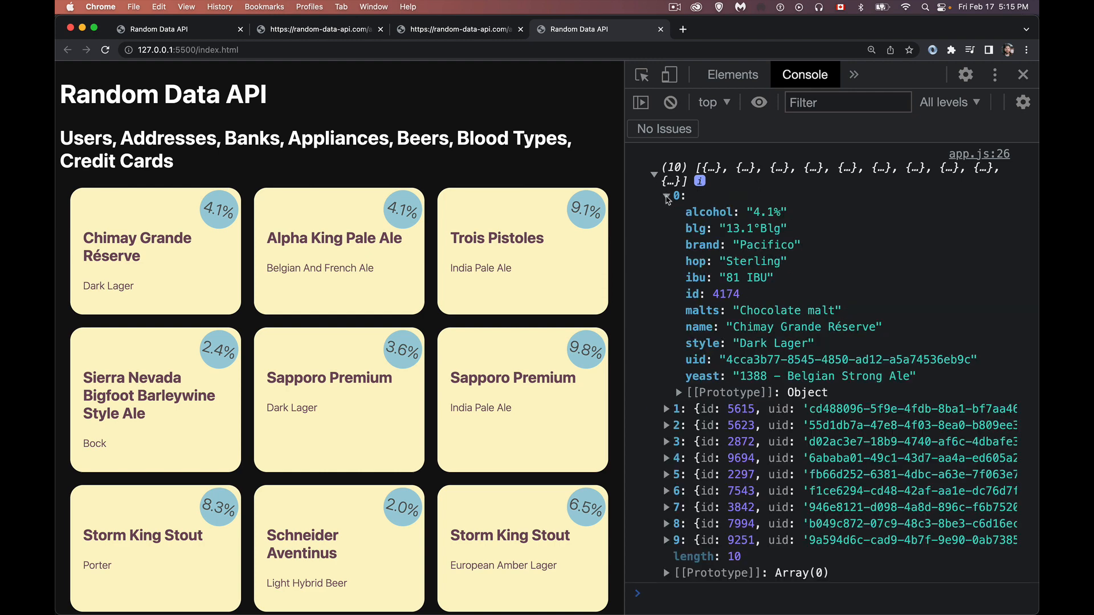
pyautogui.moveTo(786, 193)
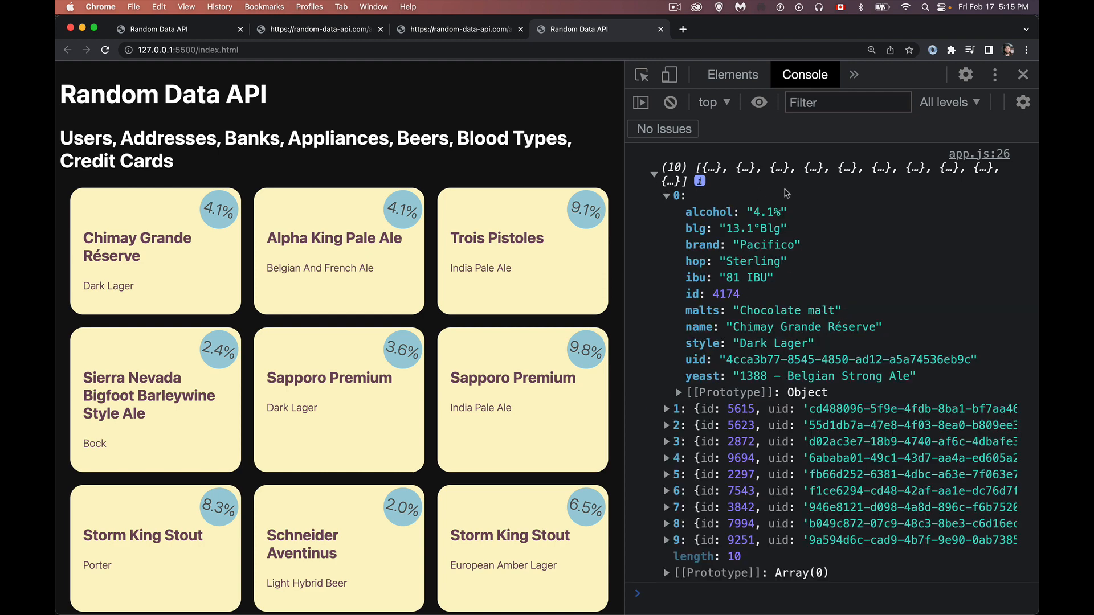
pyautogui.moveTo(791, 214)
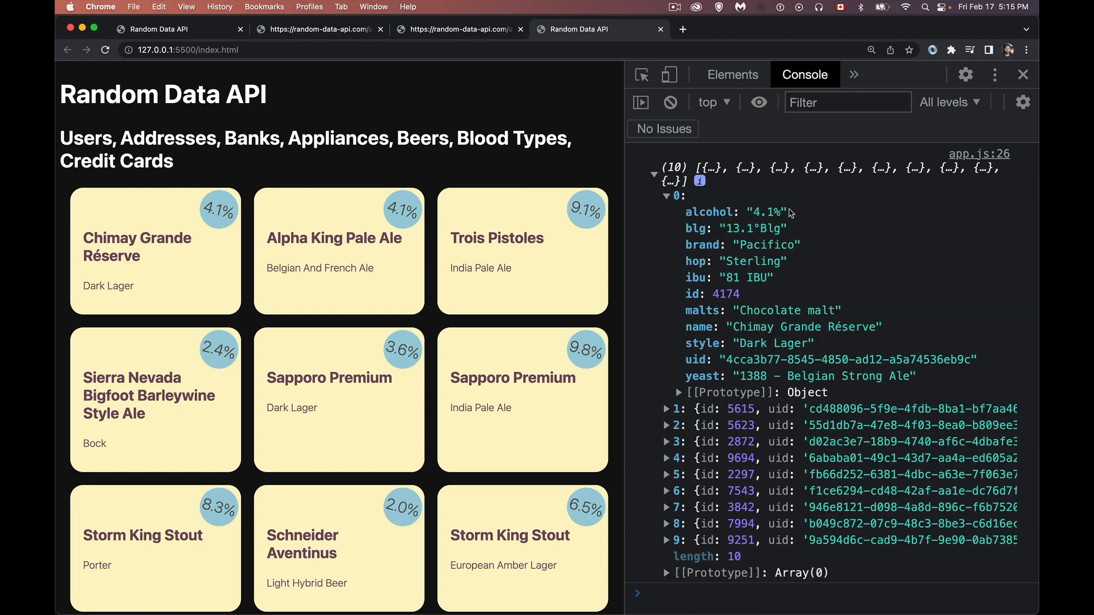
pyautogui.moveTo(747, 335)
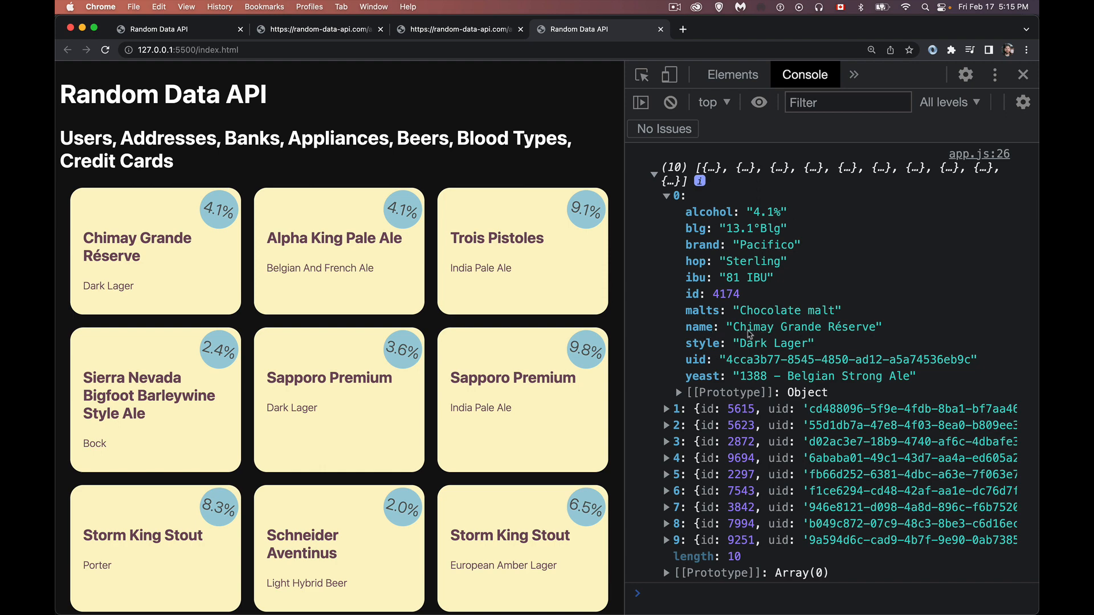
pyautogui.moveTo(793, 204)
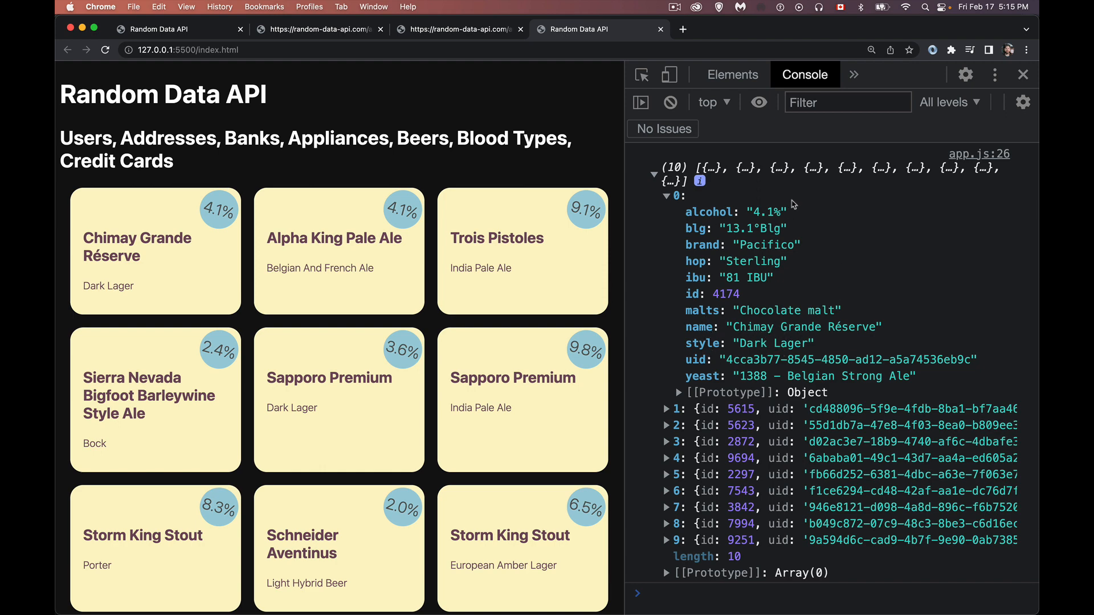
pyautogui.moveTo(108, 237)
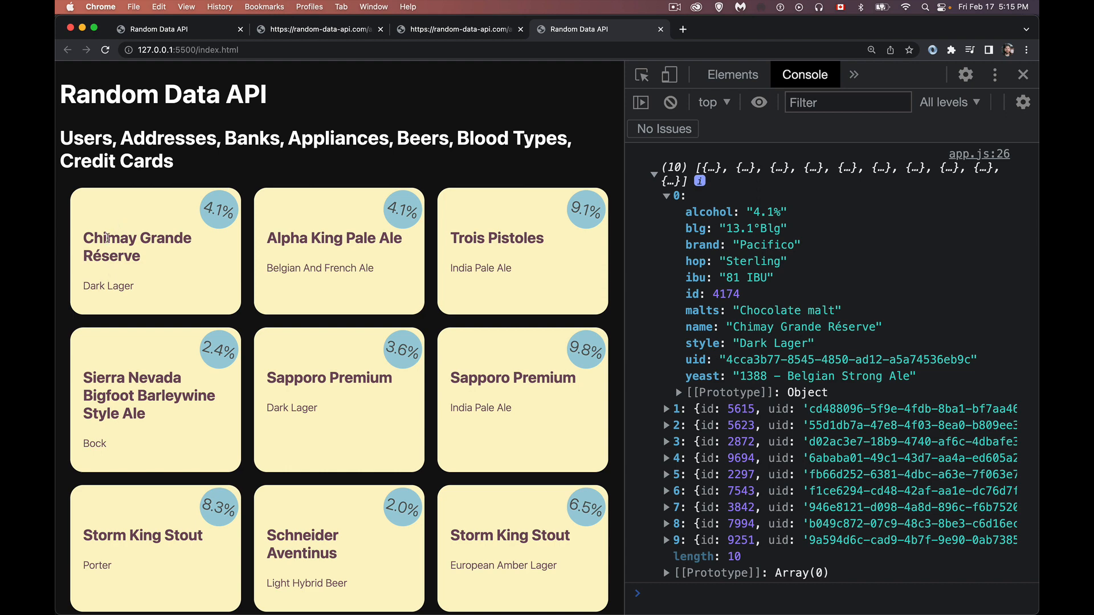
pyautogui.moveTo(206, 244)
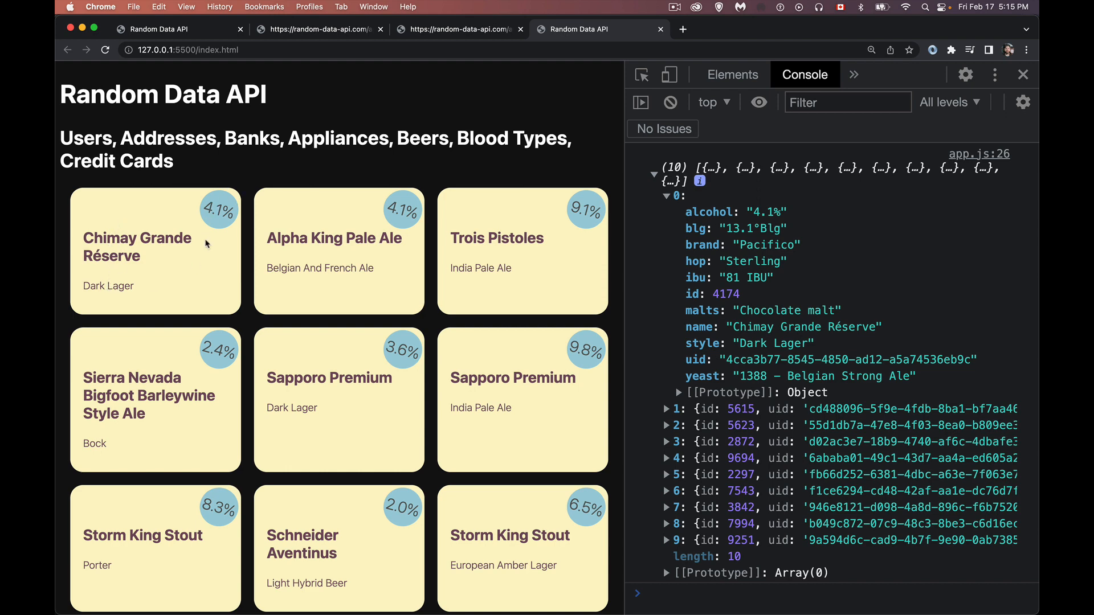
pyautogui.moveTo(732, 259)
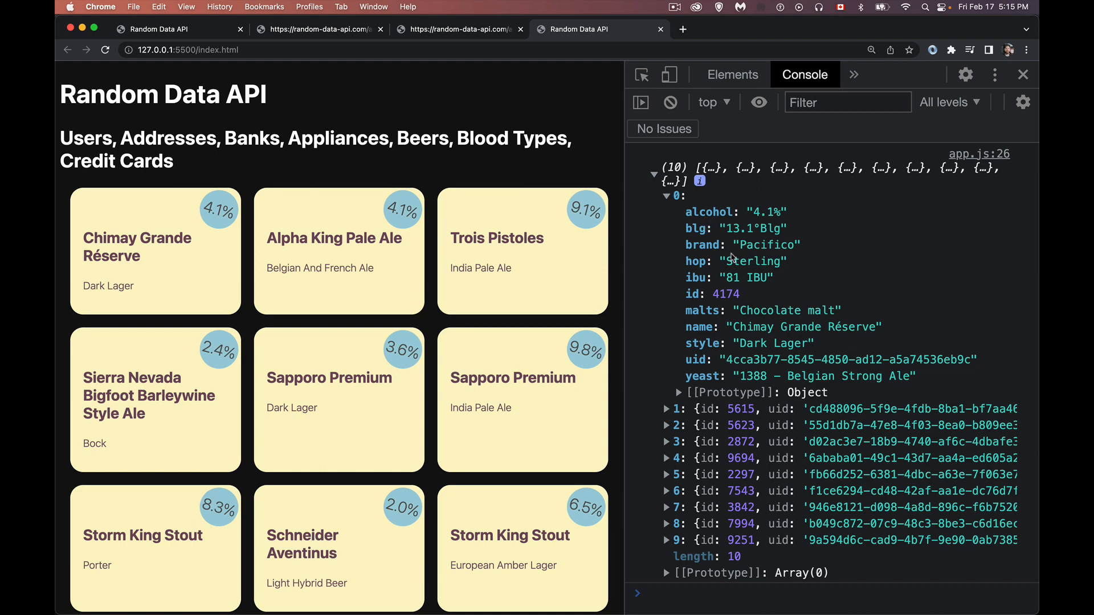
pyautogui.moveTo(752, 261)
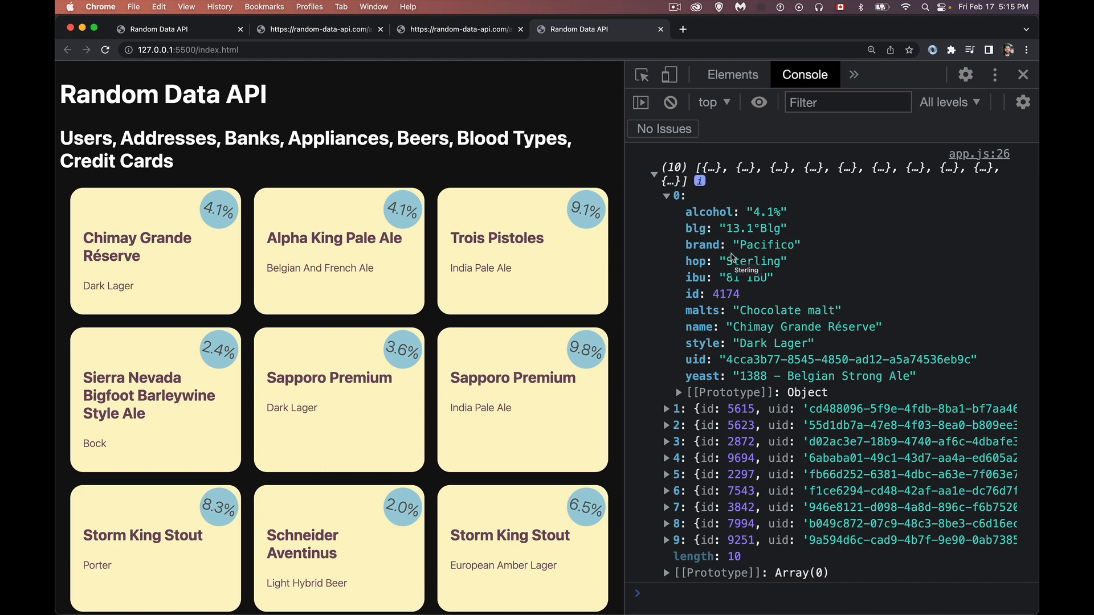
pyautogui.moveTo(715, 444)
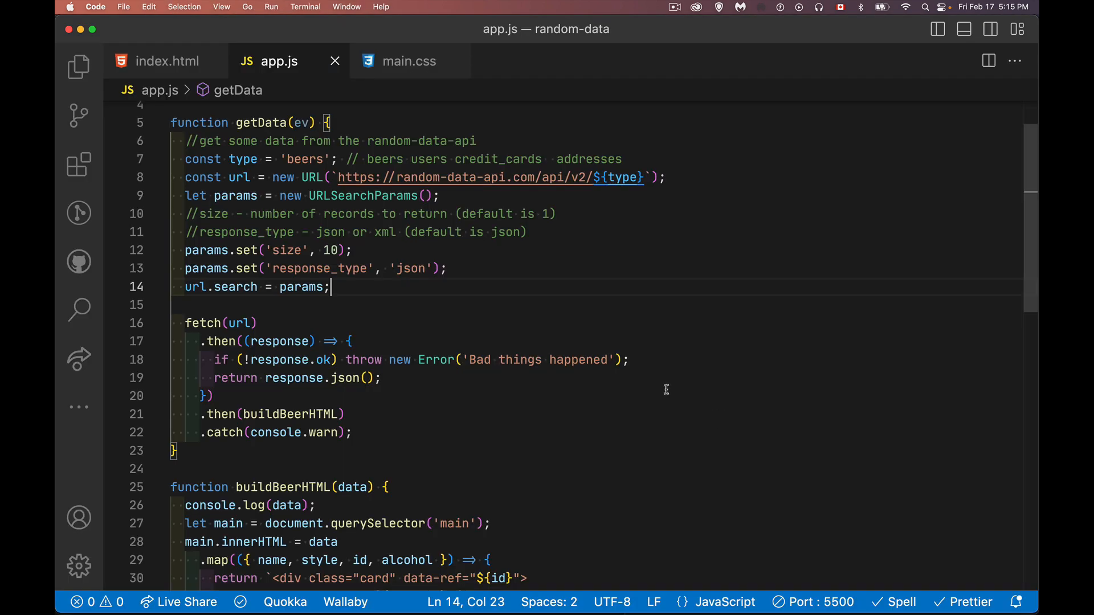
pyautogui.moveTo(291, 414)
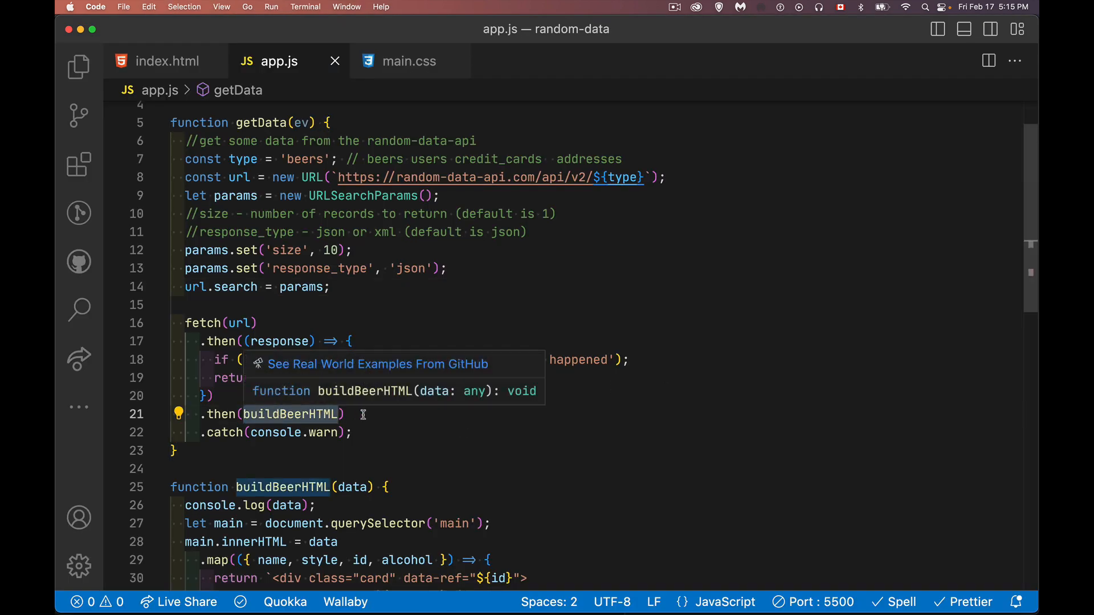
pyautogui.moveTo(359, 377)
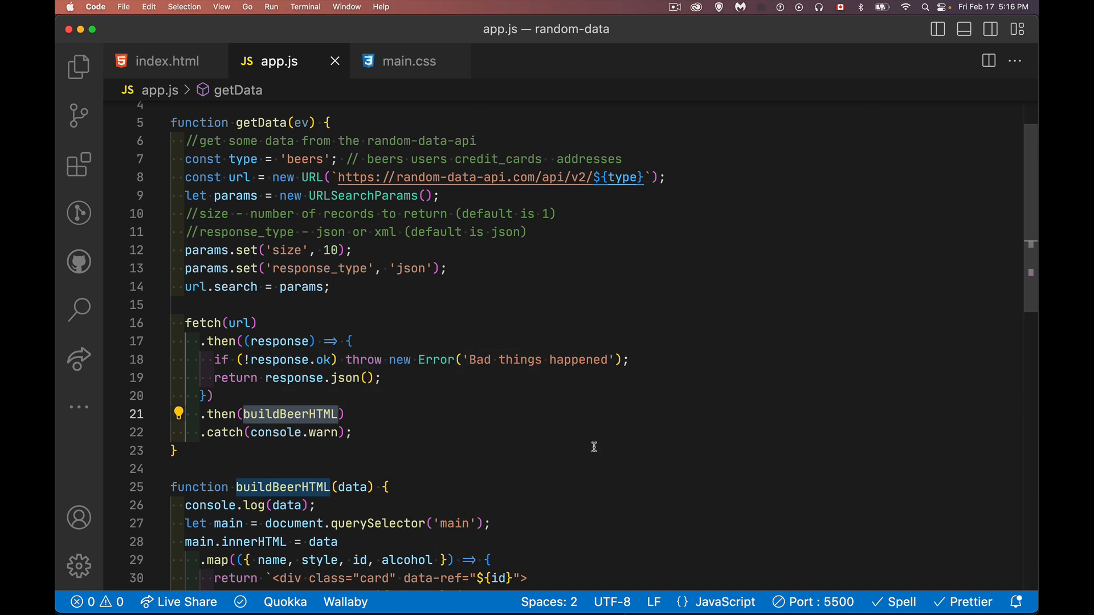
pyautogui.scroll(-3)
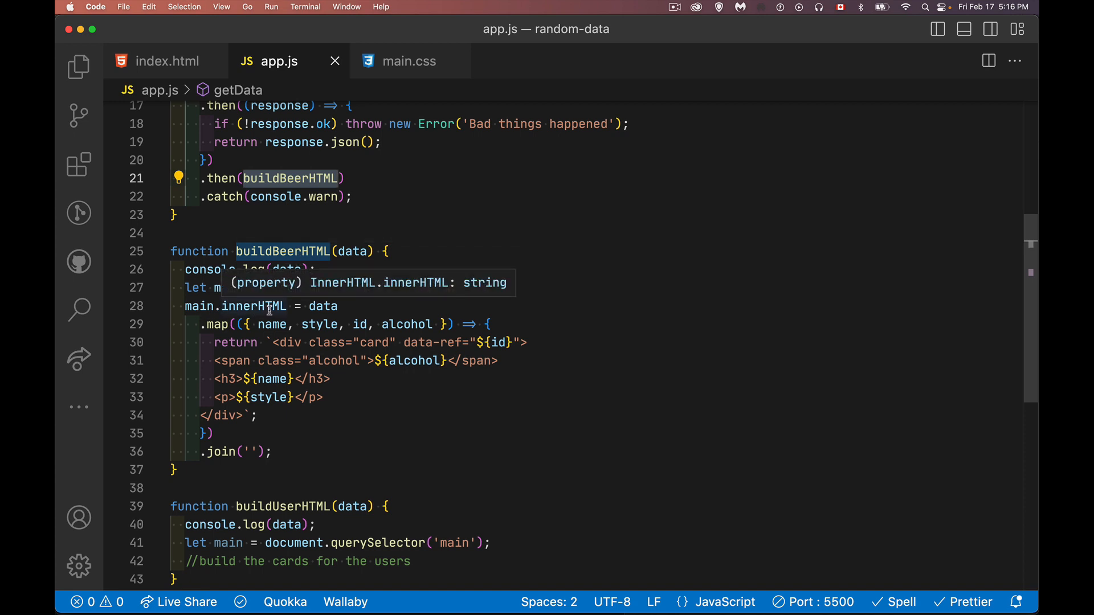
pyautogui.moveTo(299, 306)
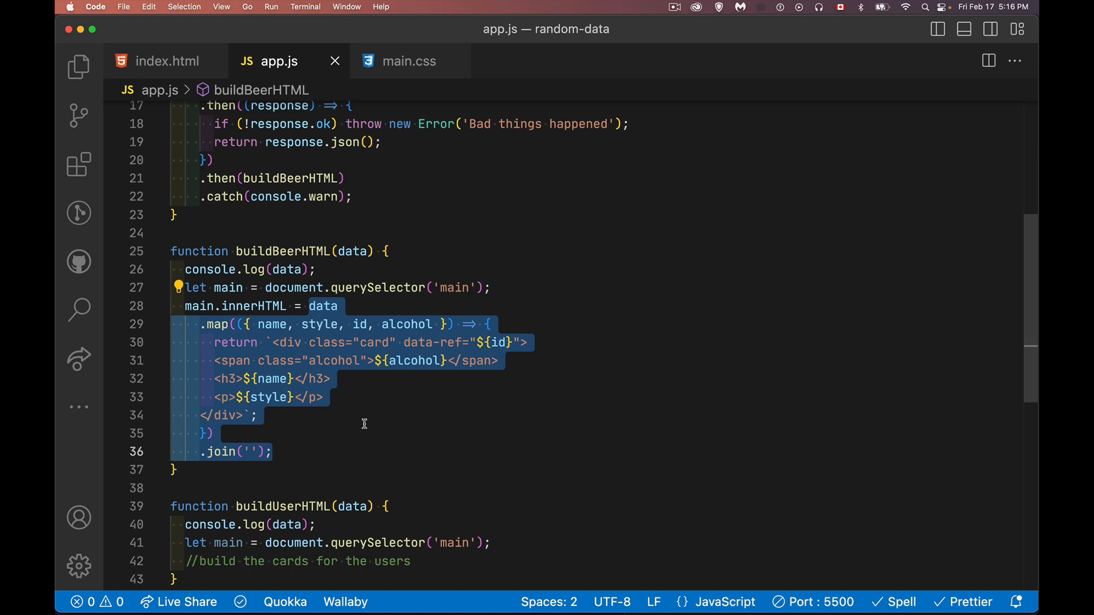
pyautogui.moveTo(354, 307)
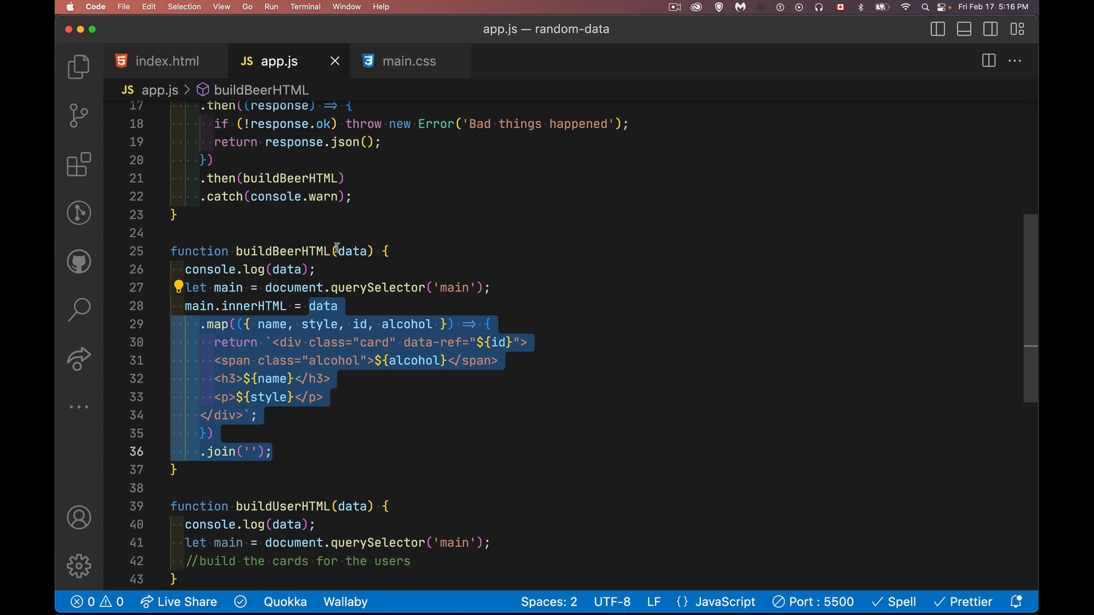
pyautogui.moveTo(357, 423)
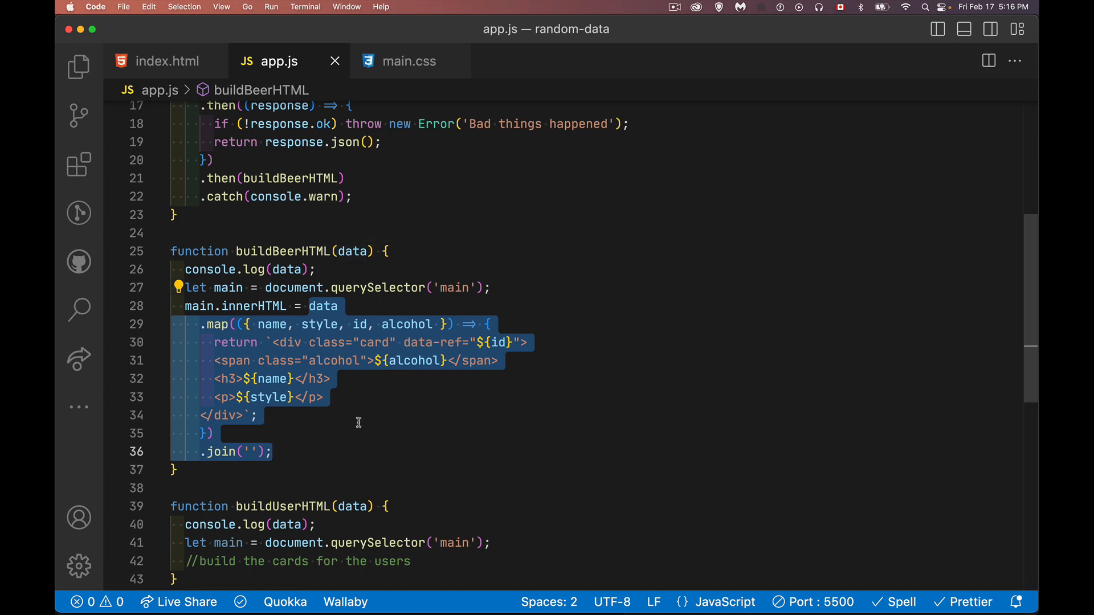
pyautogui.click(274, 341)
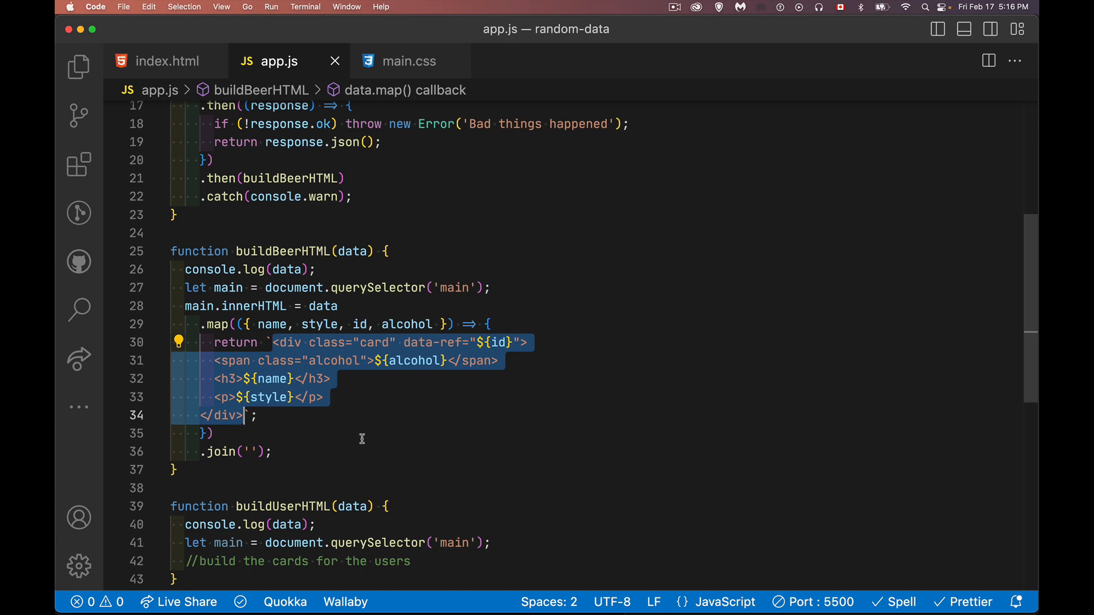
pyautogui.moveTo(366, 438)
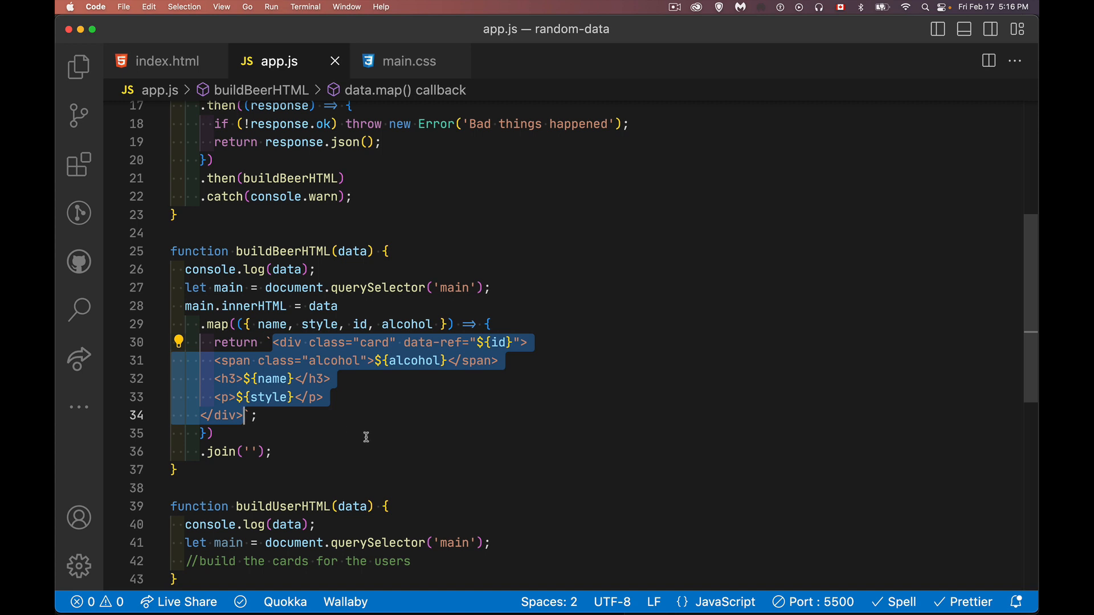
pyautogui.click(258, 324)
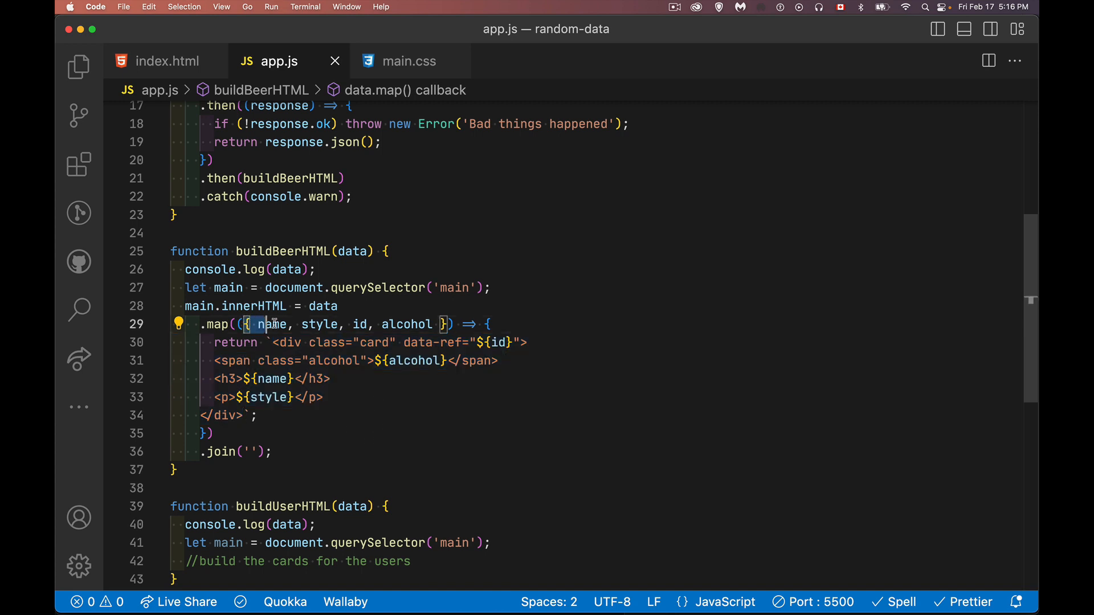
pyautogui.moveTo(258, 323); pyautogui.dragTo(437, 323)
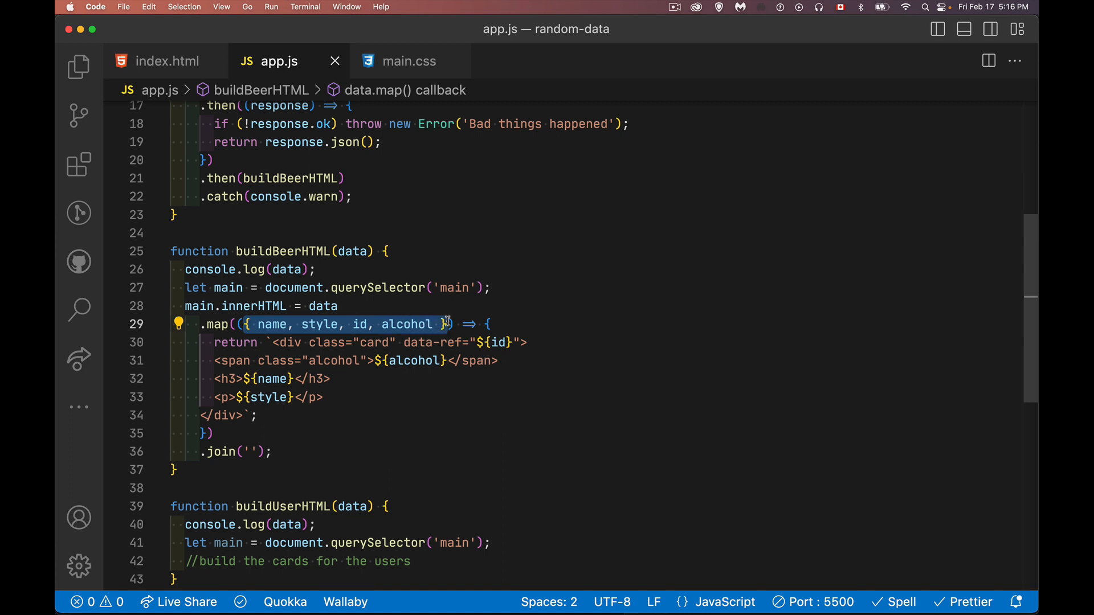
pyautogui.moveTo(509, 312)
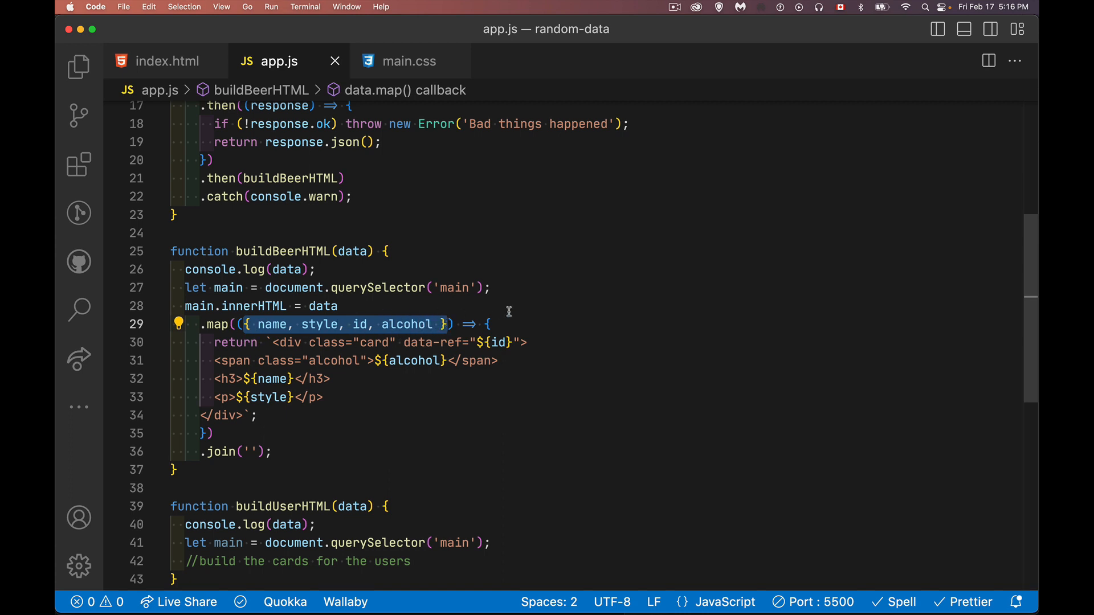
pyautogui.moveTo(513, 311)
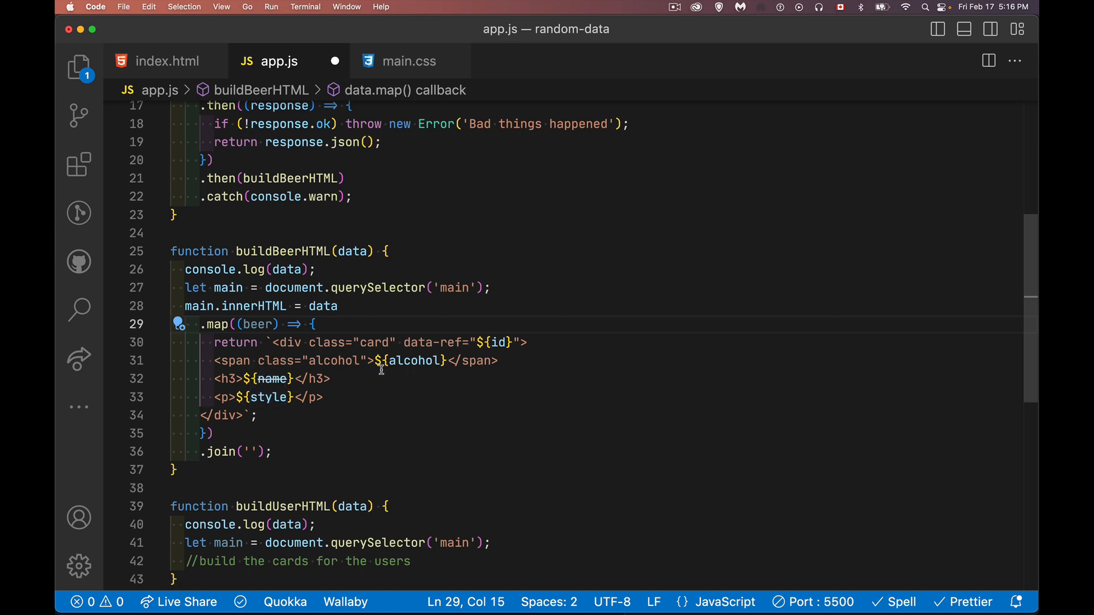
pyautogui.moveTo(552, 406)
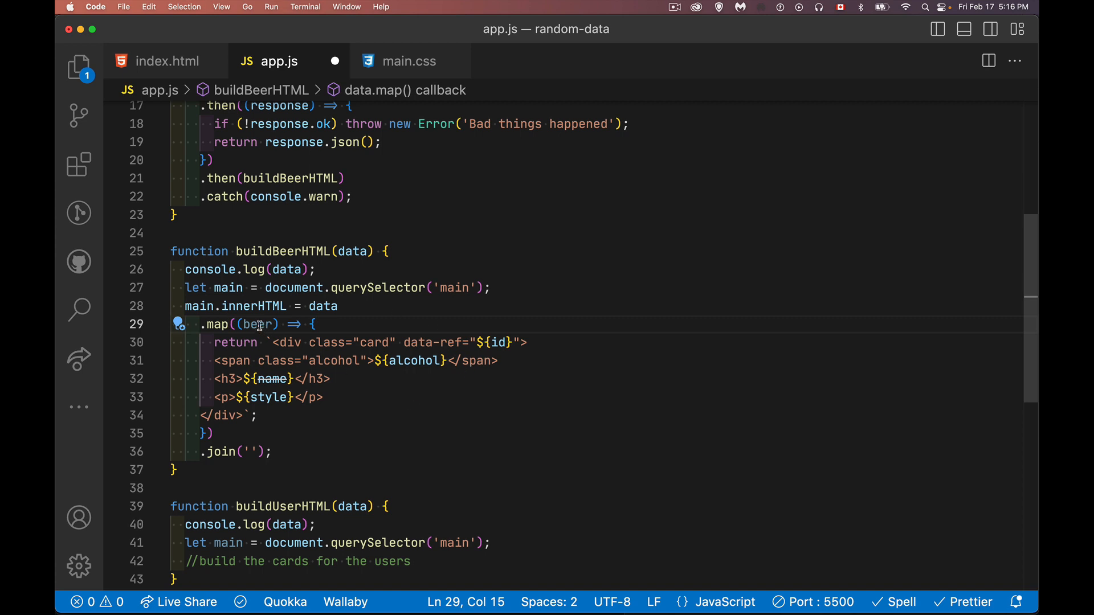
pyautogui.write('{ name, style, id, alcohol }')
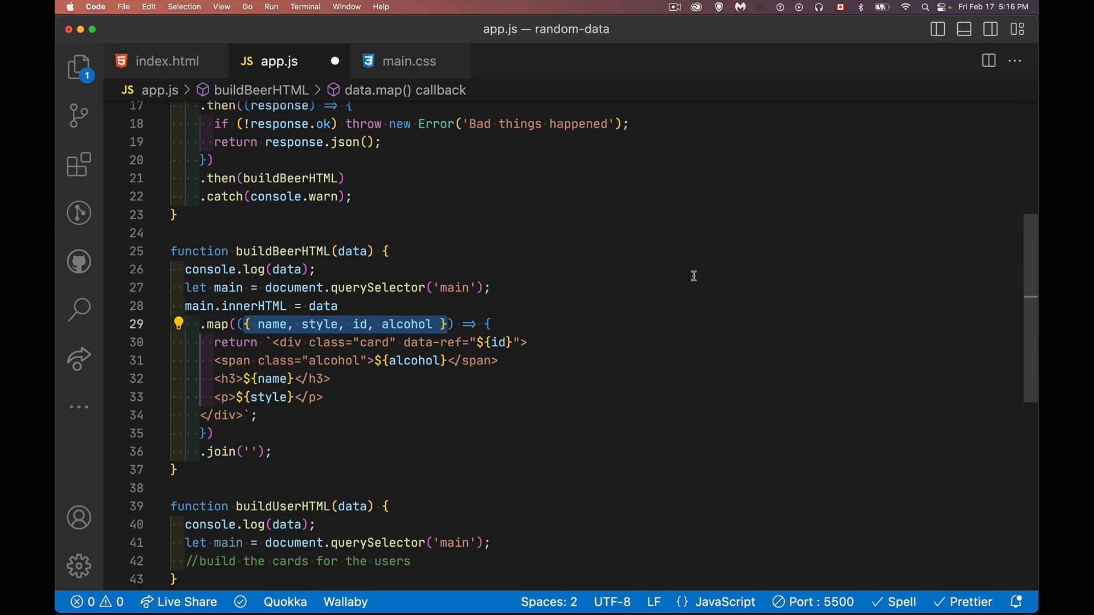
pyautogui.moveTo(685, 275)
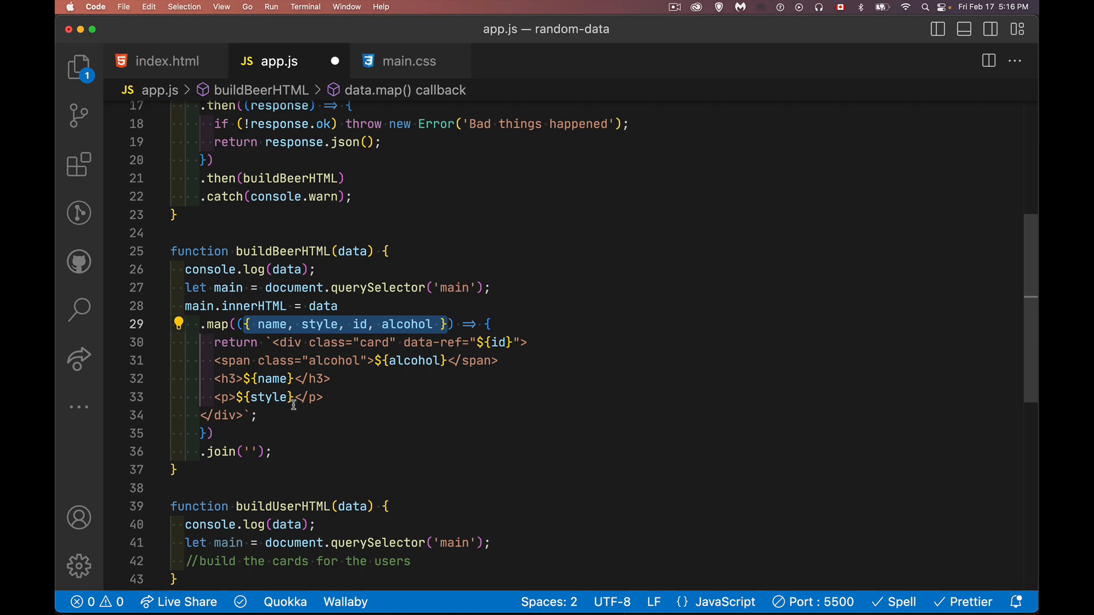
pyautogui.click(258, 415)
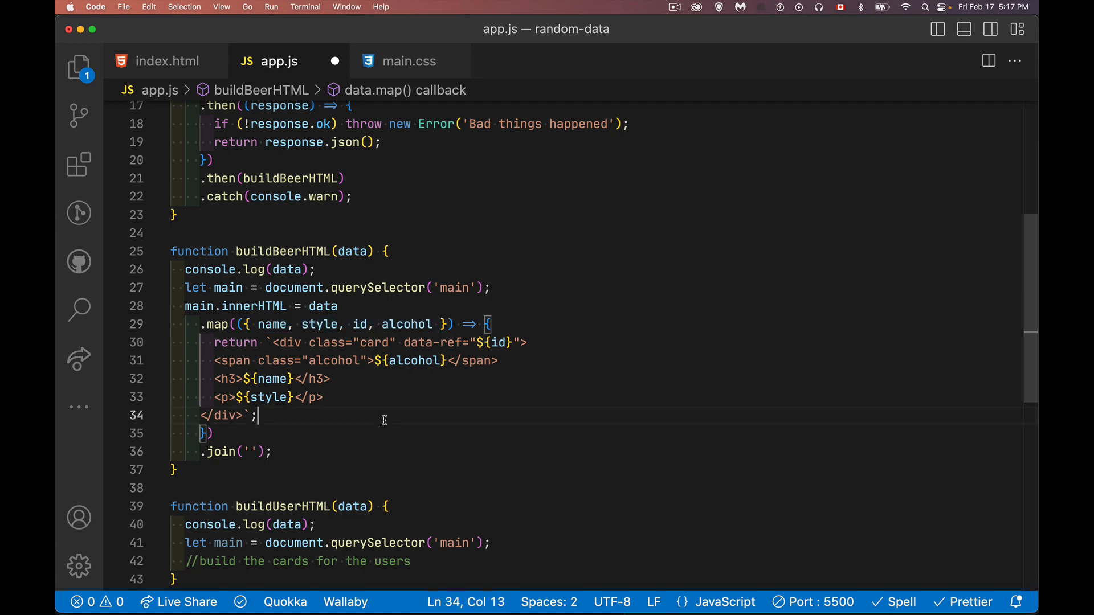
pyautogui.moveTo(474, 427)
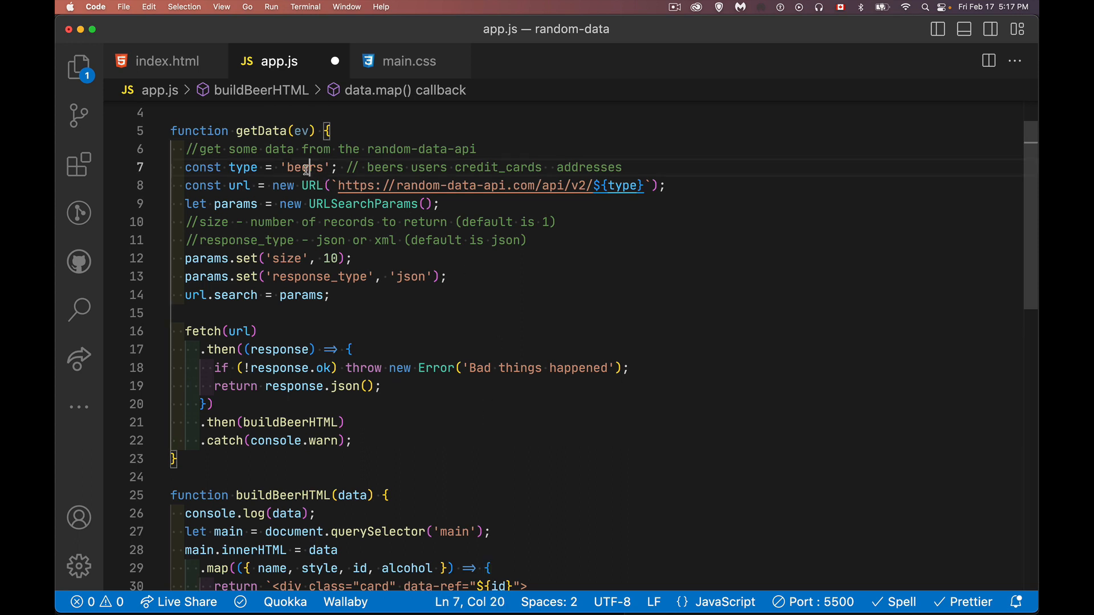
# Change the type string to 'users' and the .then callback to buildUserHTML.
pyautogui.write('users')
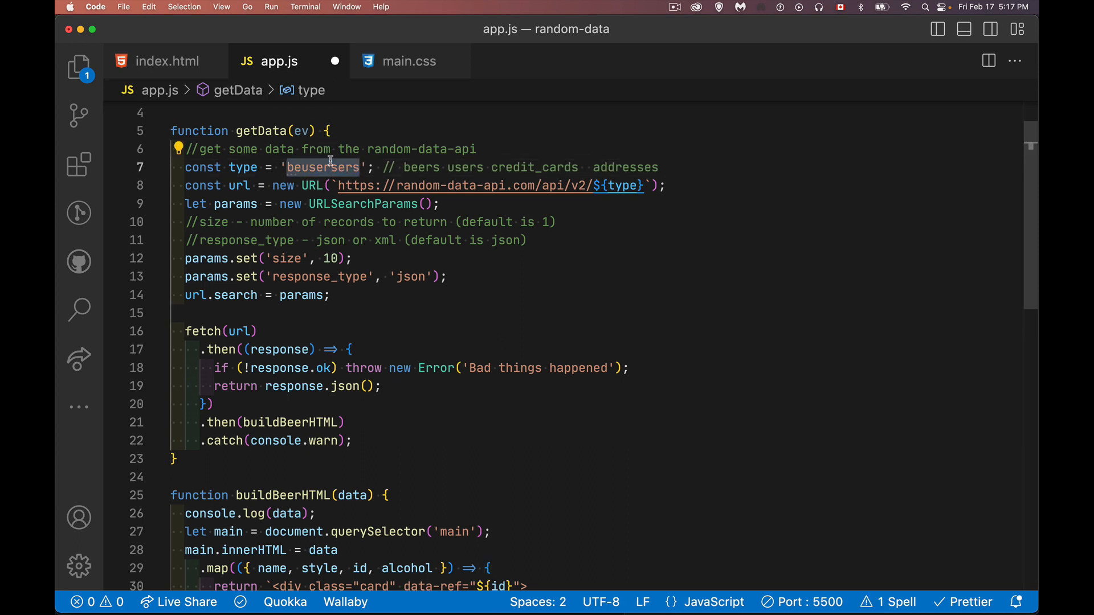
pyautogui.write('users')
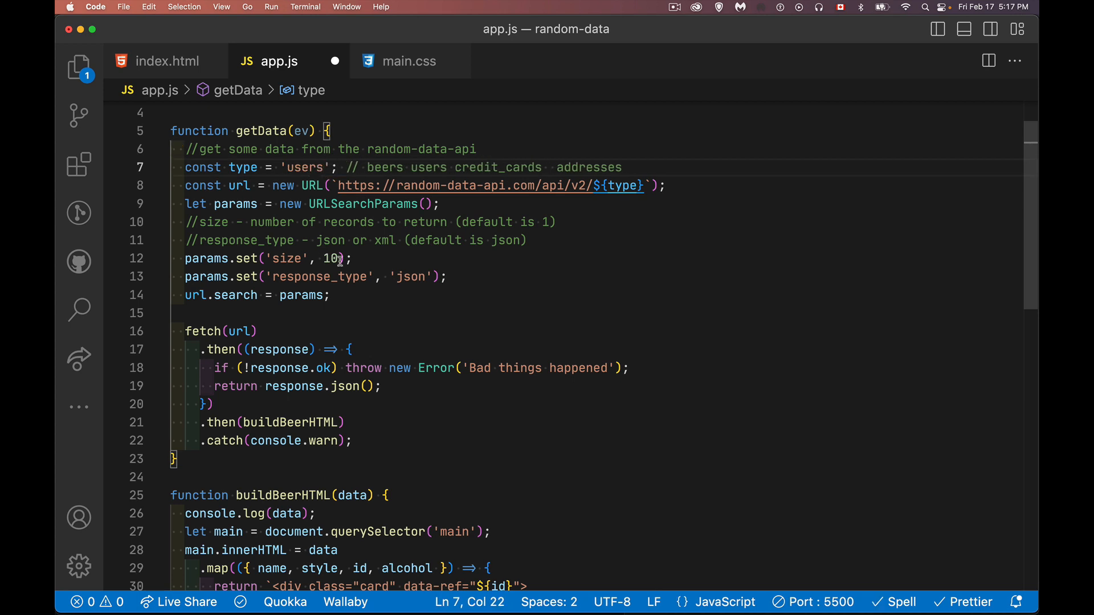
pyautogui.moveTo(418, 285)
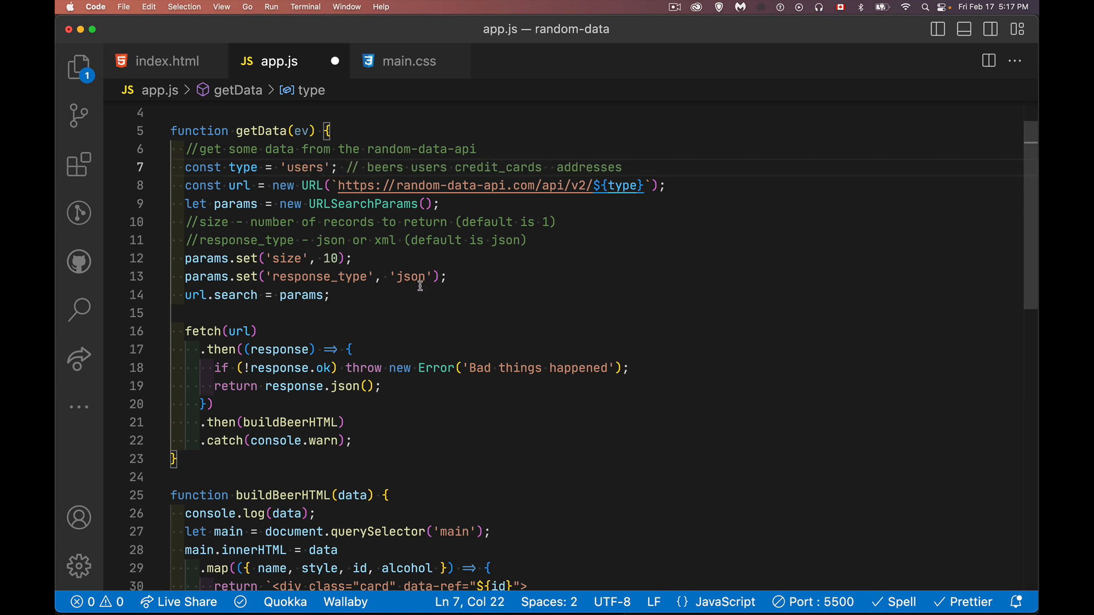
pyautogui.moveTo(306, 384)
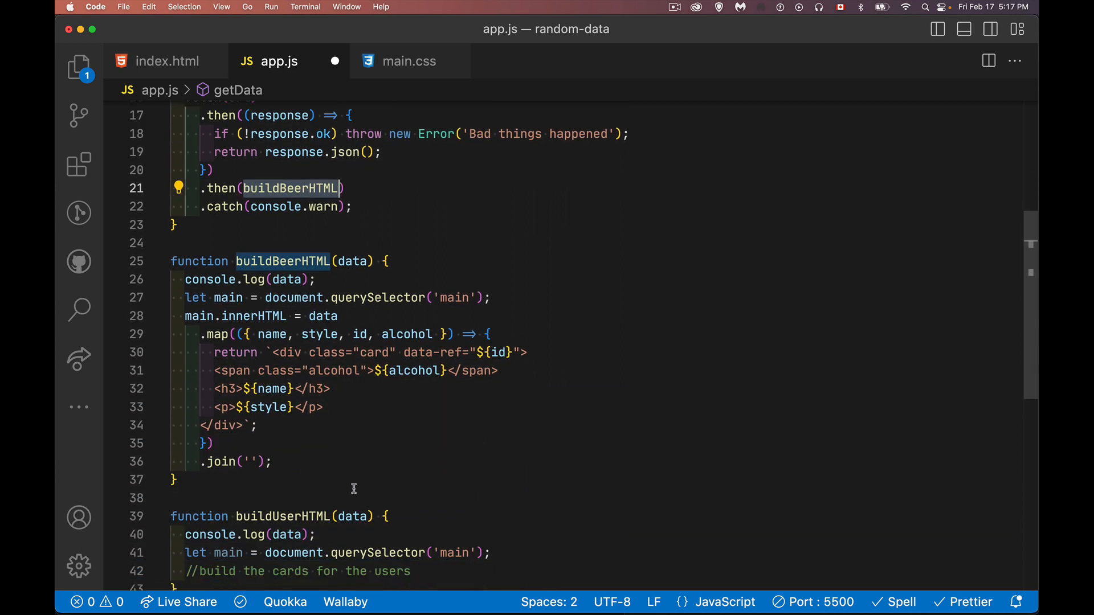
pyautogui.click(288, 188)
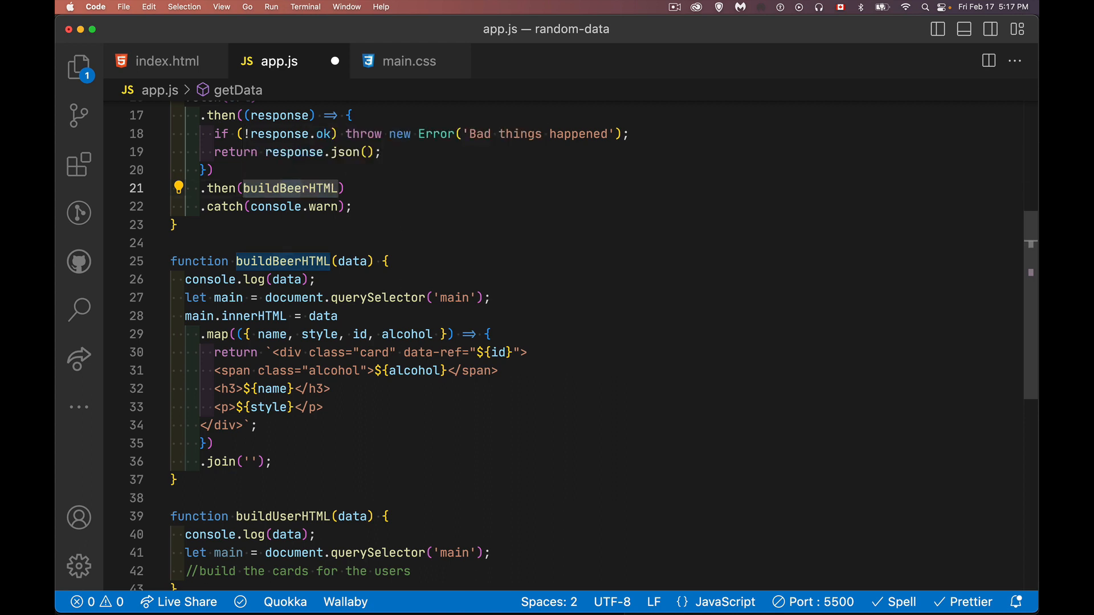
pyautogui.write('buildUserHTML')
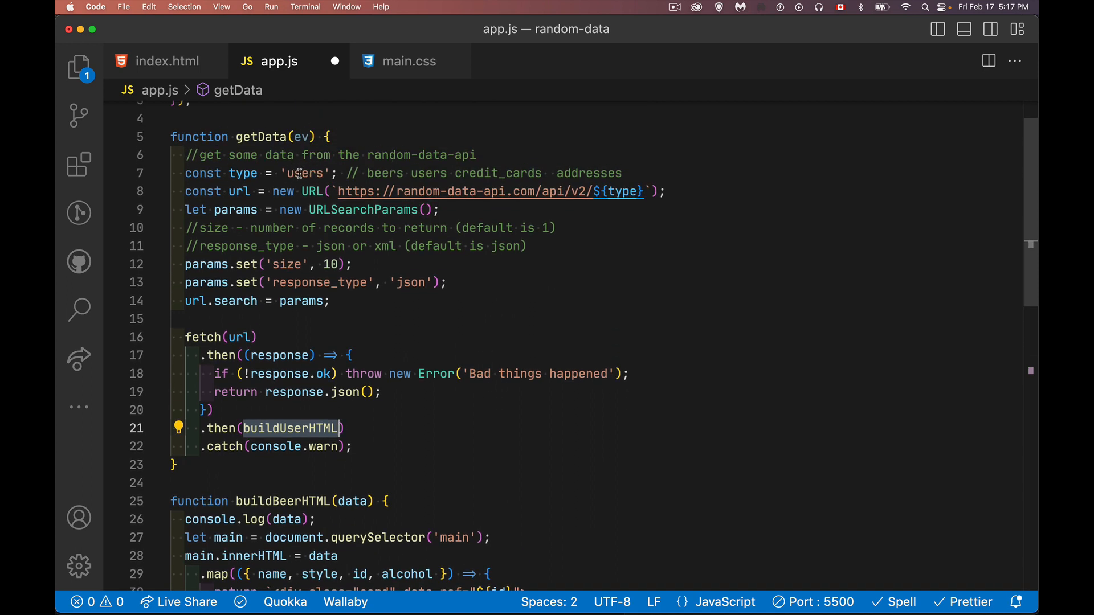
pyautogui.moveTo(401, 374)
pyautogui.write('//build the cards for the users')
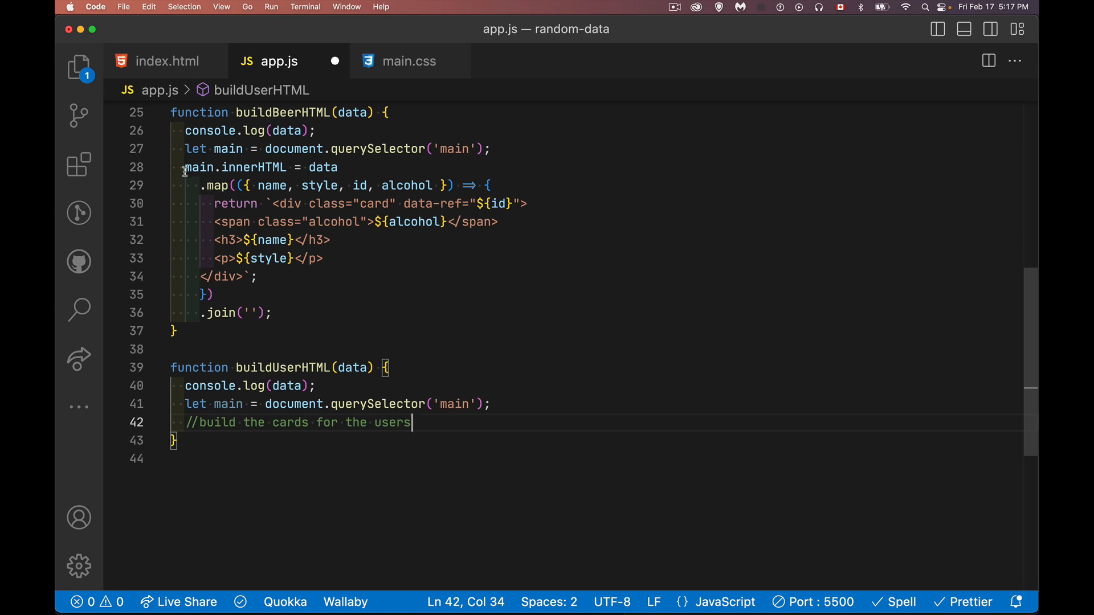
# Paste buildBeerHTML's main.innerHTML map block into buildUserHTML as commented-out lines and save.
pyautogui.moveTo(183, 167); pyautogui.dragTo(271, 312)
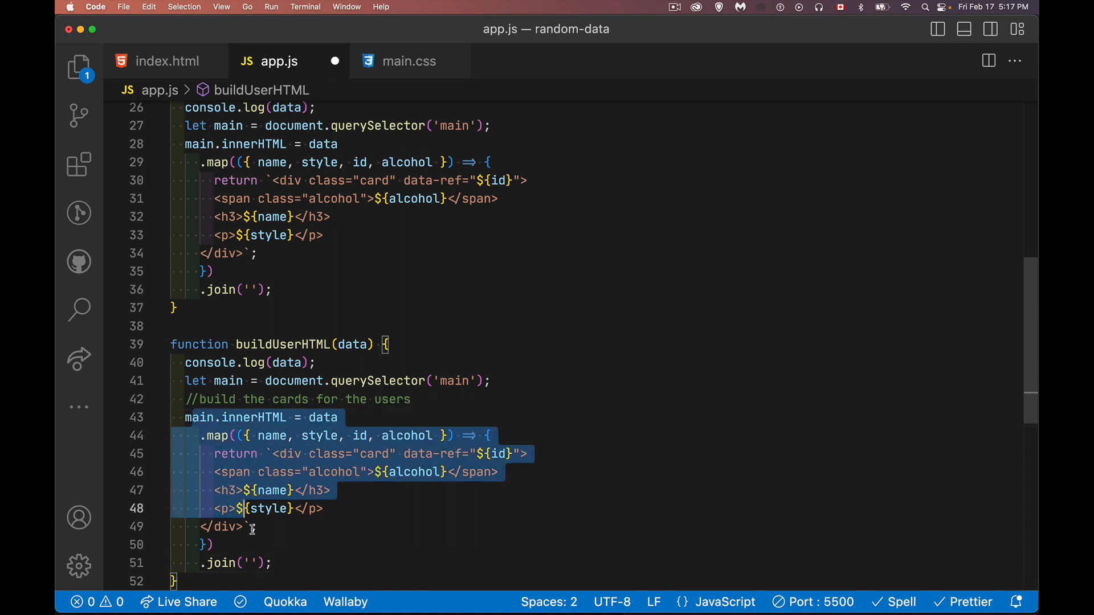
pyautogui.press('cmd+/')
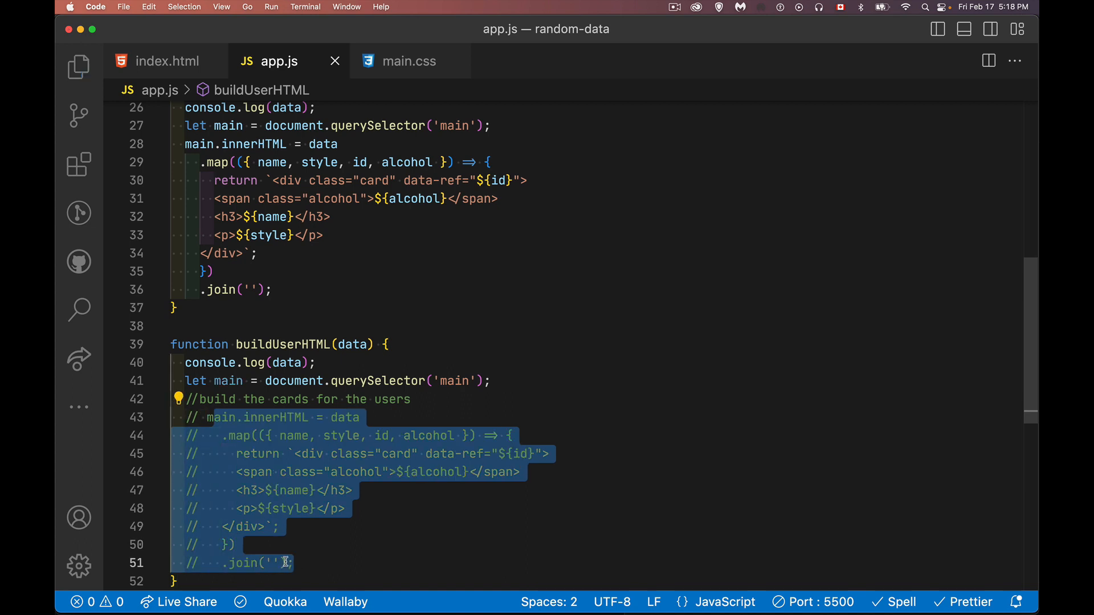
pyautogui.click(833, 319)
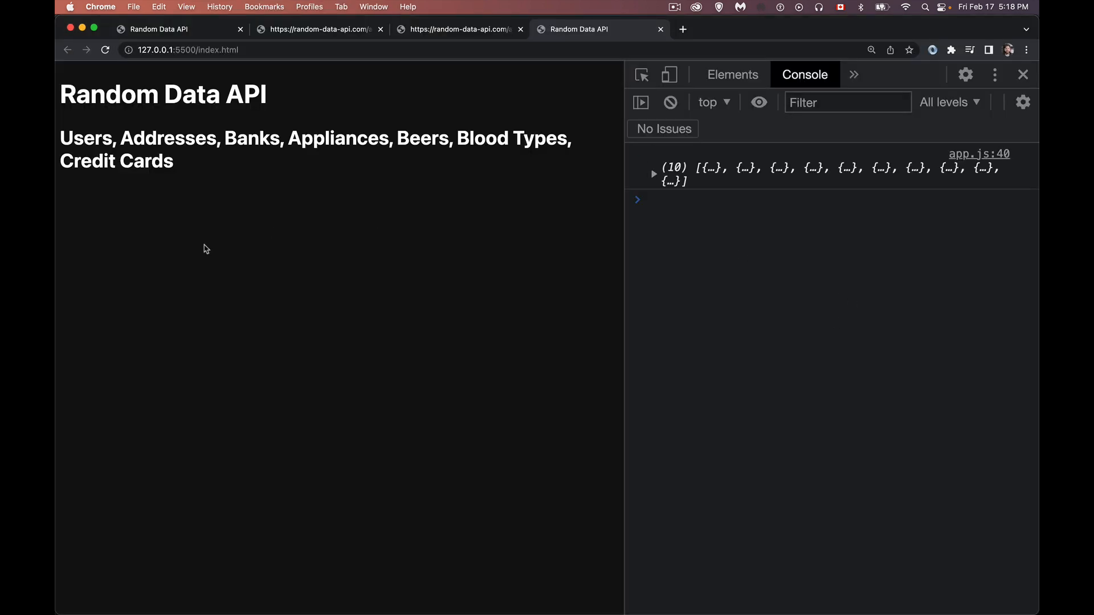
# Expand the logged ten-user array and its first object to see email, avatar and other fields.
pyautogui.click(652, 168)
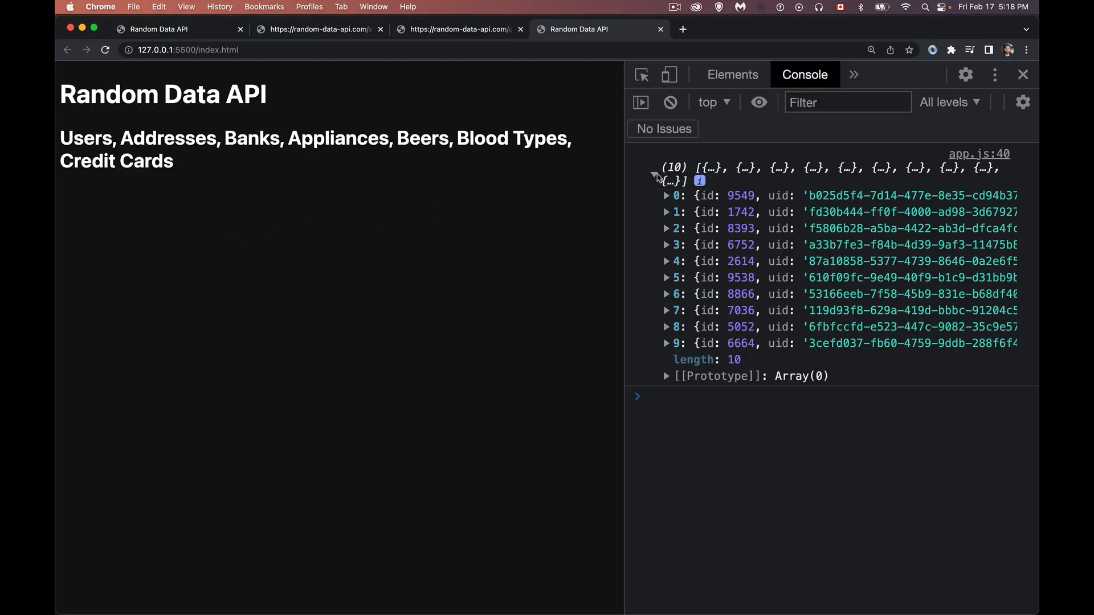
pyautogui.click(667, 195)
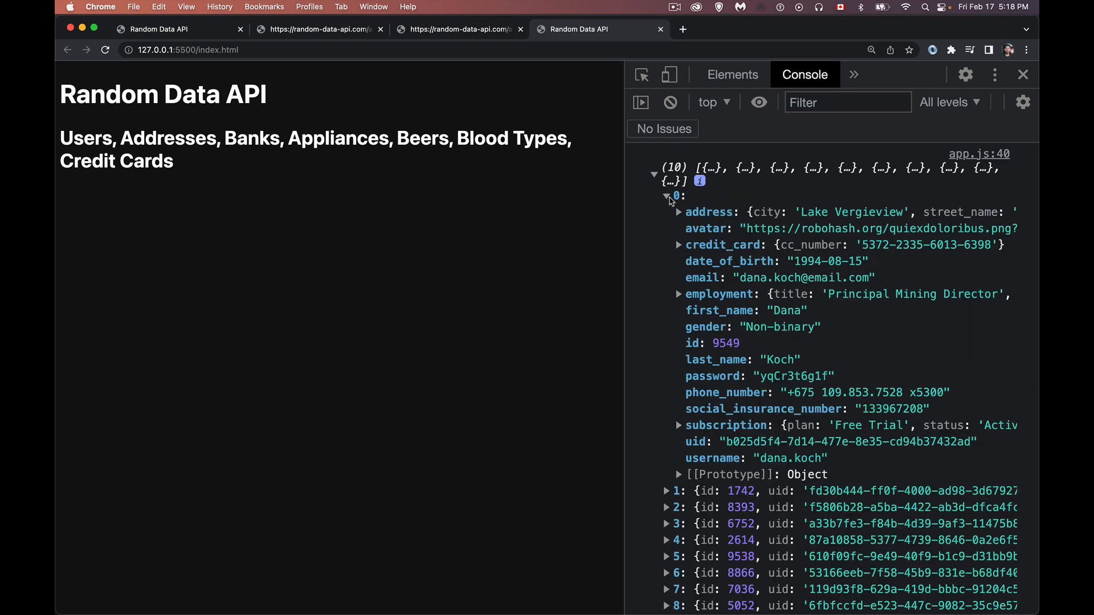
pyautogui.moveTo(629, 233)
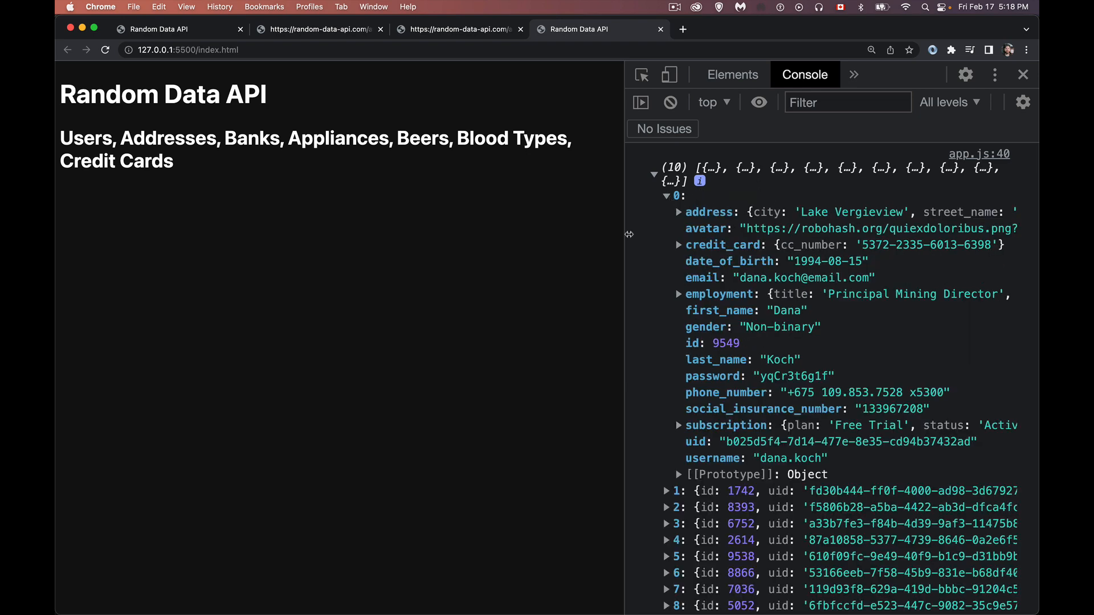
pyautogui.moveTo(702, 315)
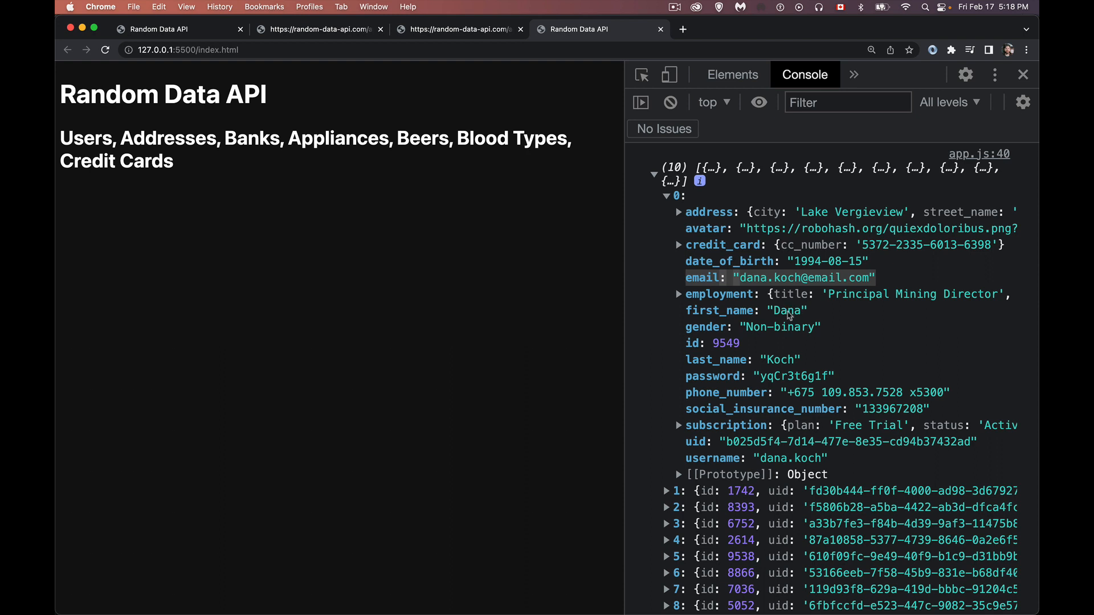
pyautogui.moveTo(825, 279)
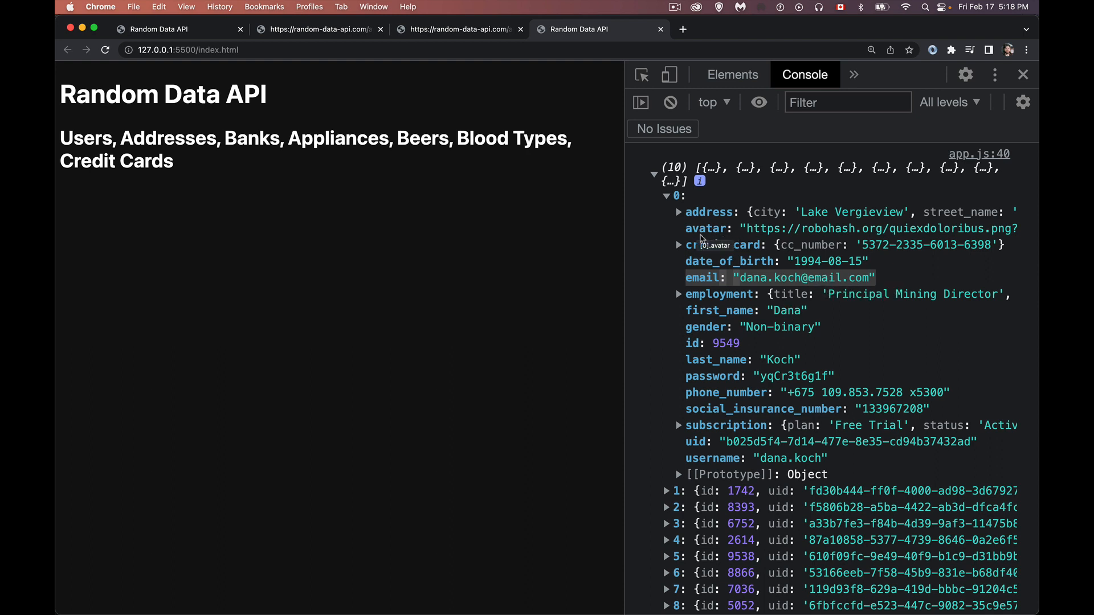
pyautogui.moveTo(806, 237)
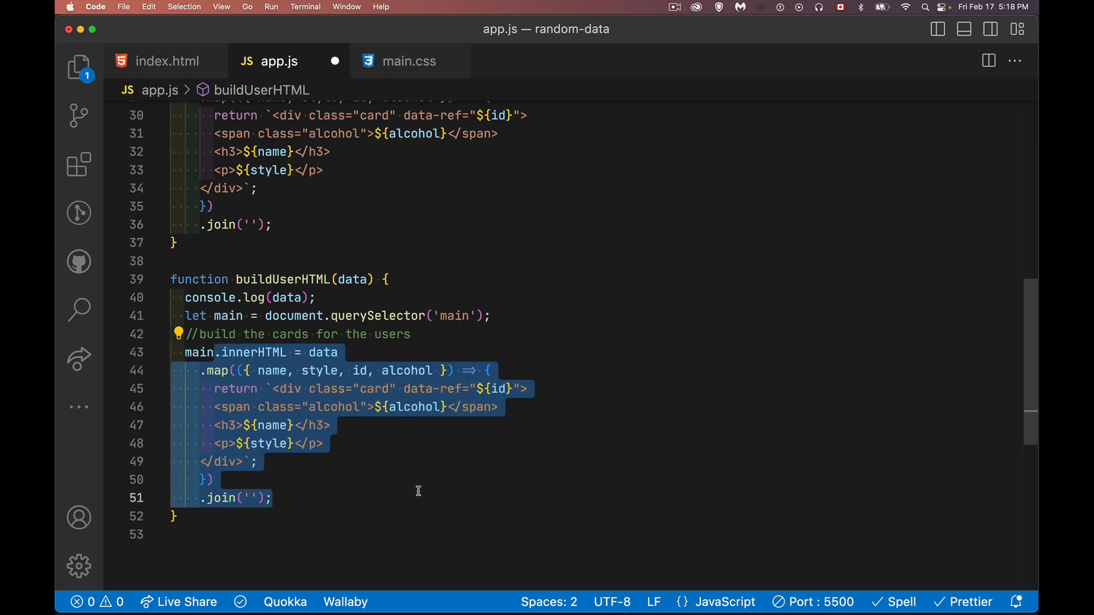
# Destructure first_name, email, id and avatar from each user instead of the beer fields.
pyautogui.click(257, 370)
pyautogui.write('first_')
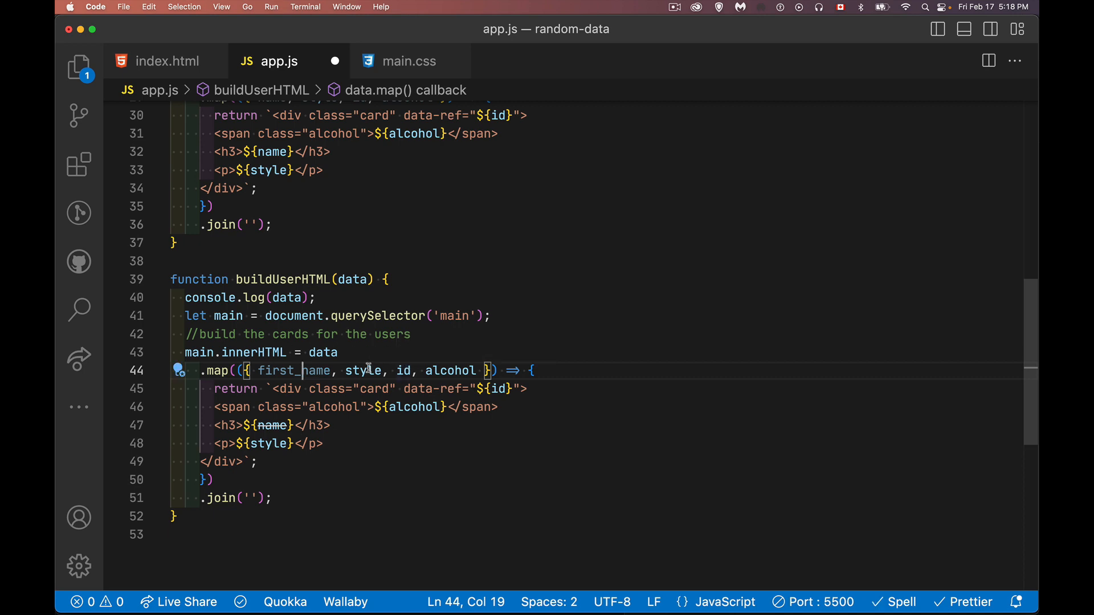
pyautogui.doubleClick(363, 370)
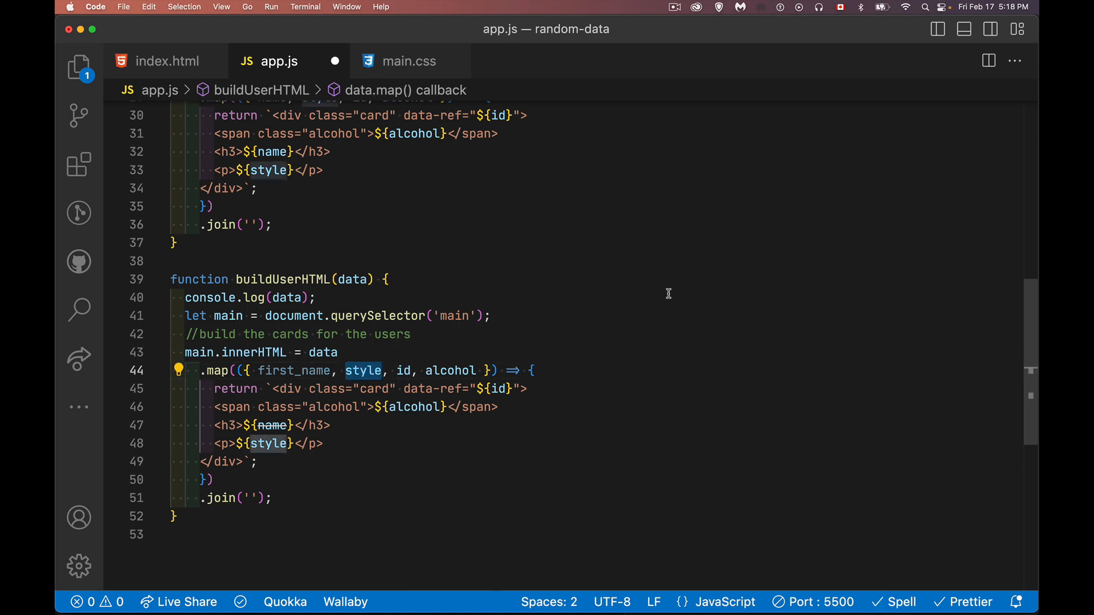
pyautogui.write('email')
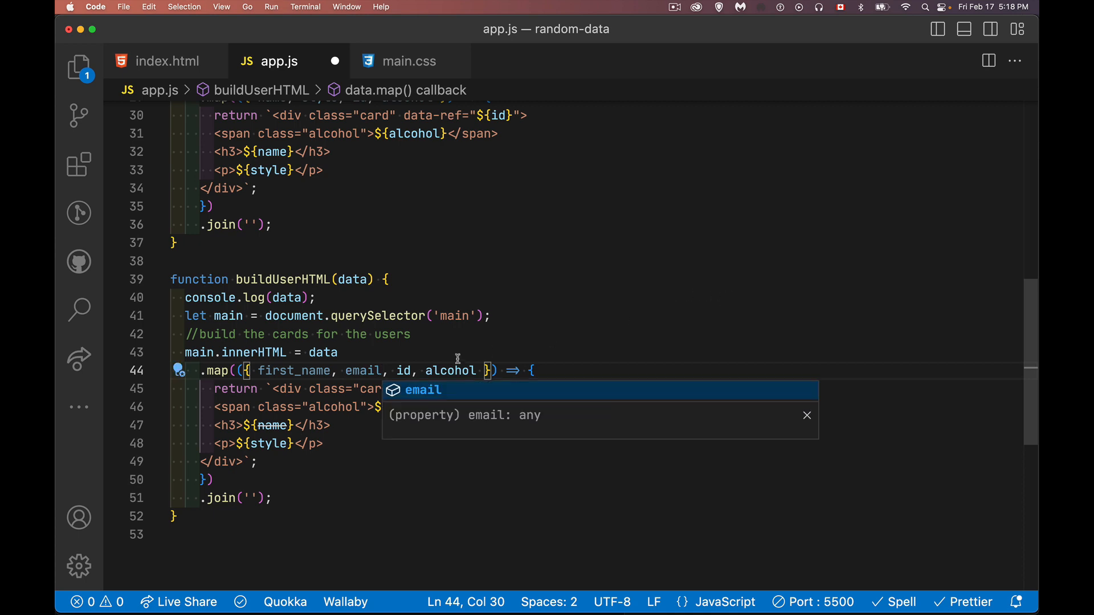
pyautogui.write('avat')
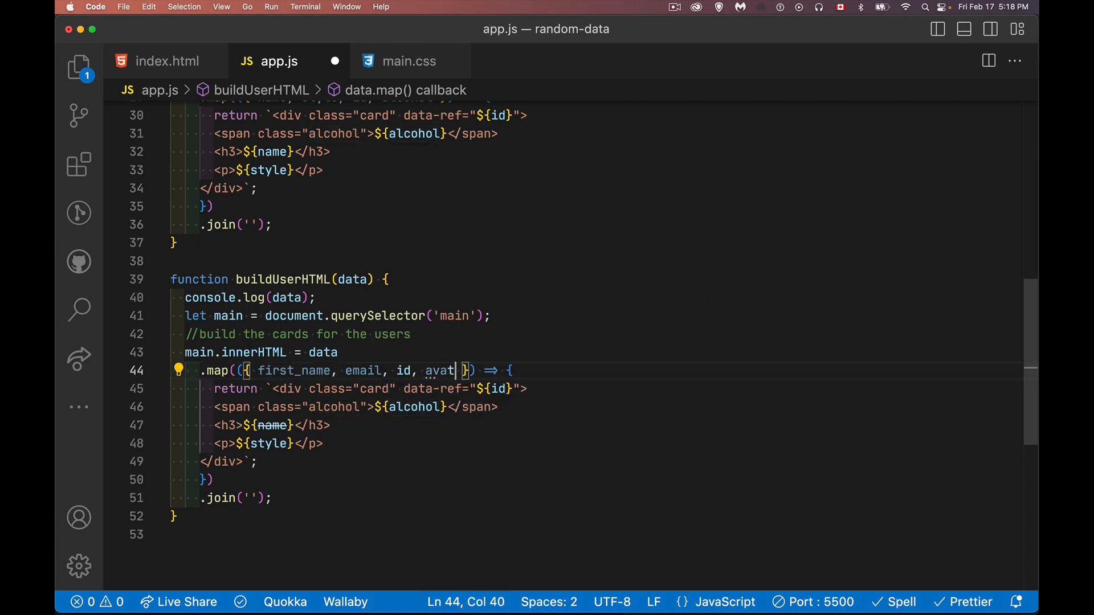
pyautogui.write('ar')
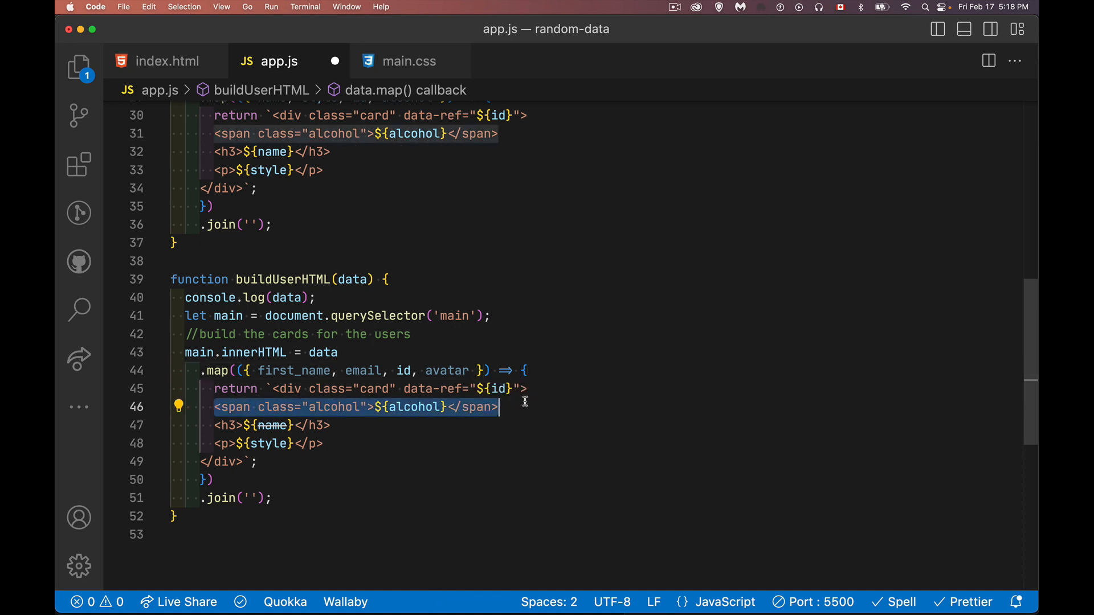
# Add <img src="${avatar}" alt="robohash api" /> to the user card template.
pyautogui.write('<i')
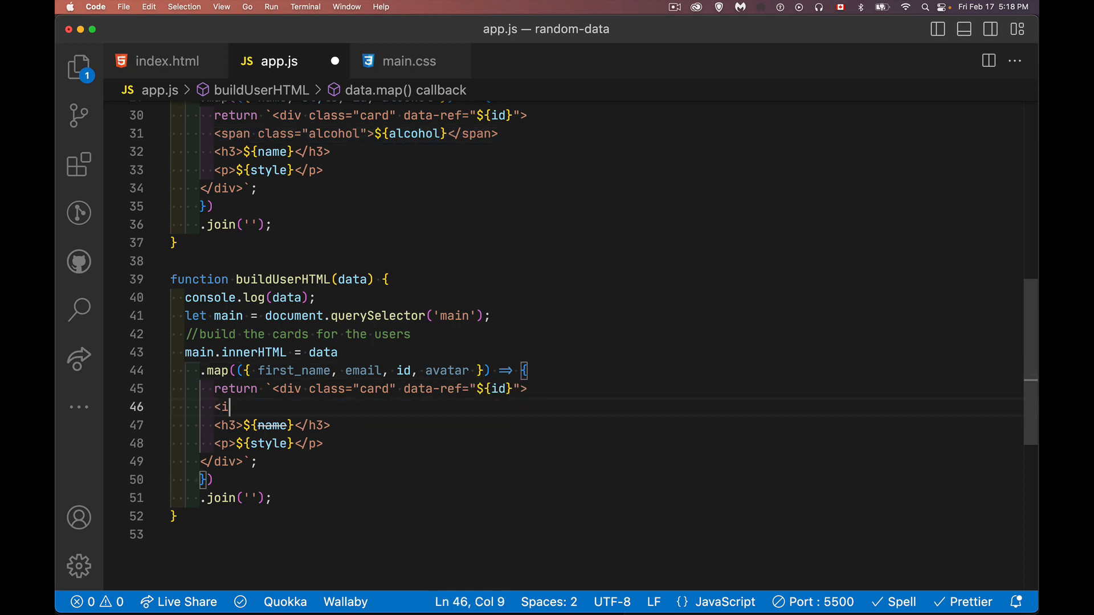
pyautogui.write('mg src=')
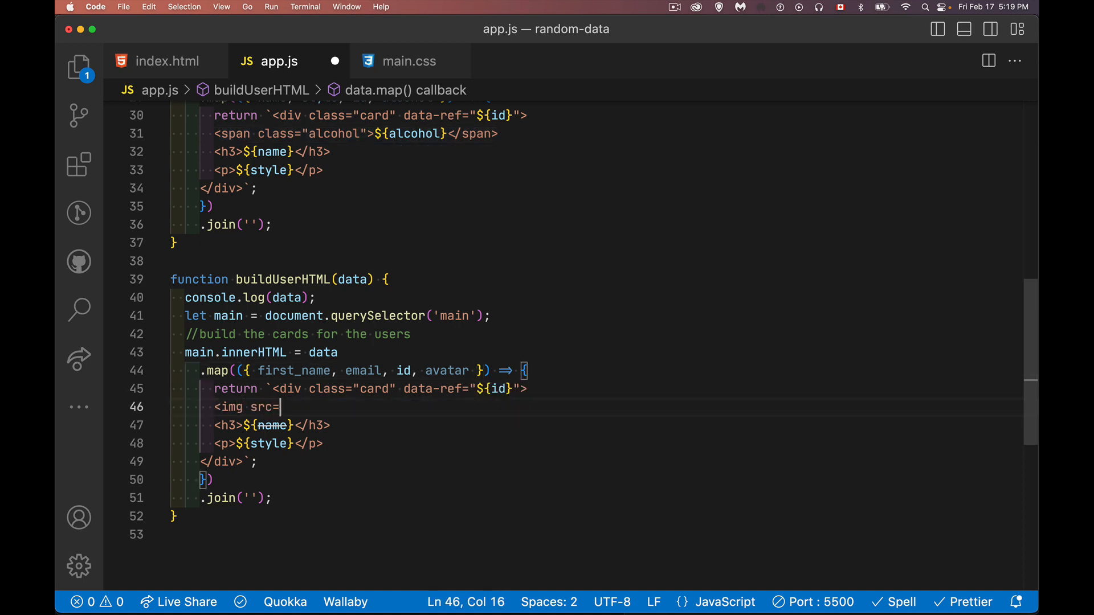
pyautogui.write('"" alt')
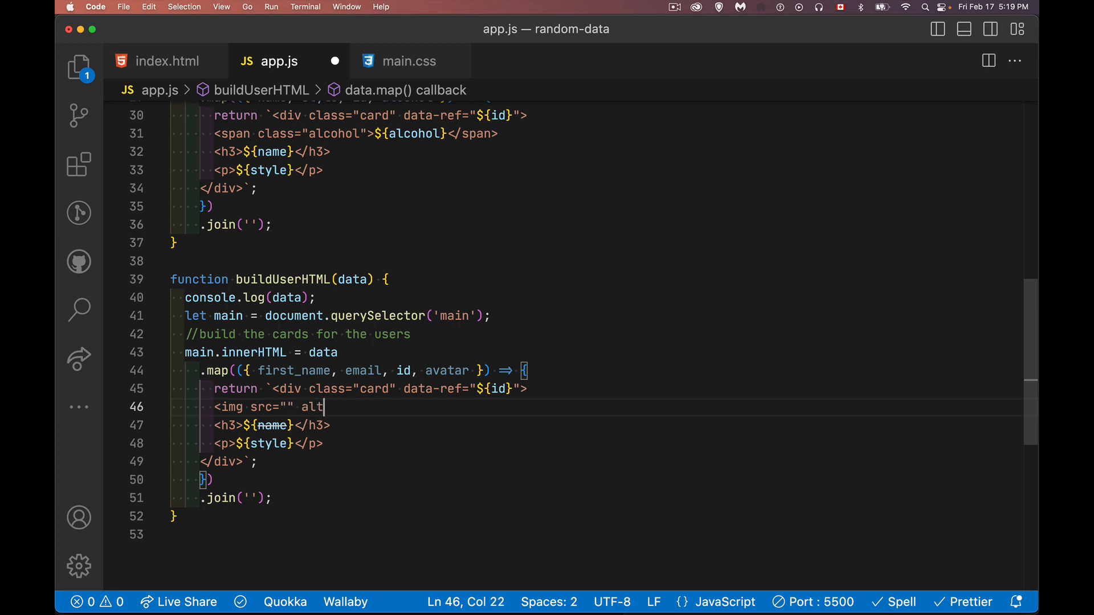
pyautogui.write('"rob')
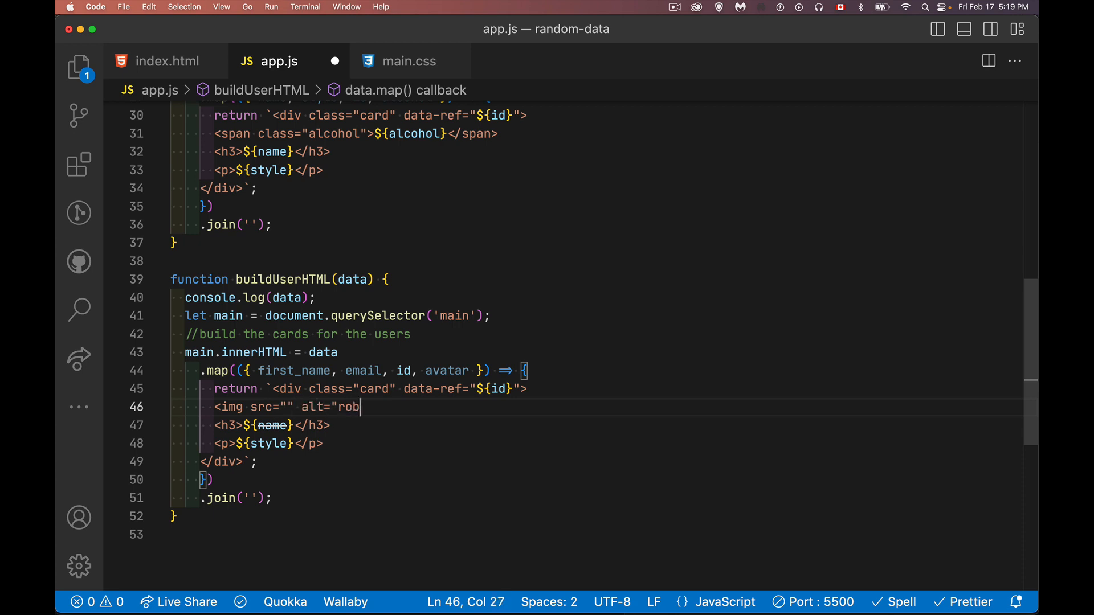
pyautogui.write('ohas')
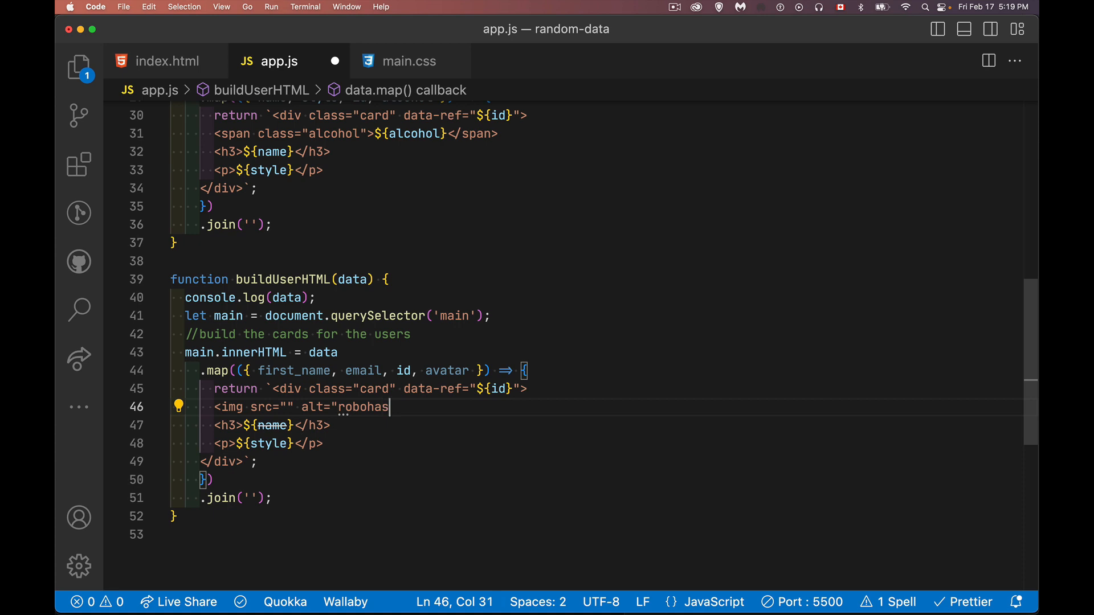
pyautogui.write('h api"')
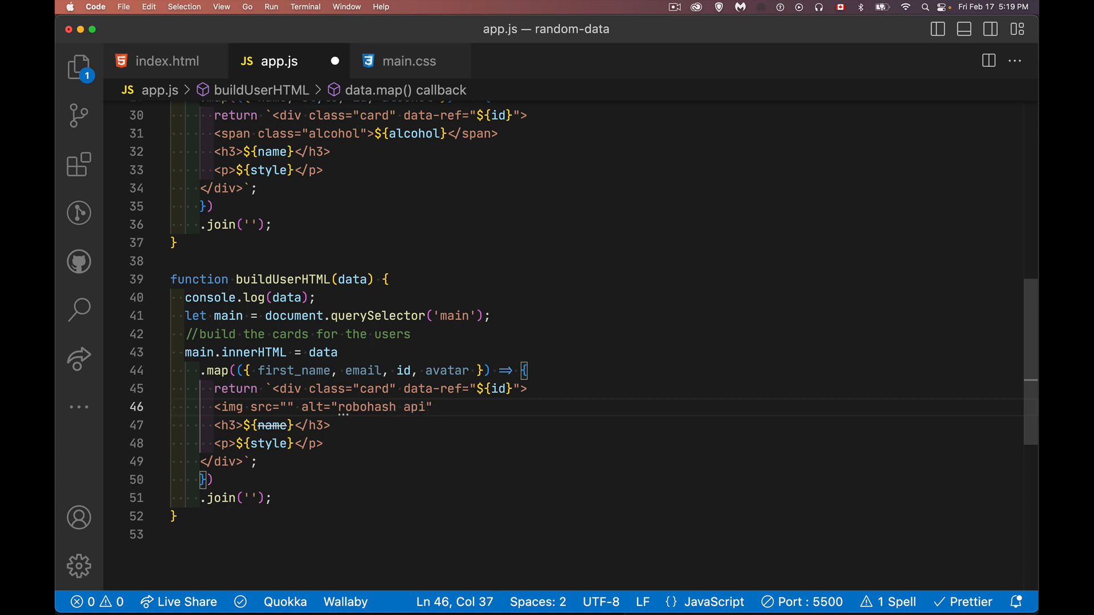
pyautogui.write('/>')
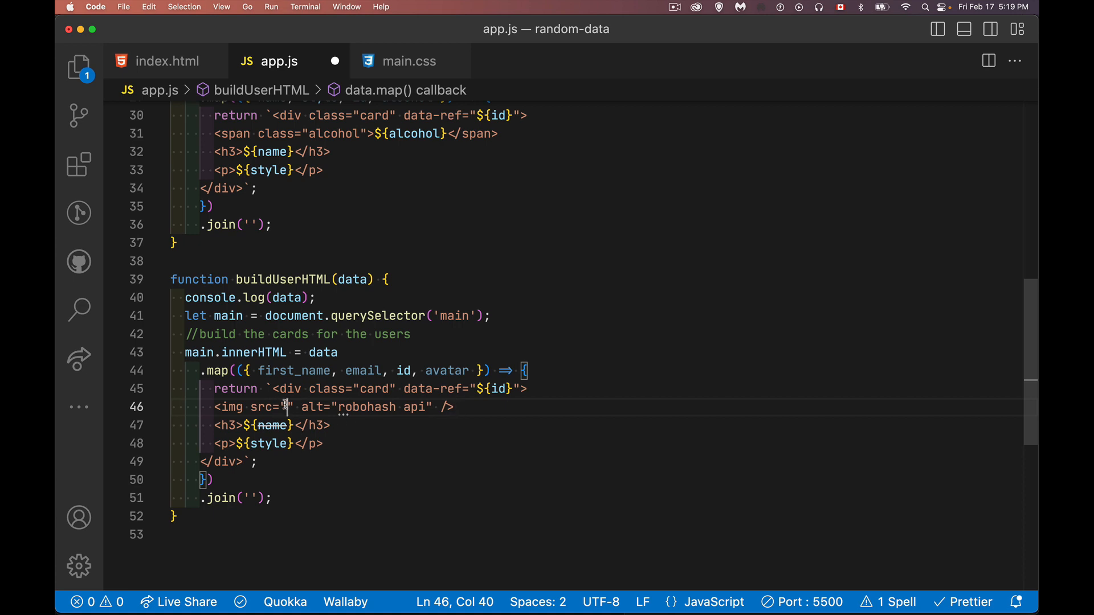
pyautogui.write('${}')
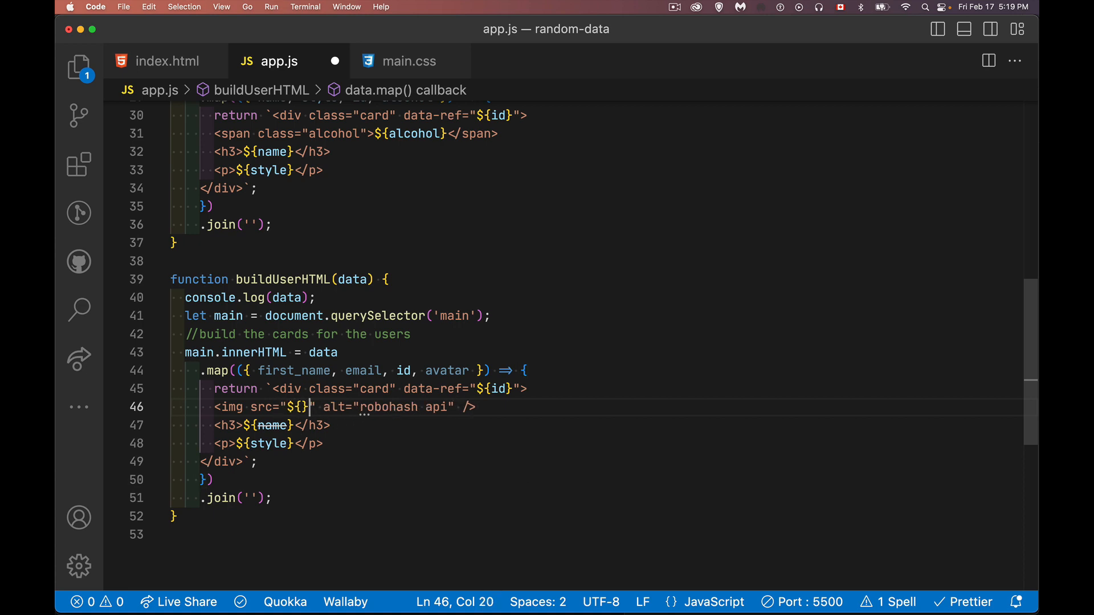
pyautogui.write('avat')
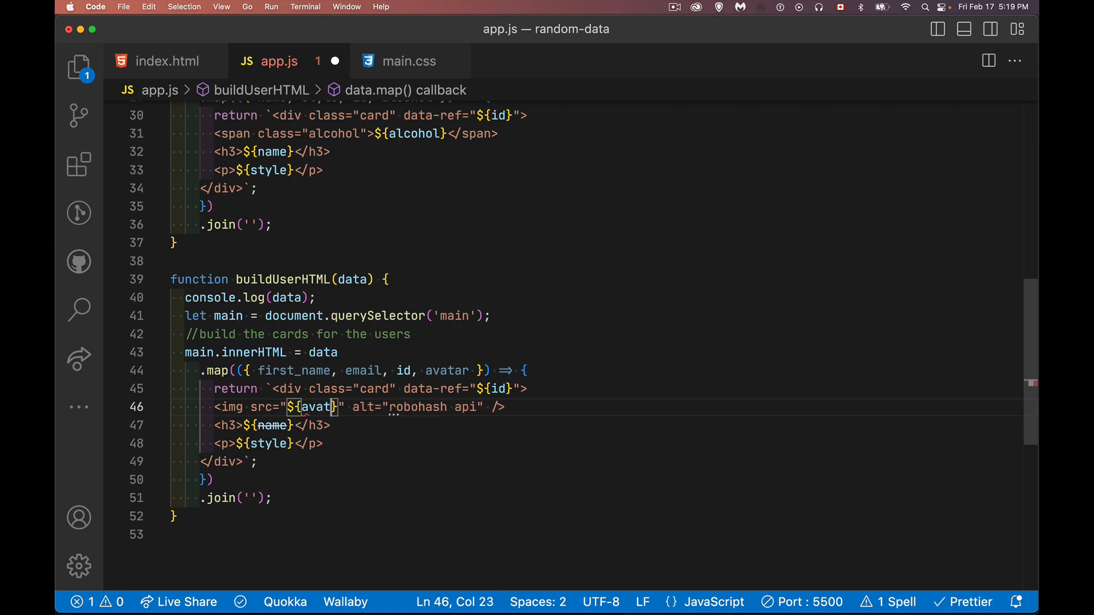
pyautogui.write('ar')
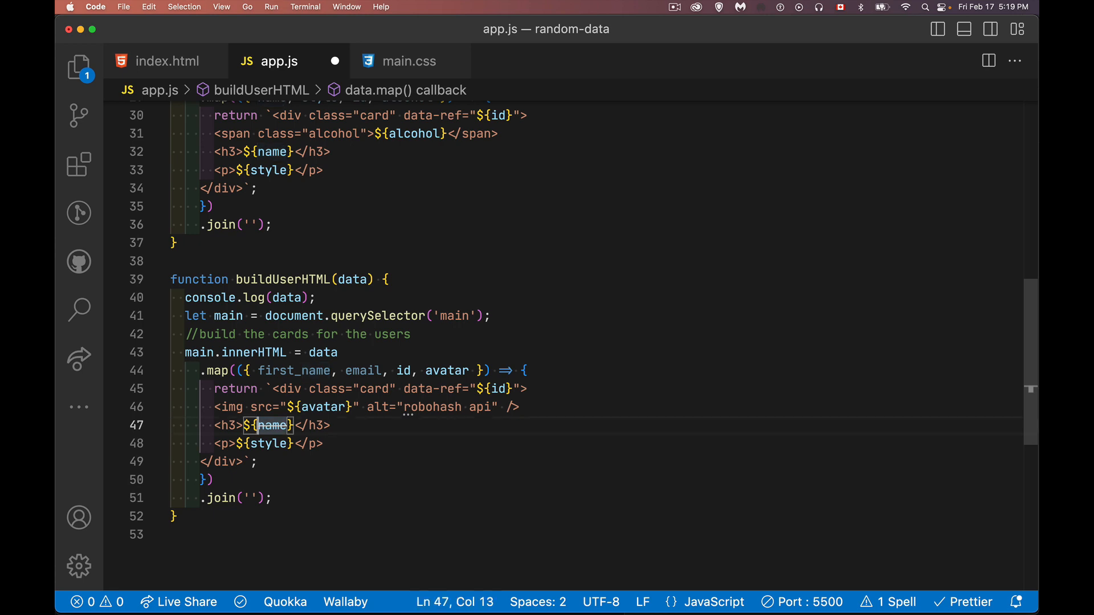
# Render ${first_name} in the heading and ${email} in the paragraph, then save app.js.
pyautogui.write('fis')
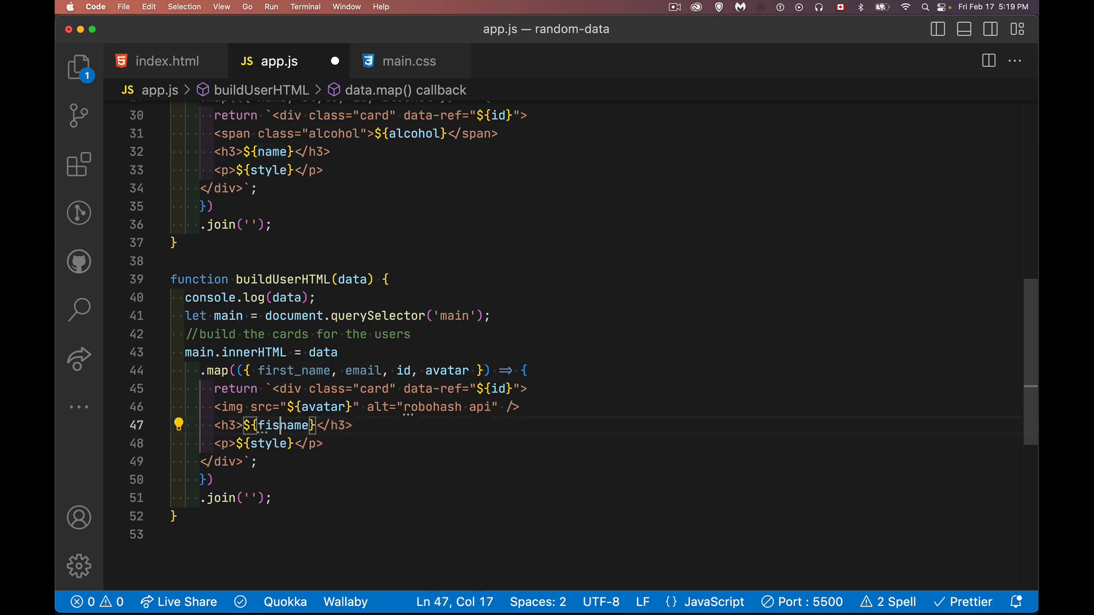
pyautogui.write('first_name')
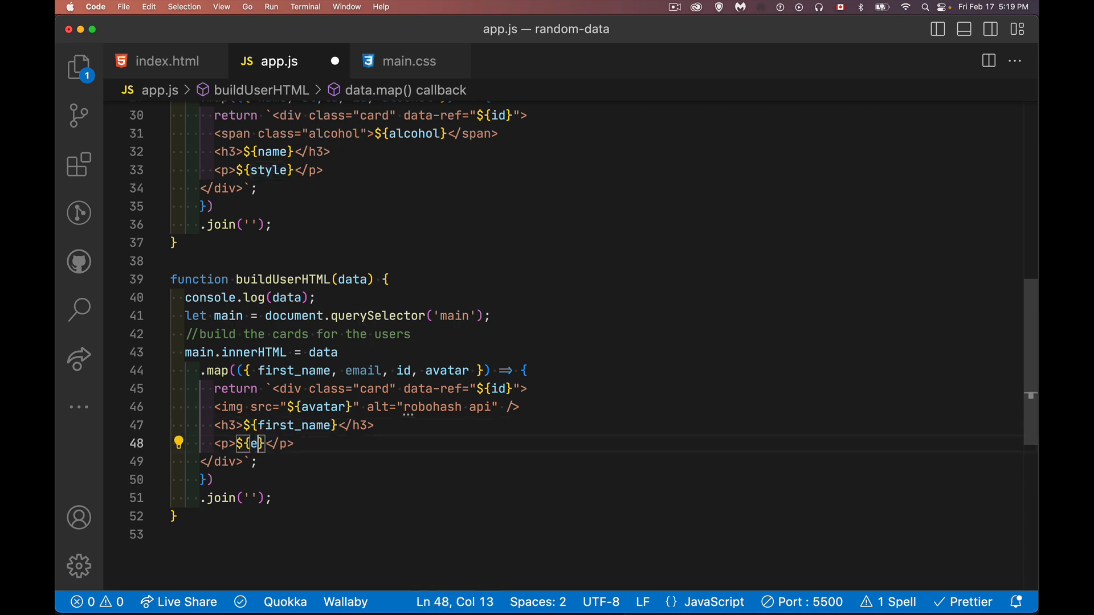
pyautogui.write('mail')
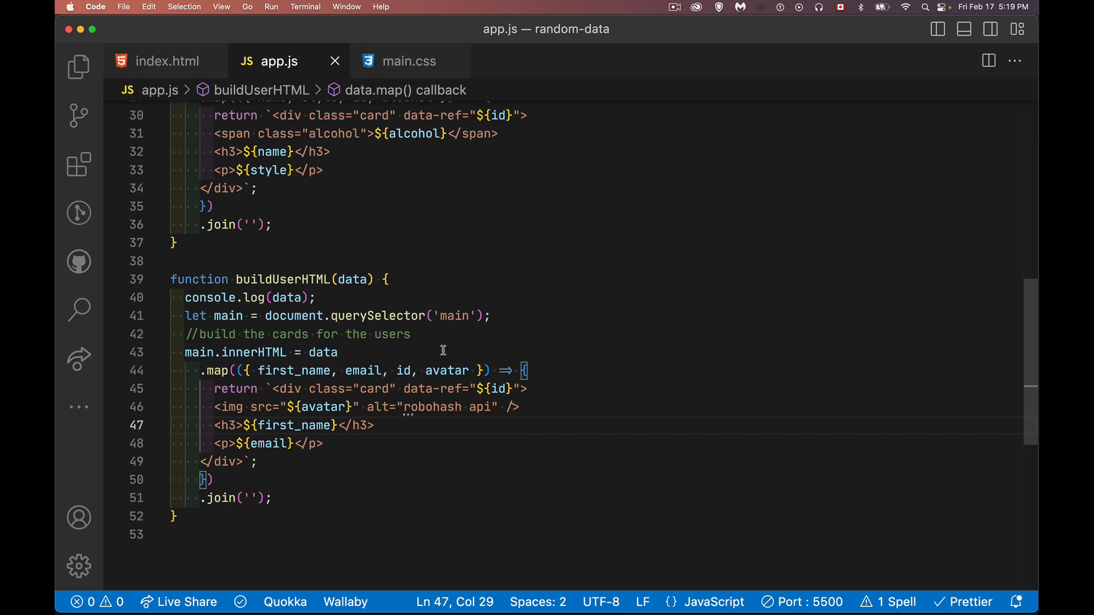
pyautogui.moveTo(459, 386)
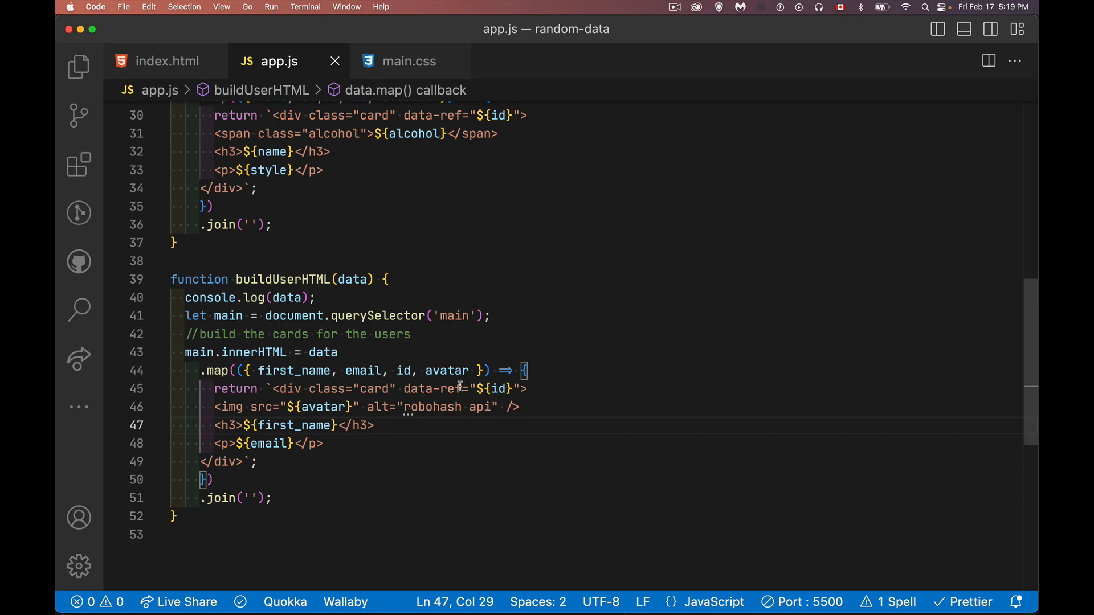
pyautogui.moveTo(260, 409)
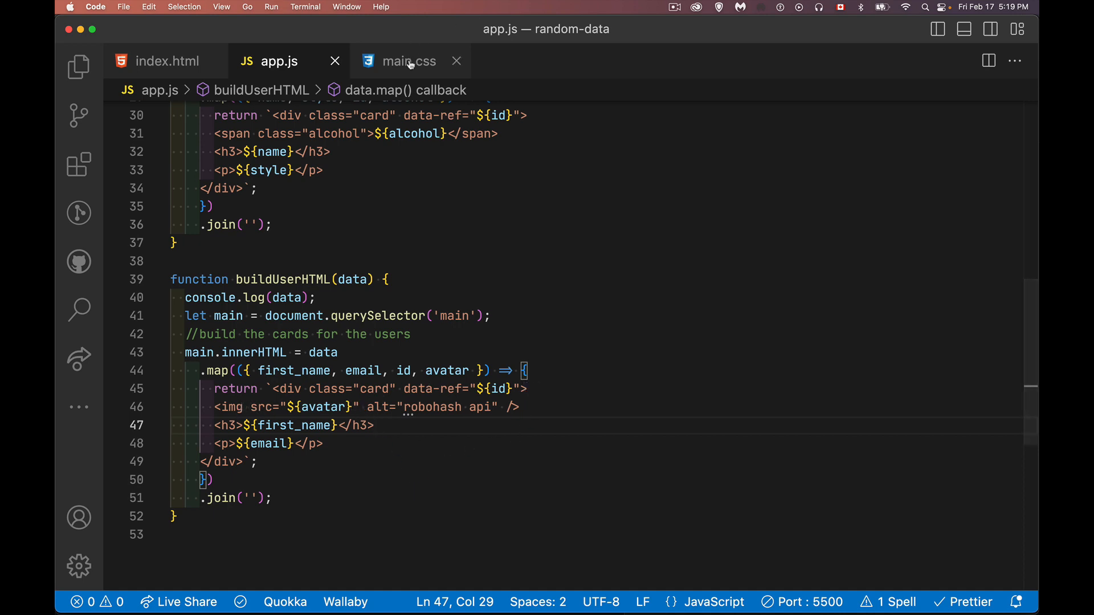
# Review main.css's .card and .card img rules, highlighting the faded opacity declaration.
pyautogui.click(409, 60)
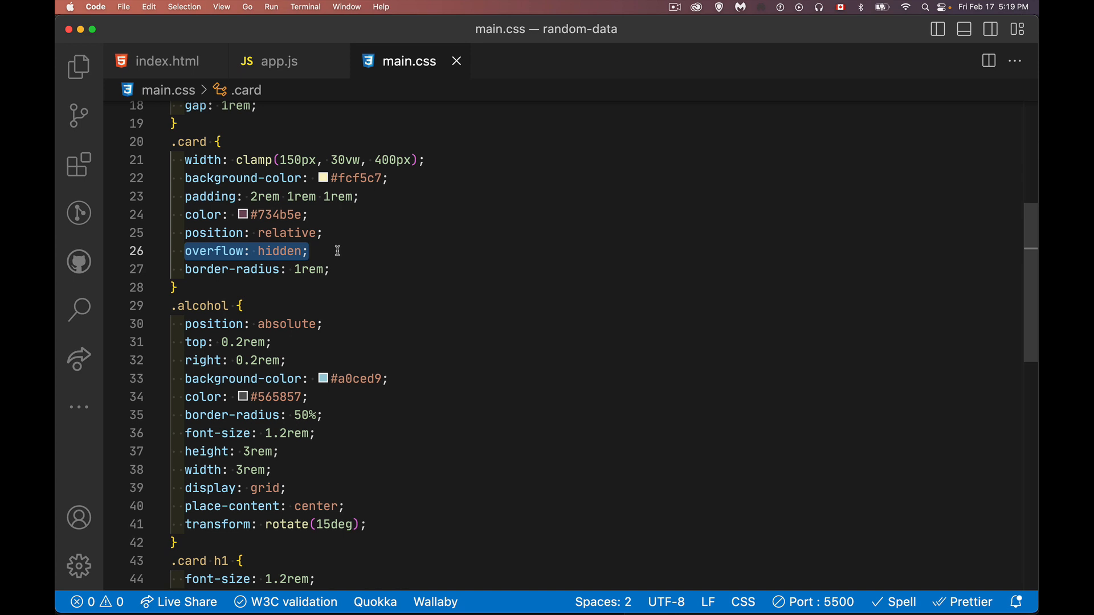
pyautogui.scroll(-3)
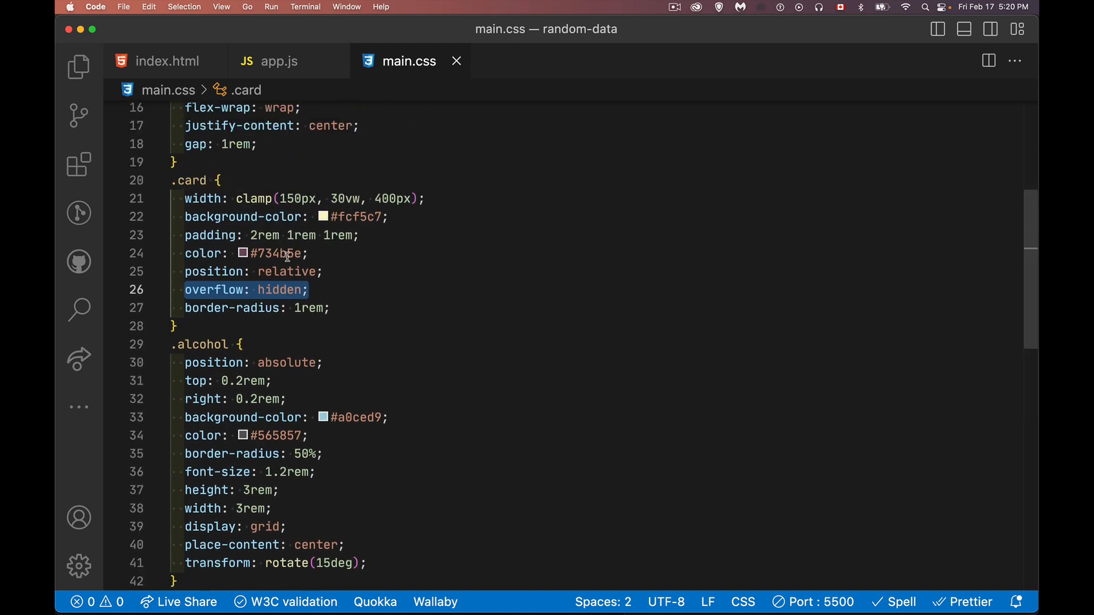
pyautogui.scroll(-3)
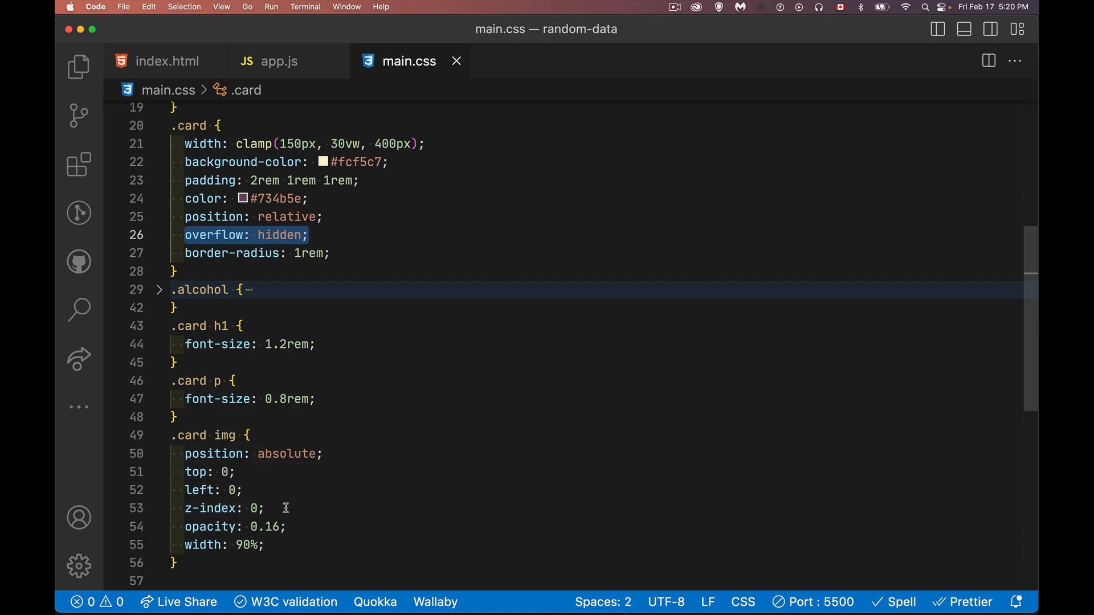
pyautogui.click(284, 508)
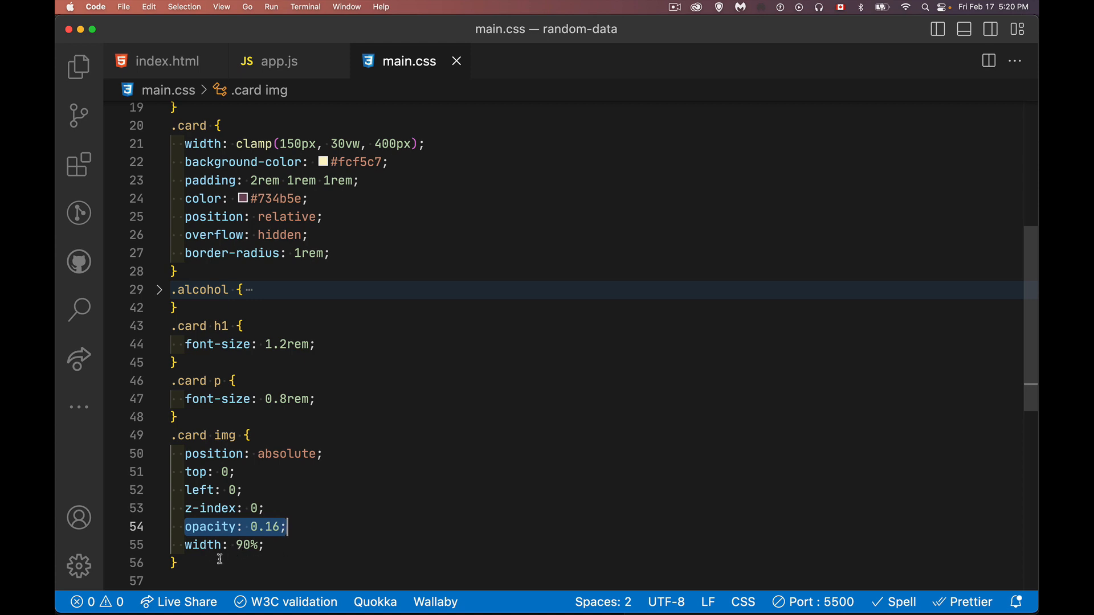
pyautogui.moveTo(263, 556)
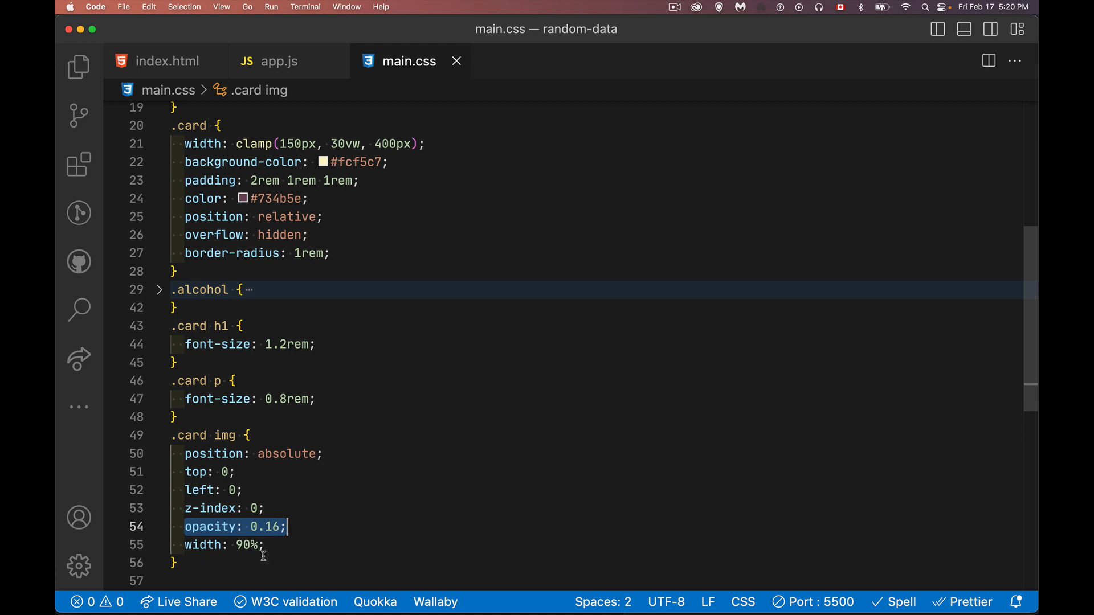
pyautogui.moveTo(266, 499)
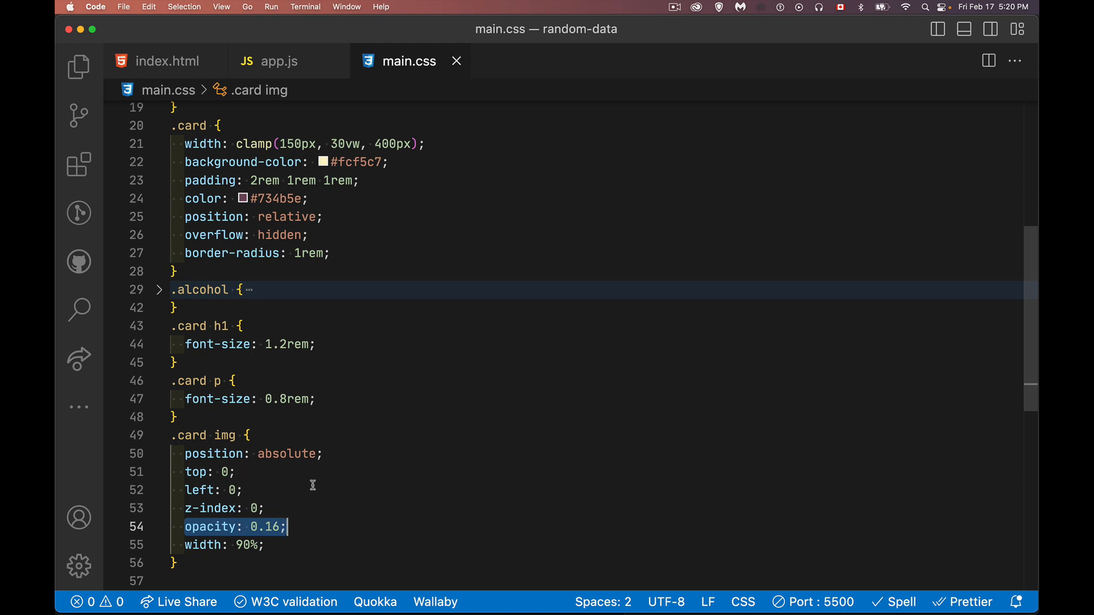
pyautogui.moveTo(206, 33)
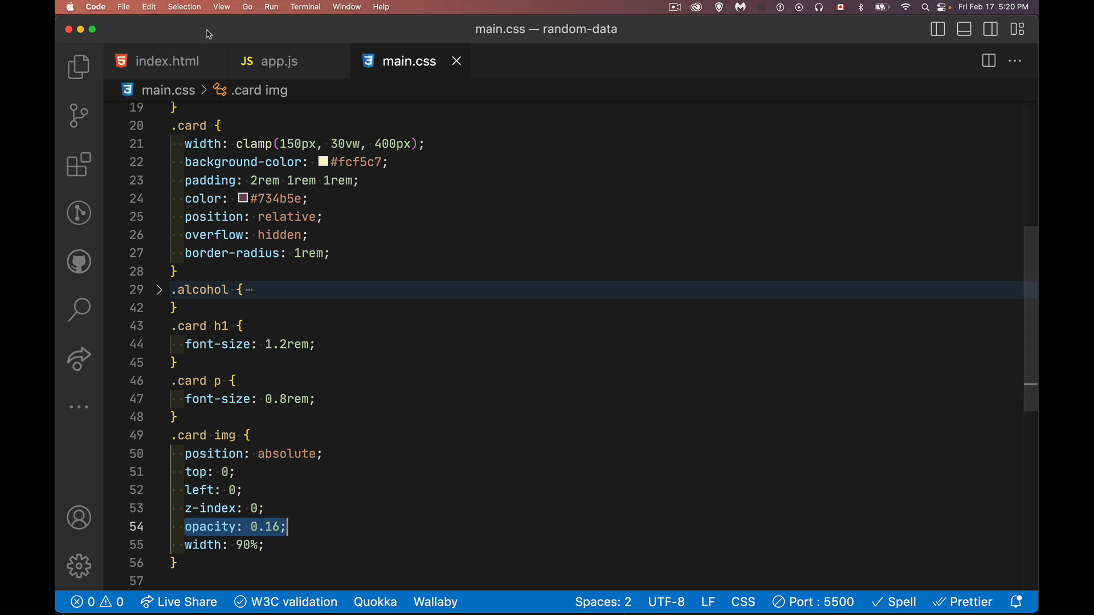
# View the rendered user cards in Chrome and expand the first logged user's fields in the console.
pyautogui.click(278, 60)
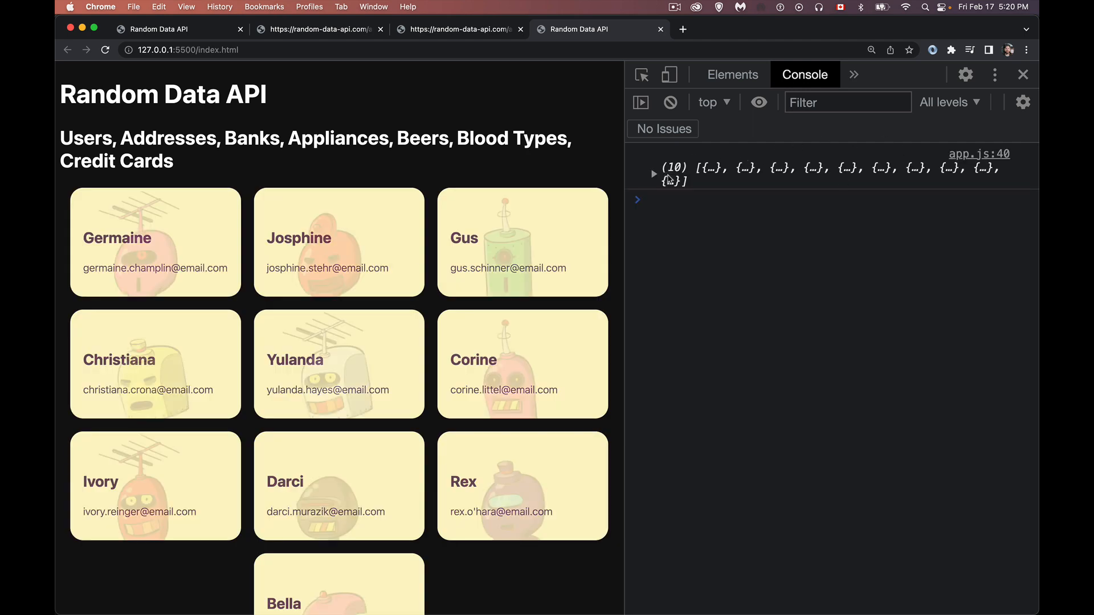
pyautogui.click(652, 167)
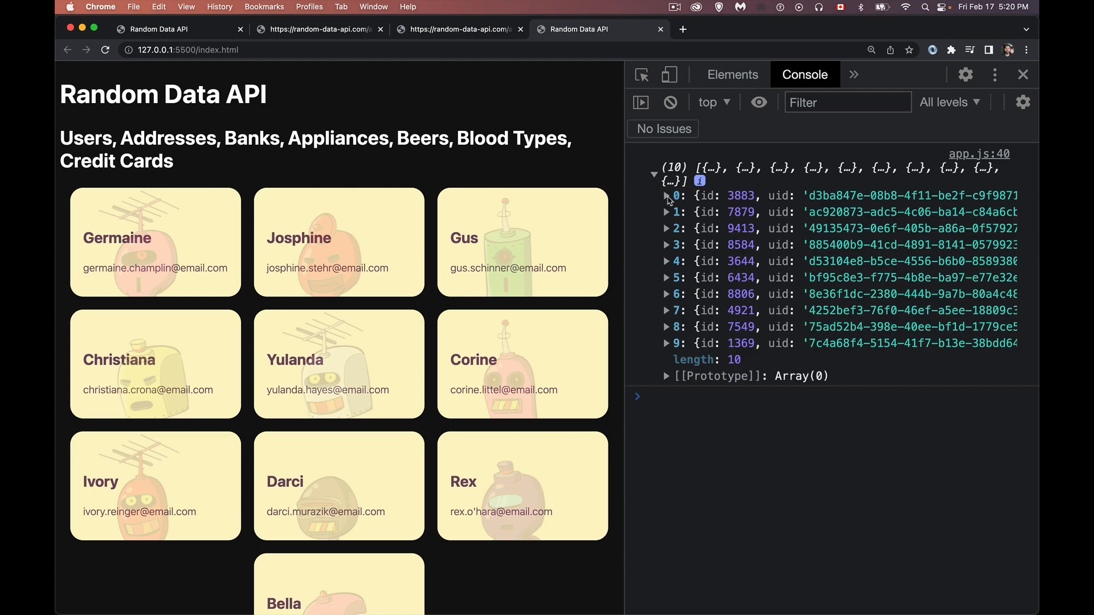
pyautogui.click(667, 195)
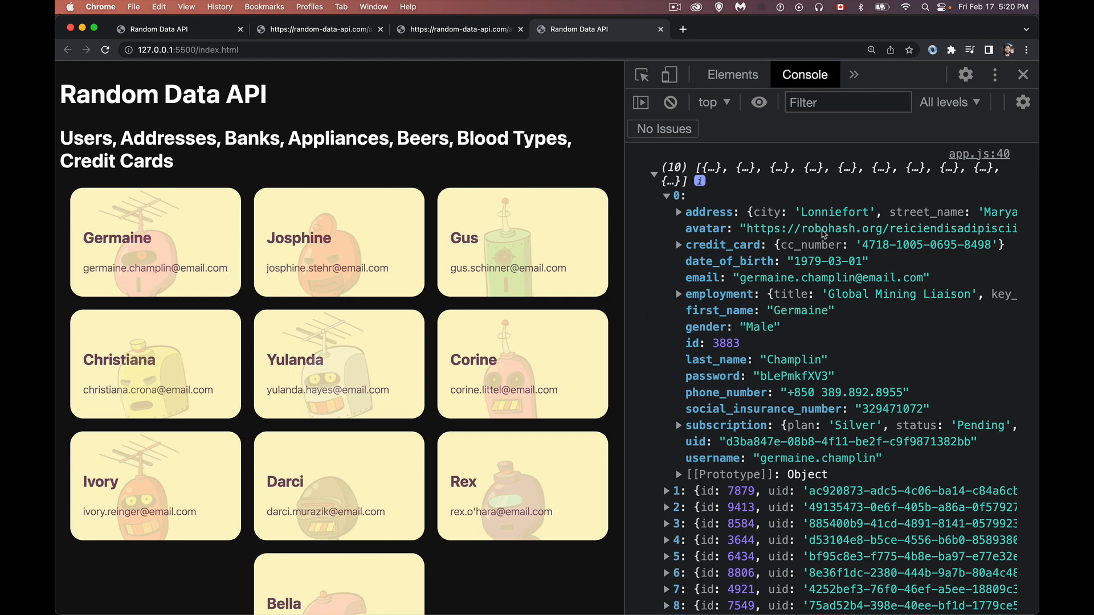
pyautogui.moveTo(940, 234)
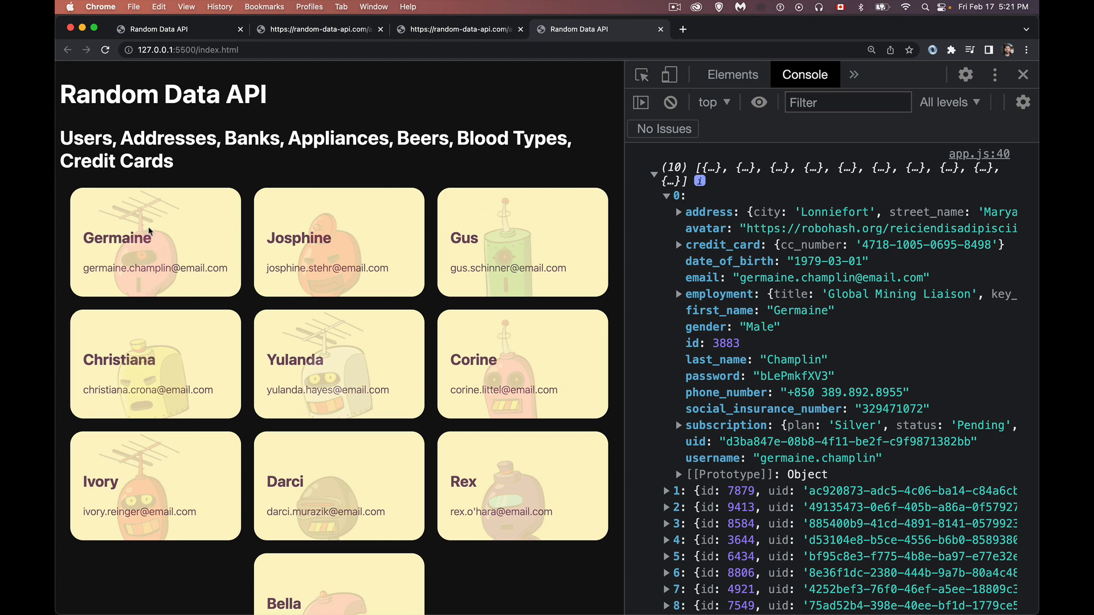
pyautogui.moveTo(216, 291)
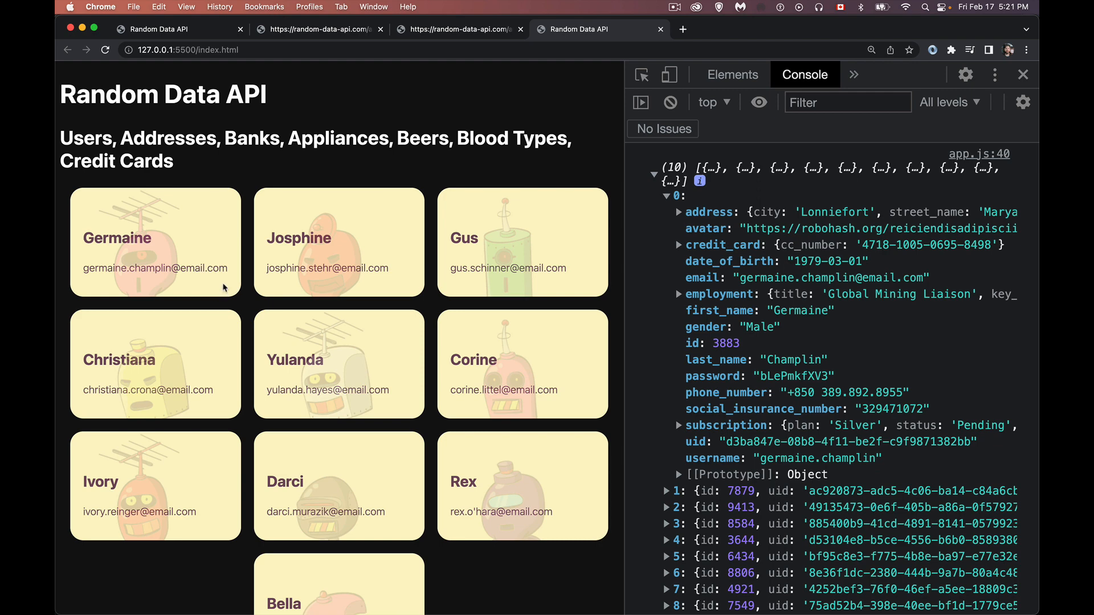
pyautogui.moveTo(169, 23)
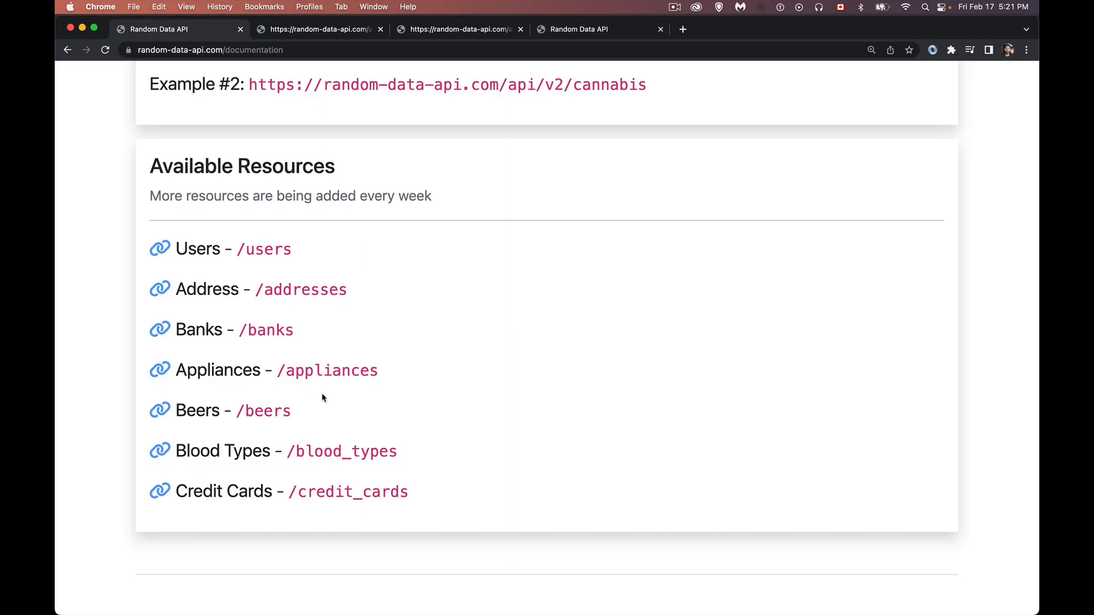
pyautogui.moveTo(409, 316)
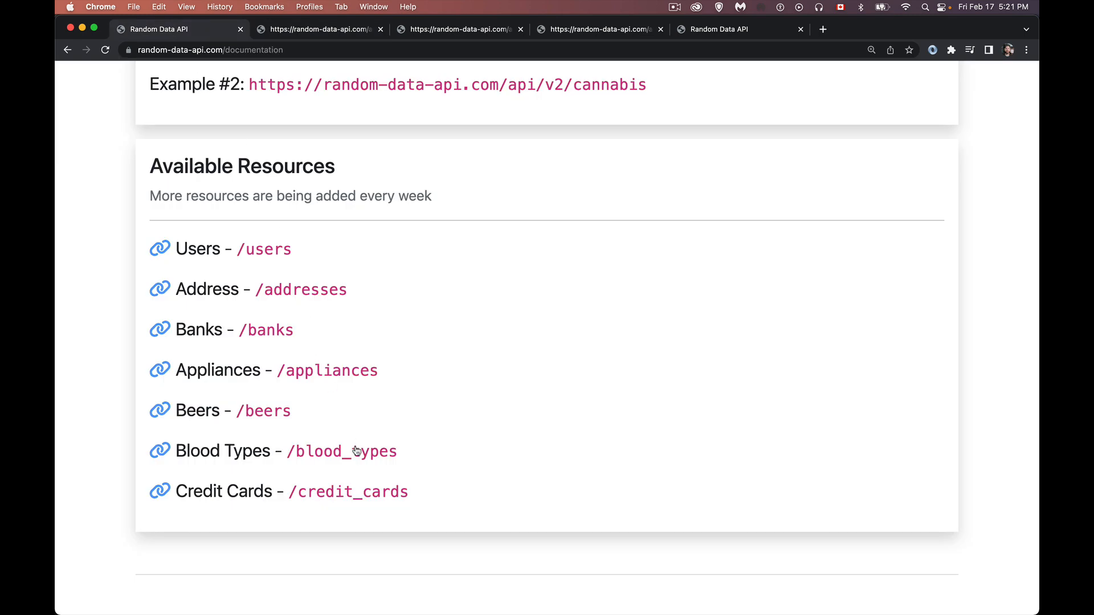
# Open the credit_cards endpoint from the docs, then return to the local user cards tab.
pyautogui.click(342, 451)
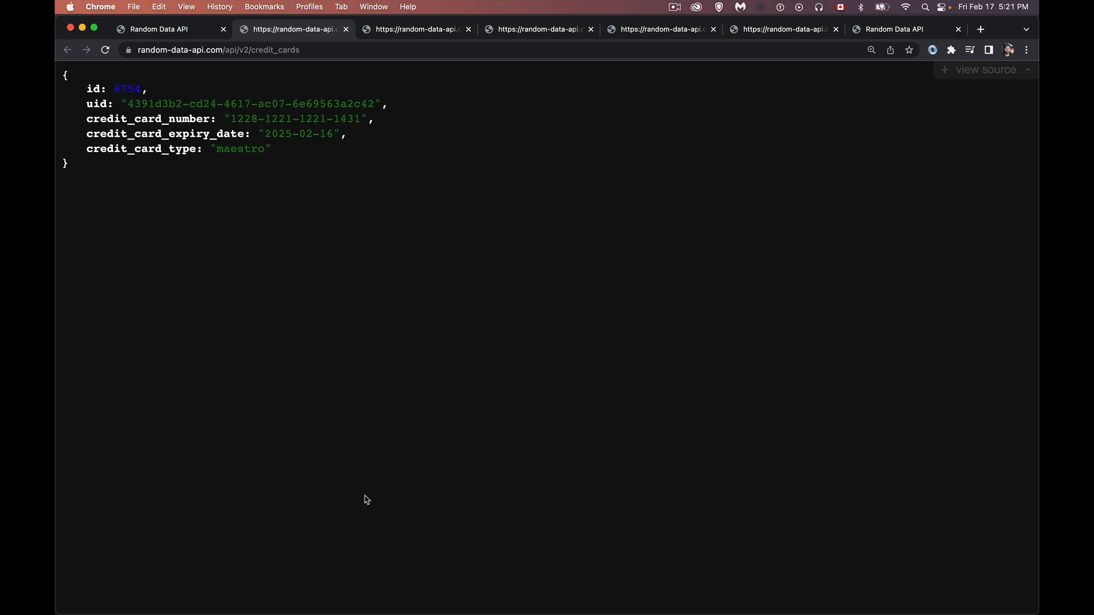
pyautogui.click(893, 28)
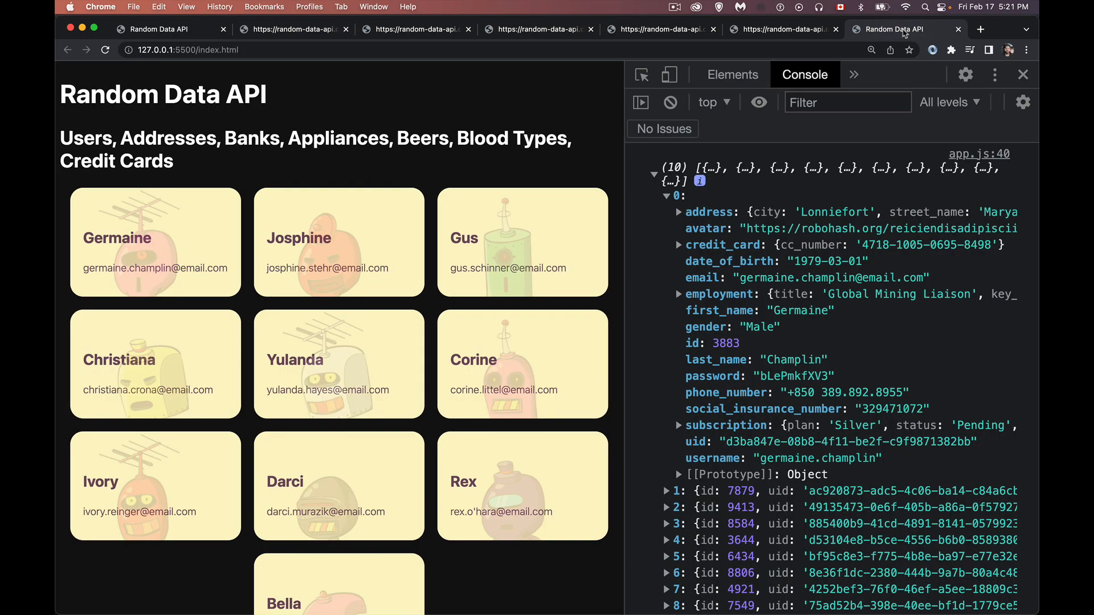
pyautogui.moveTo(561, 554)
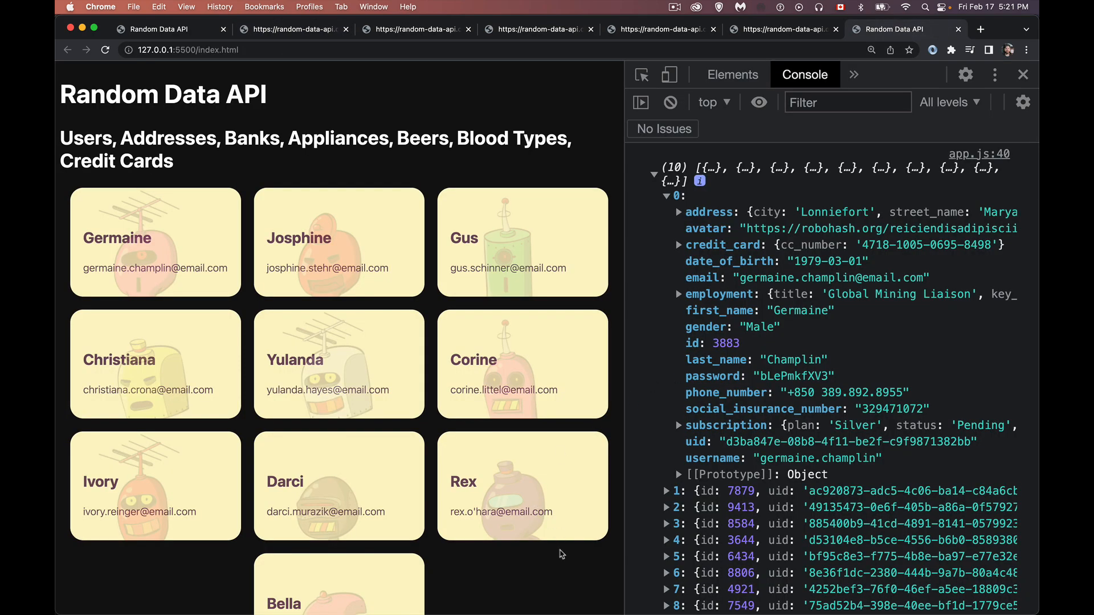